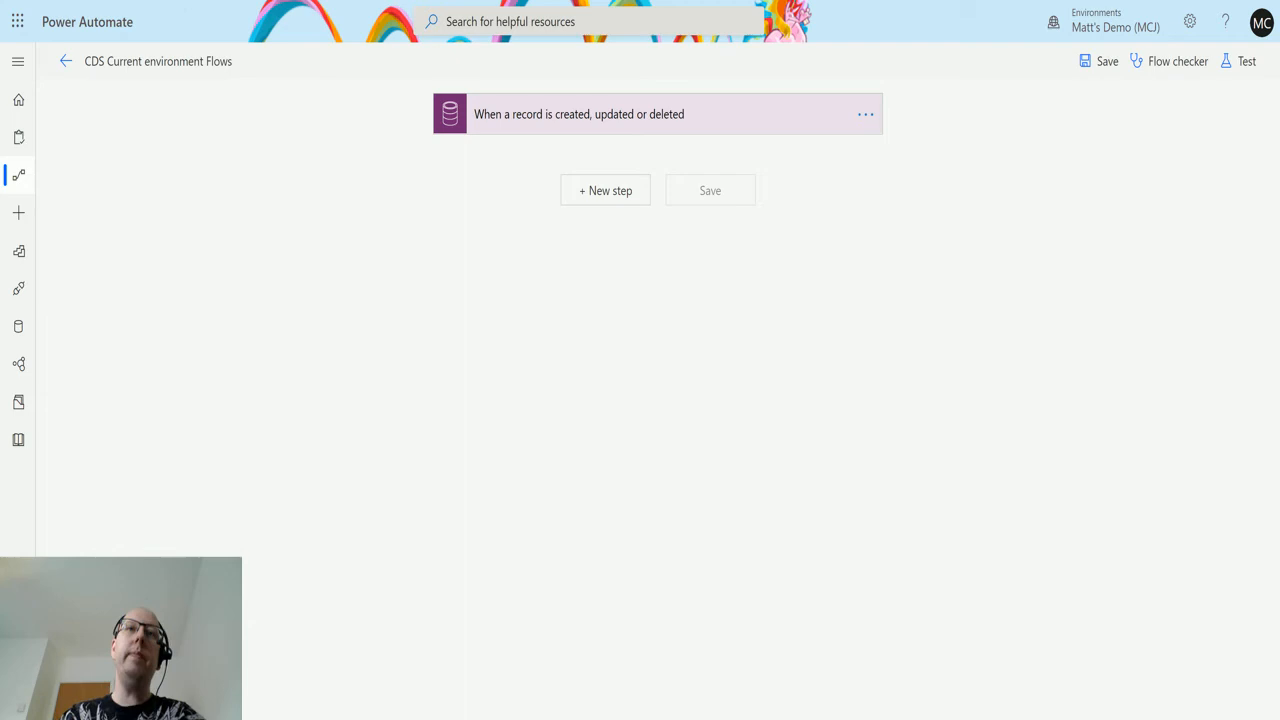
pyautogui.moveTo(789, 392)
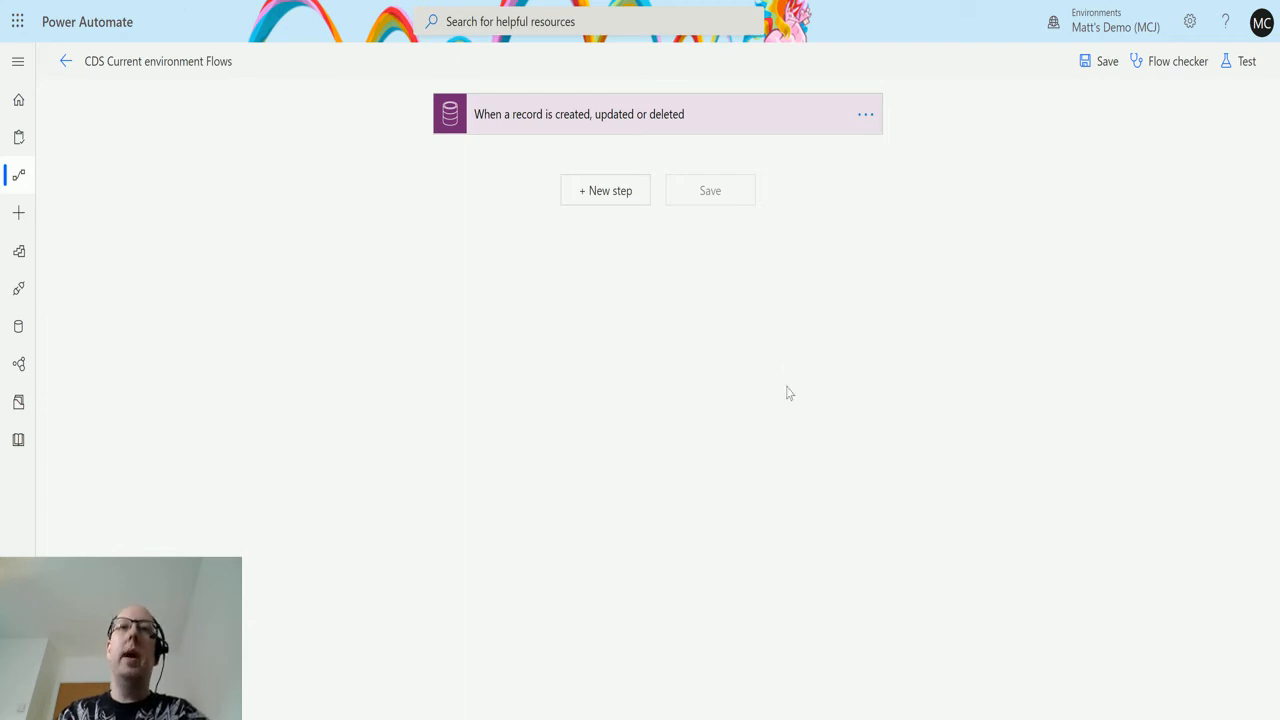
pyautogui.moveTo(228, 227)
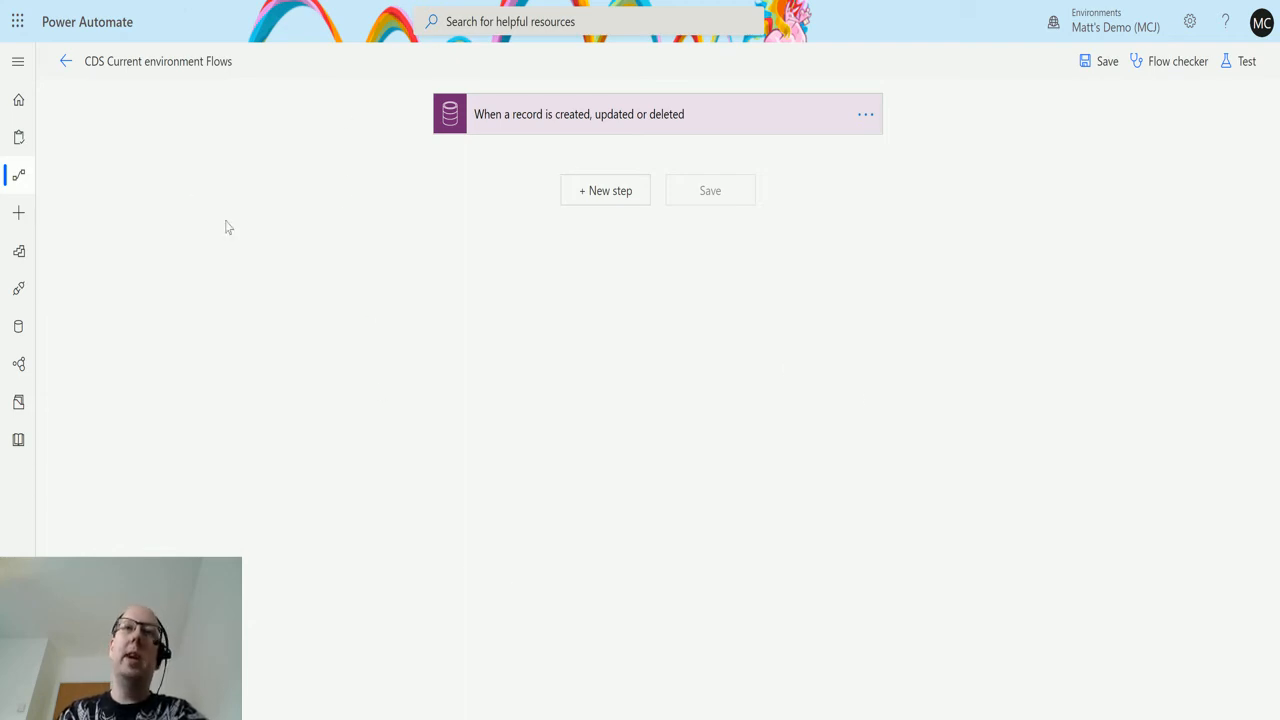
pyautogui.moveTo(275, 43)
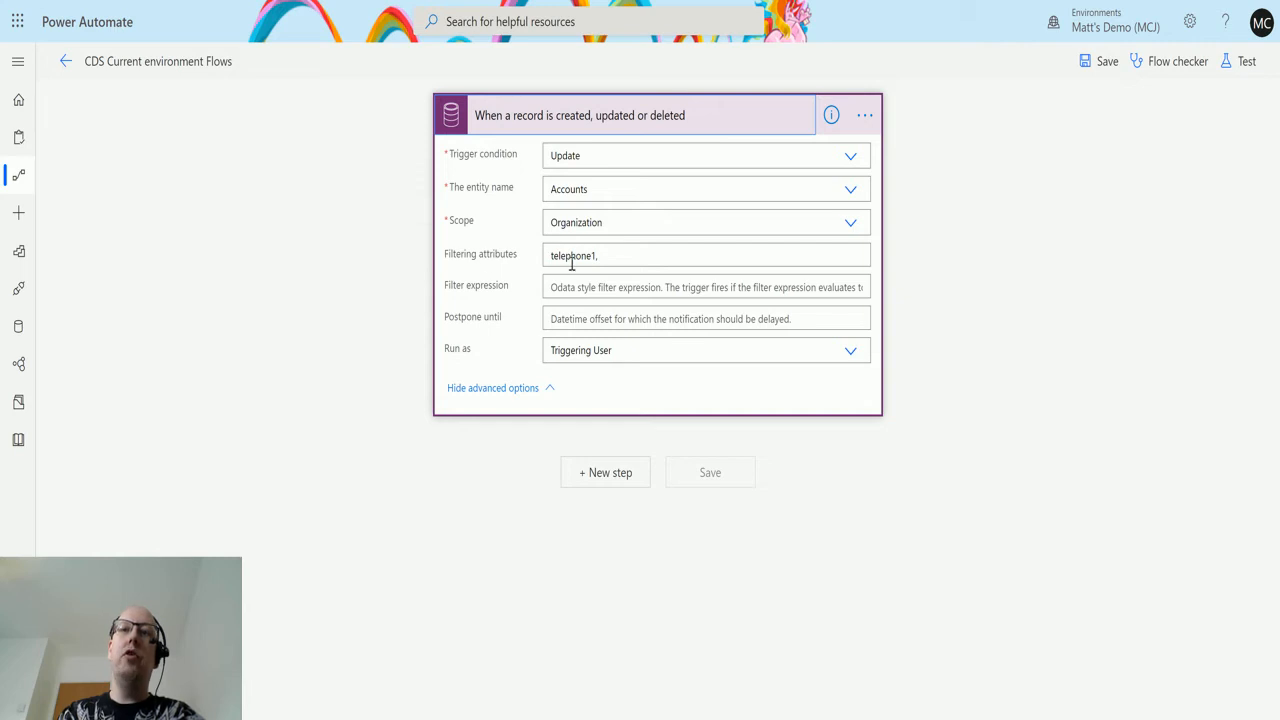
pyautogui.moveTo(573, 255)
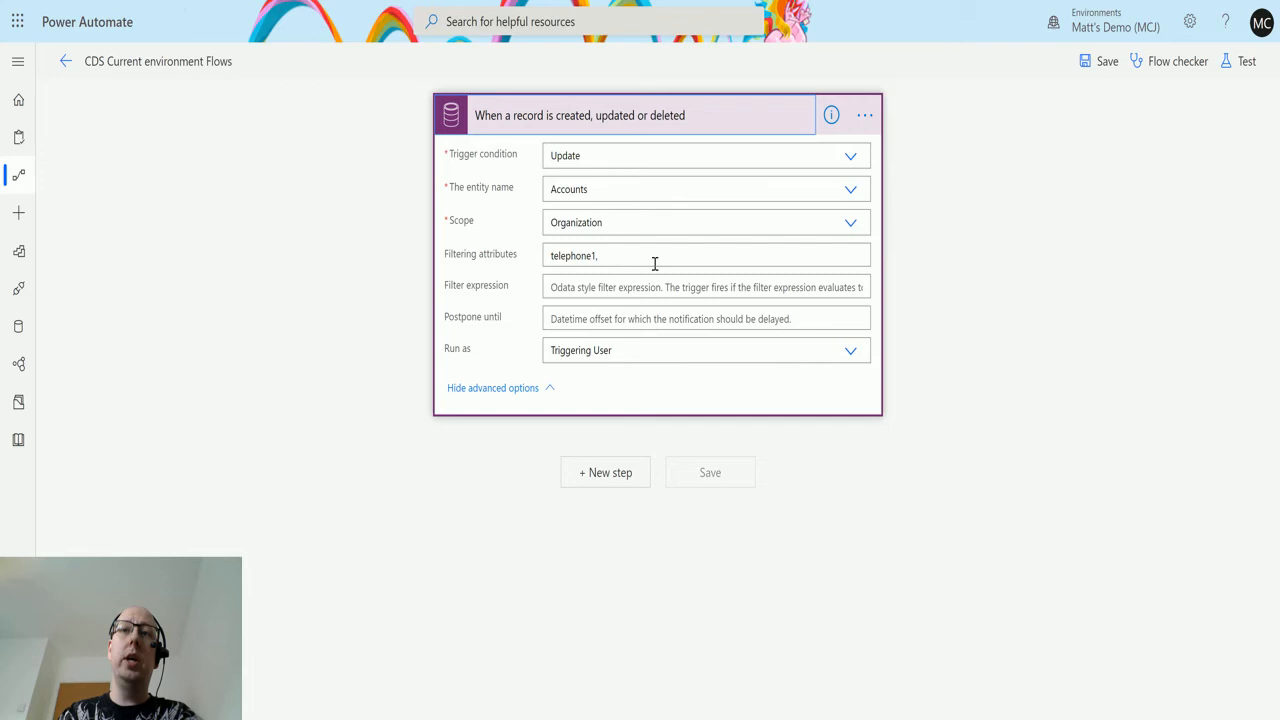
# - Expand the Account trigger card to review its organization scope and telephone1 filtering attribute
pyautogui.click(655, 113)
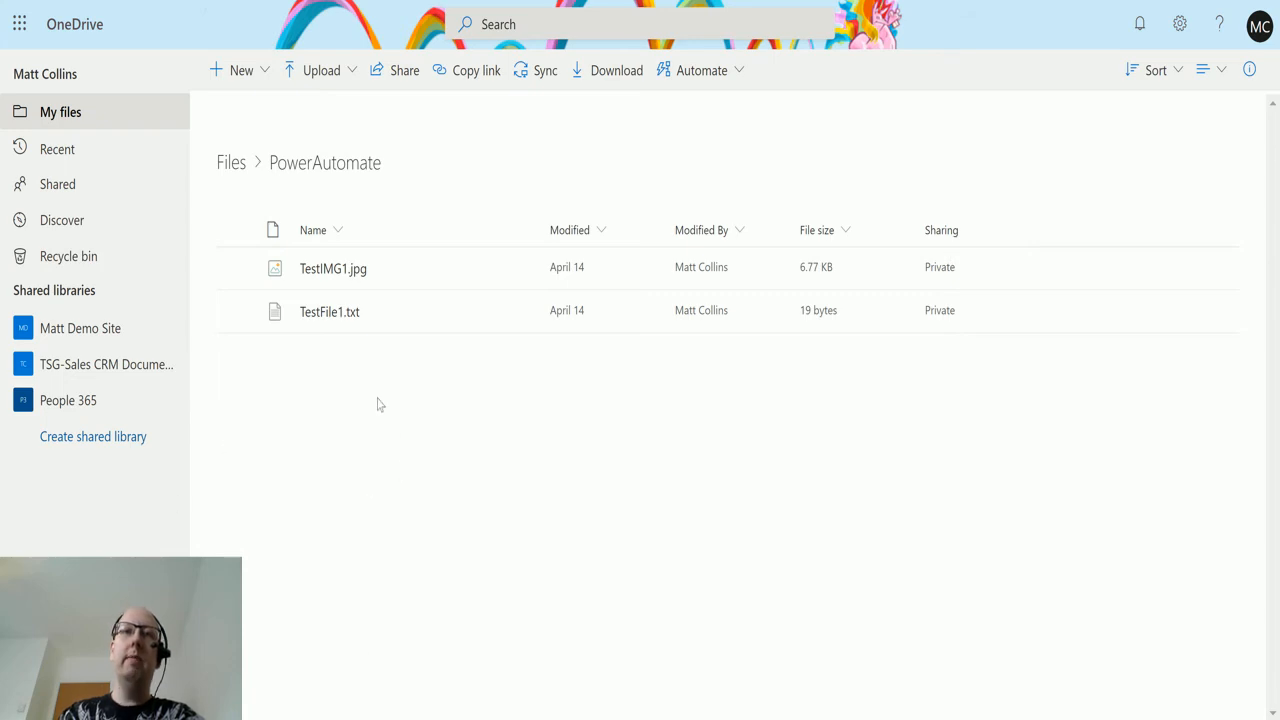
pyautogui.moveTo(352, 268)
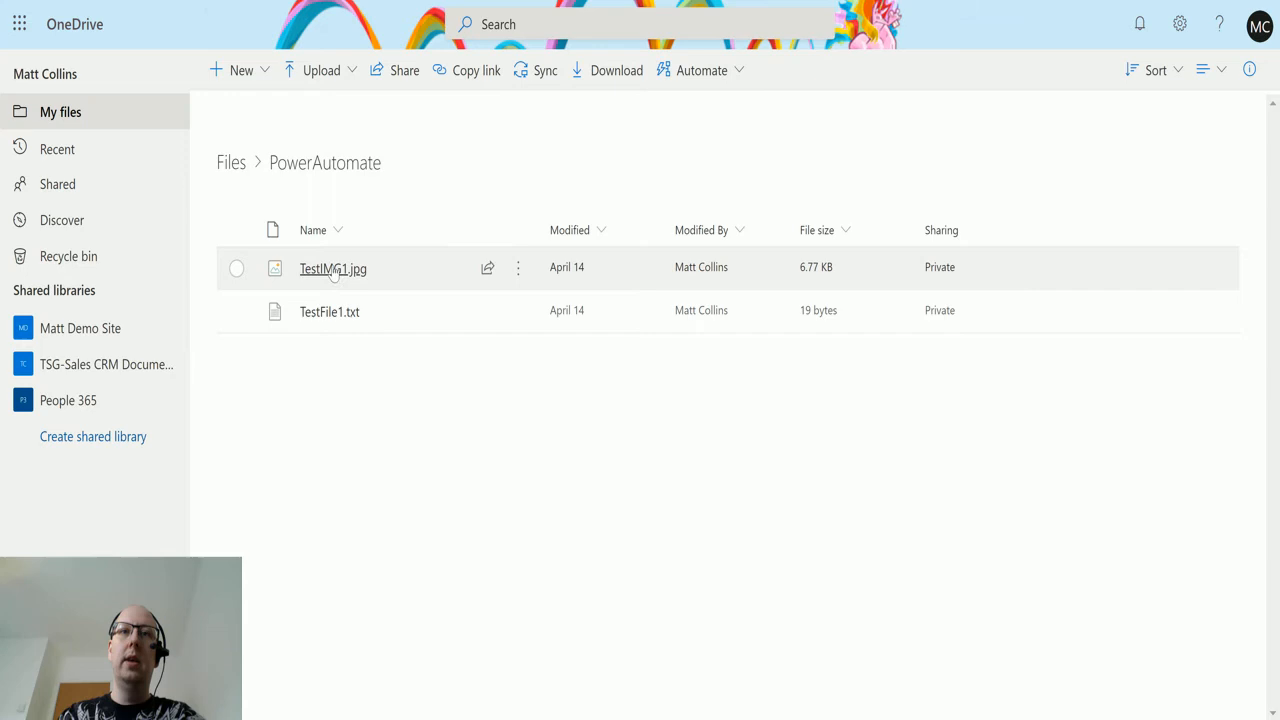
pyautogui.click(333, 268)
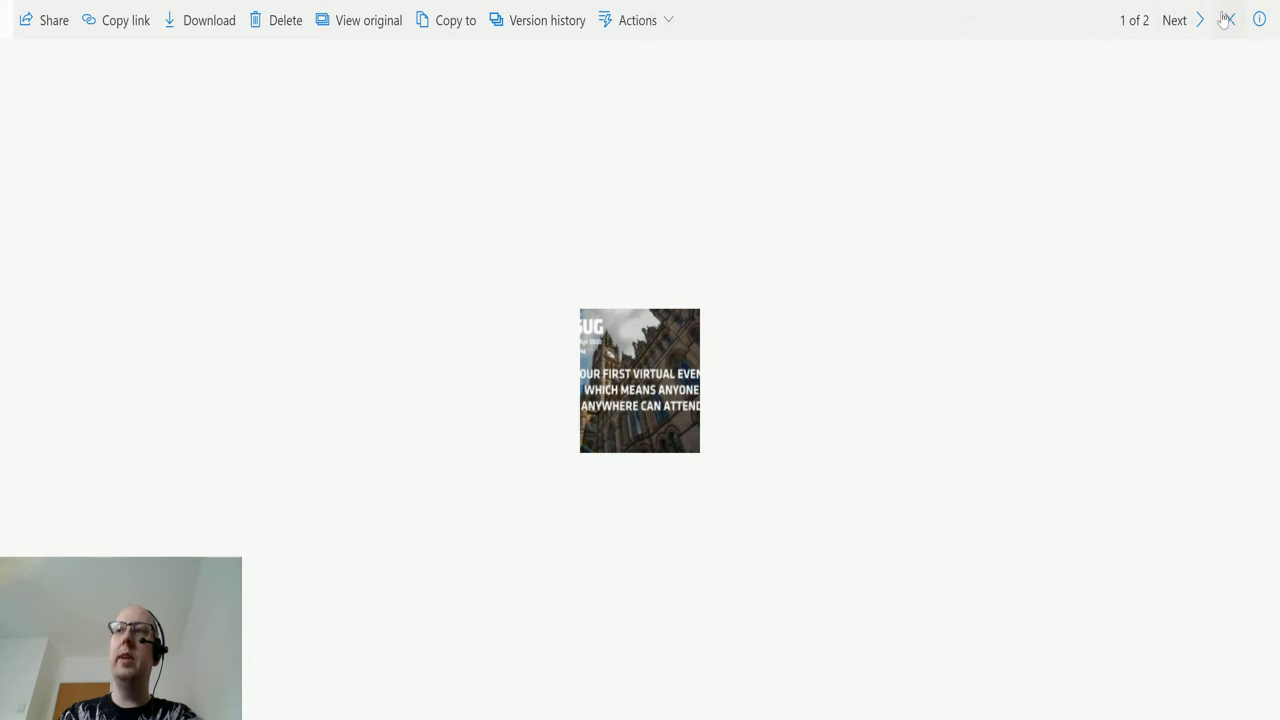
pyautogui.click(1174, 20)
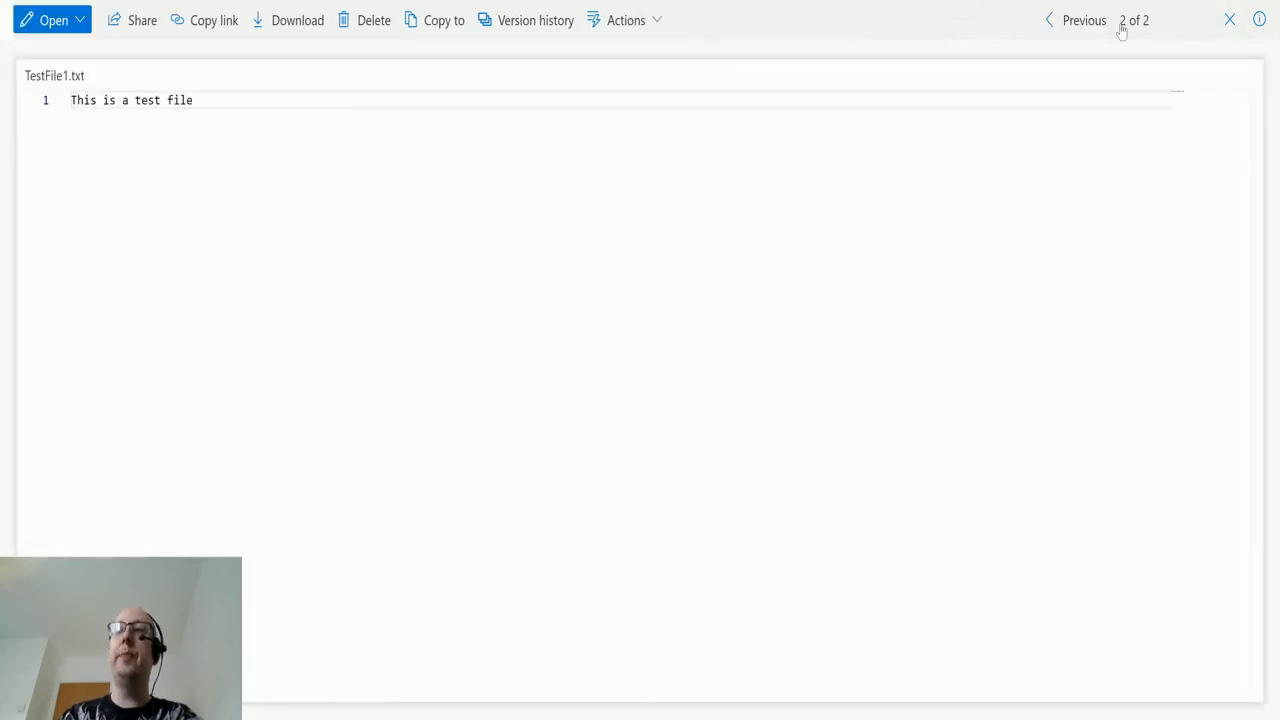
pyautogui.click(1229, 19)
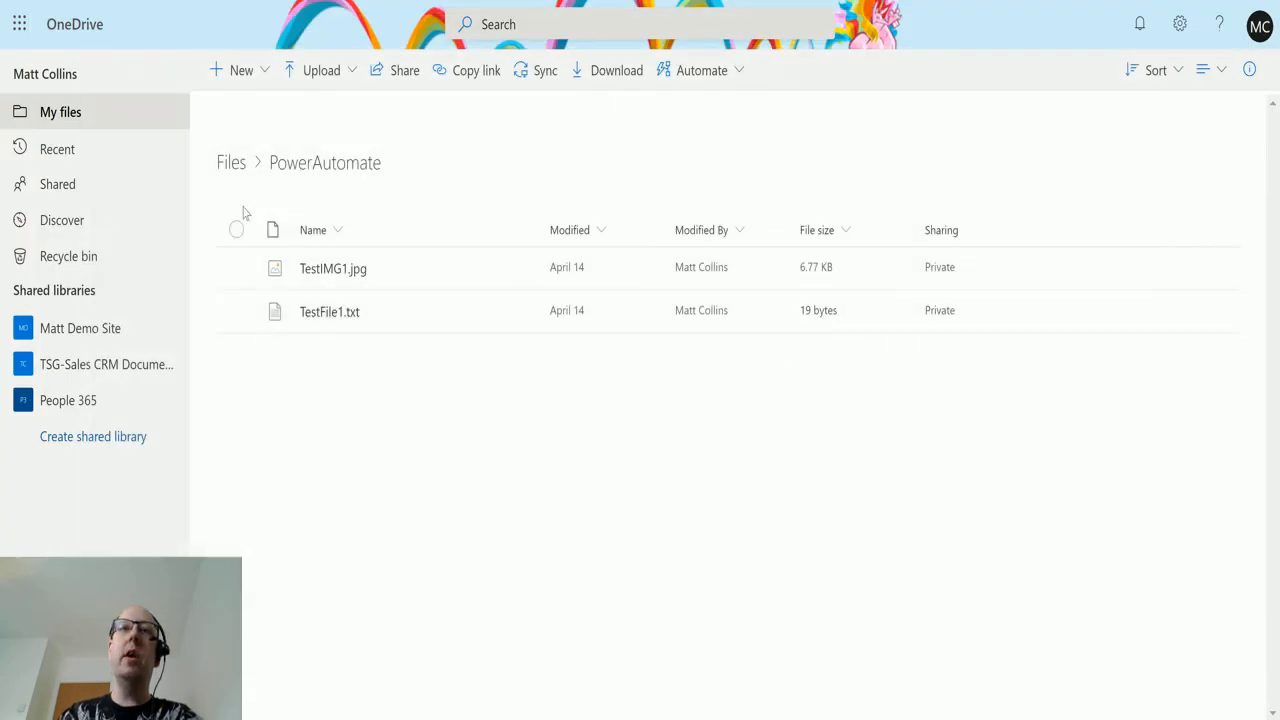
pyautogui.moveTo(243, 193)
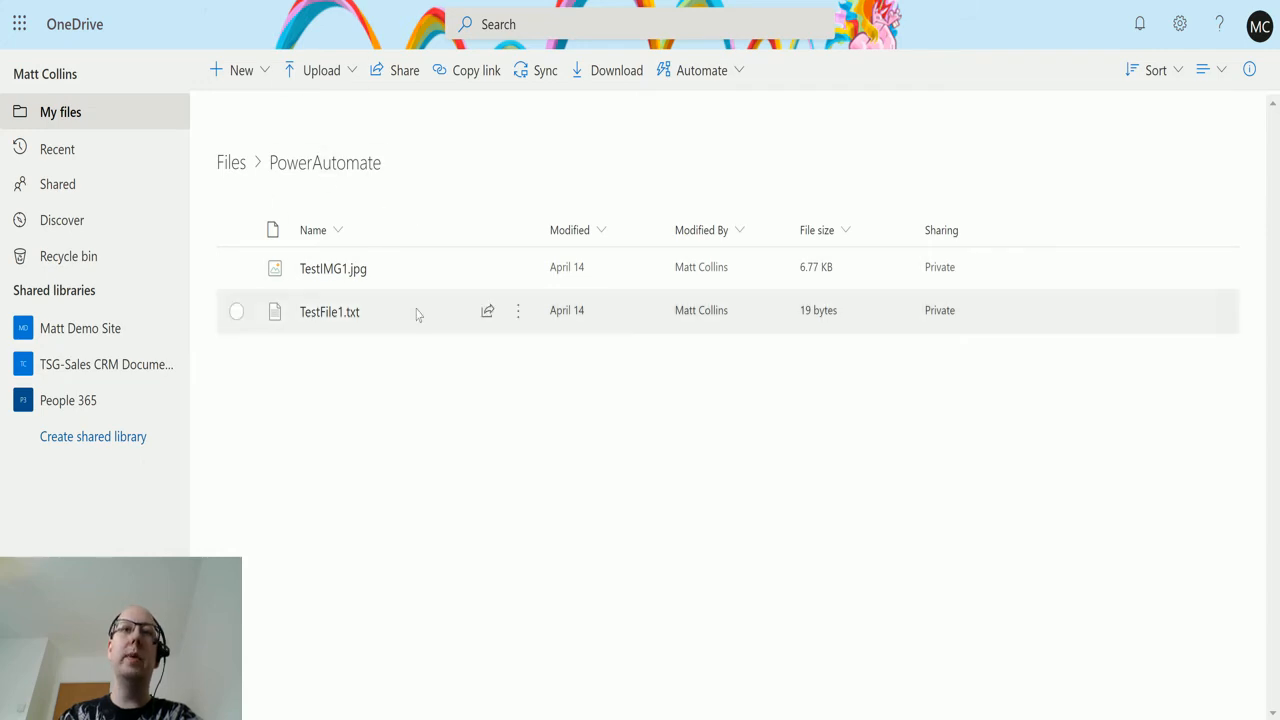
pyautogui.moveTo(345, 238)
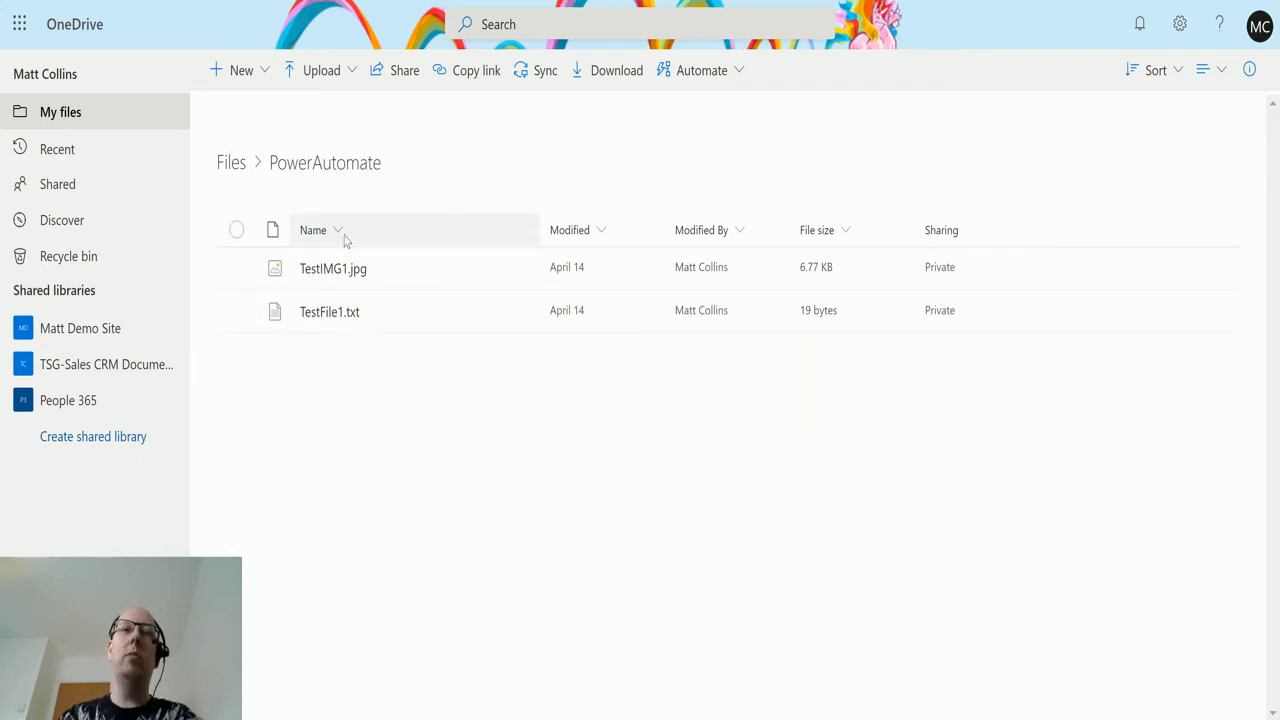
pyautogui.moveTo(423, 378)
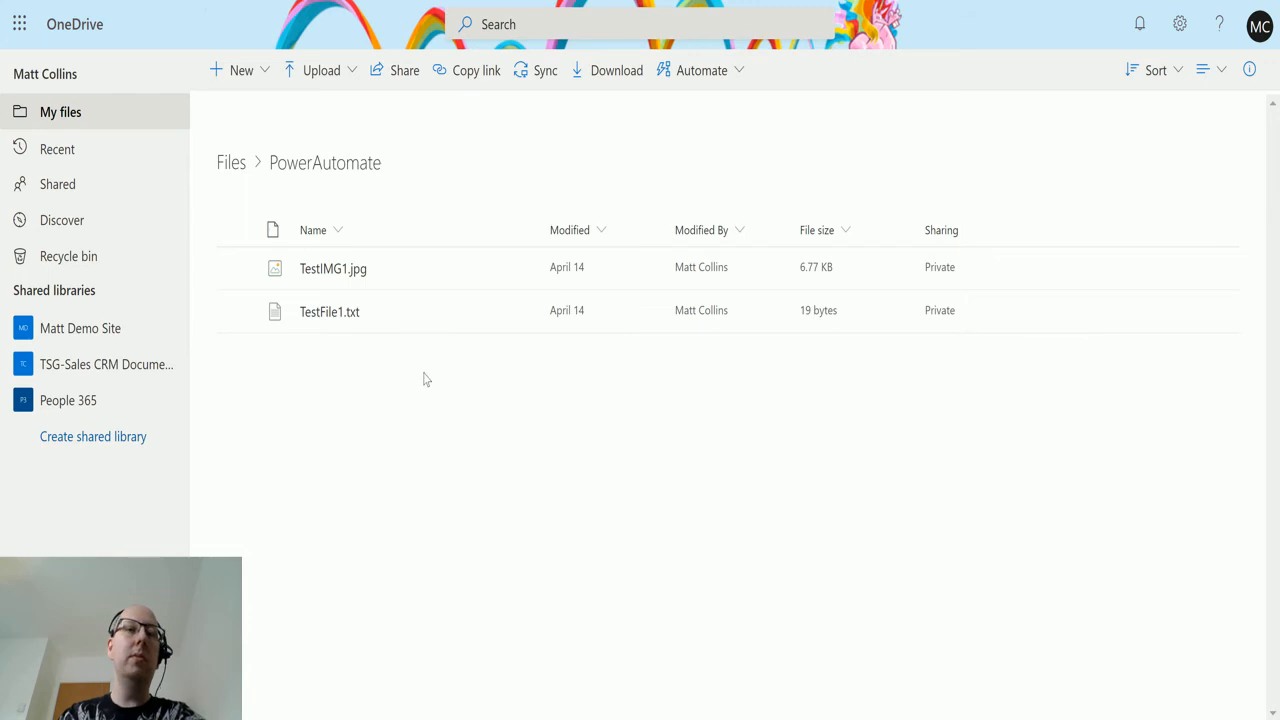
pyautogui.moveTo(433, 353)
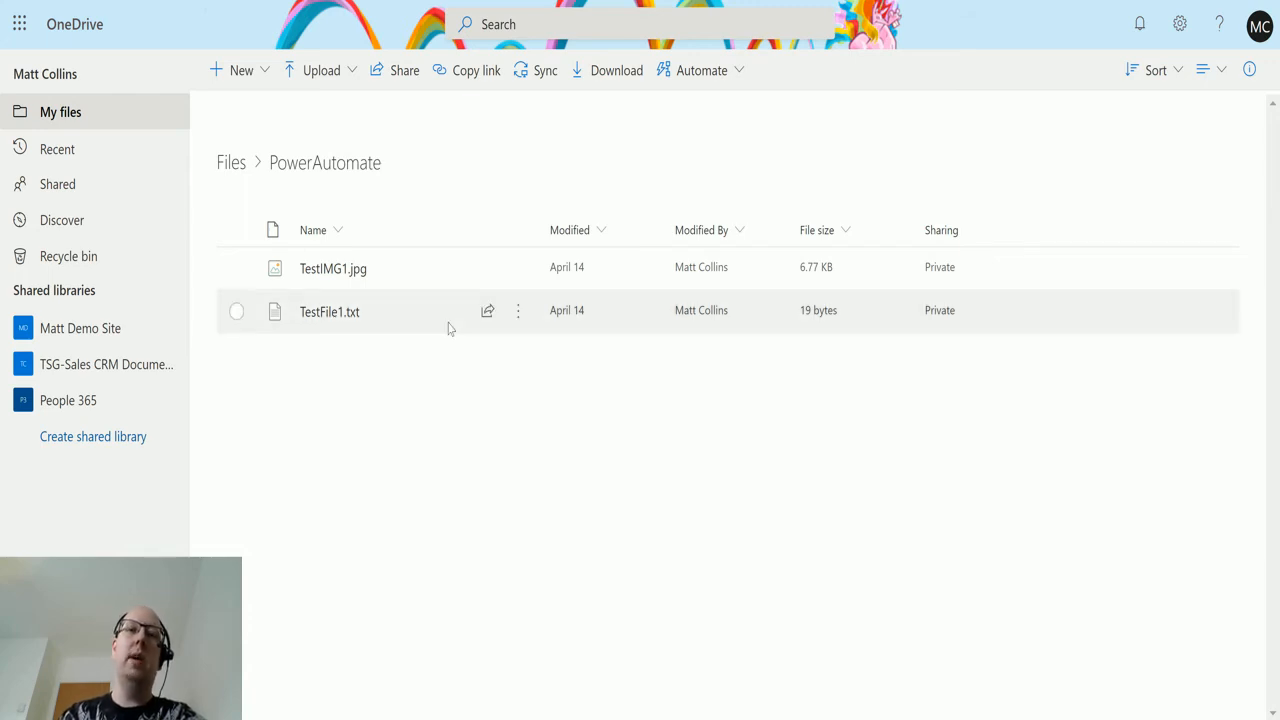
pyautogui.moveTo(323, 168)
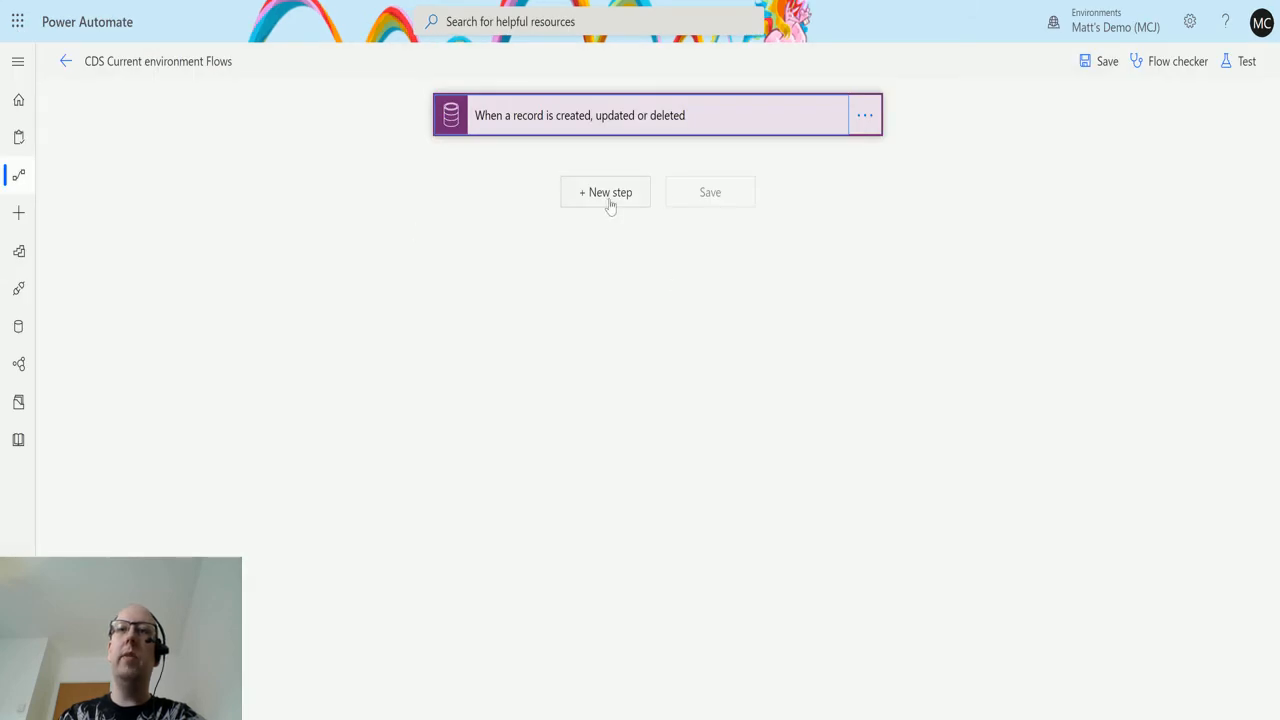
# - Add a OneDrive Get file content action after the trigger
pyautogui.click(605, 192)
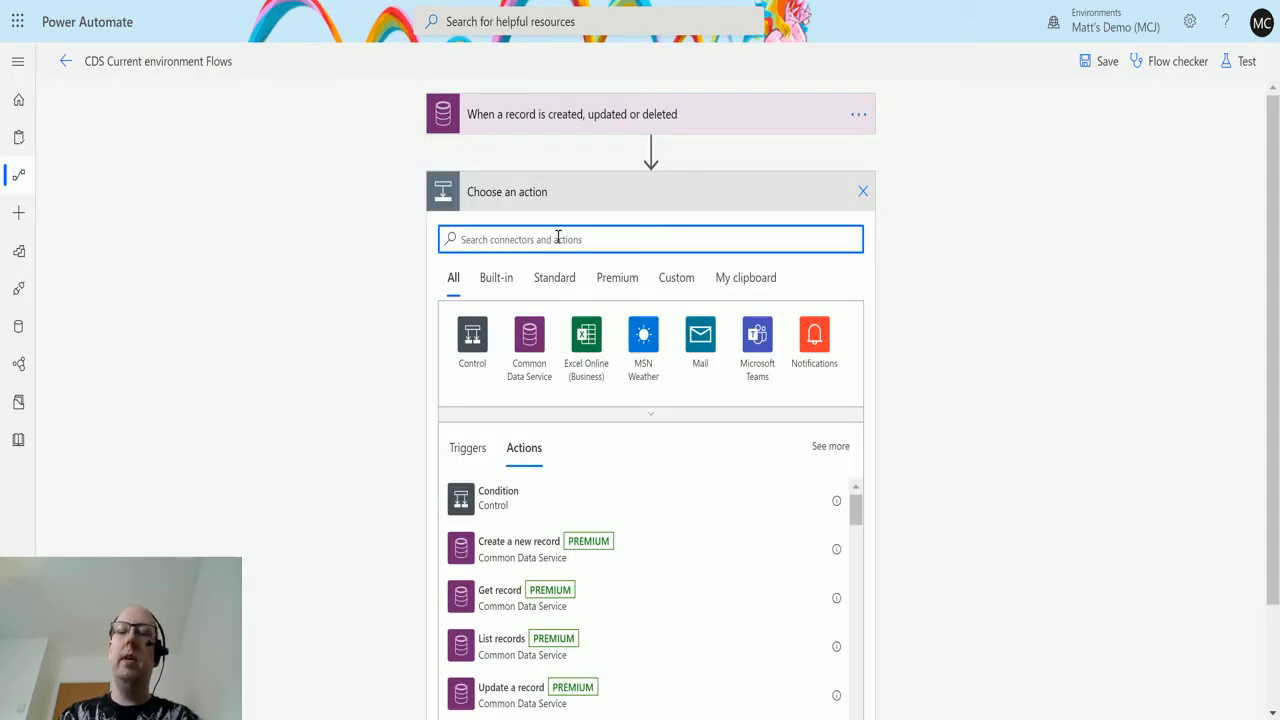
pyautogui.write('onedrive')
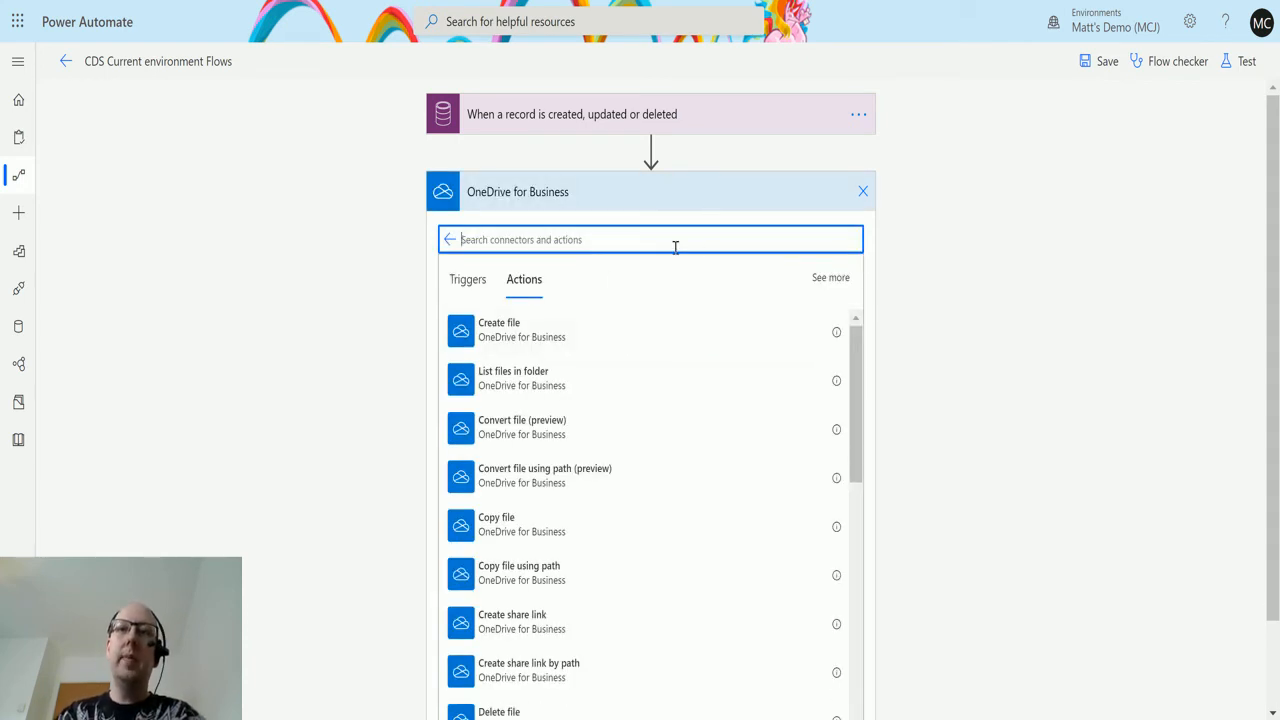
pyautogui.scroll(-3)
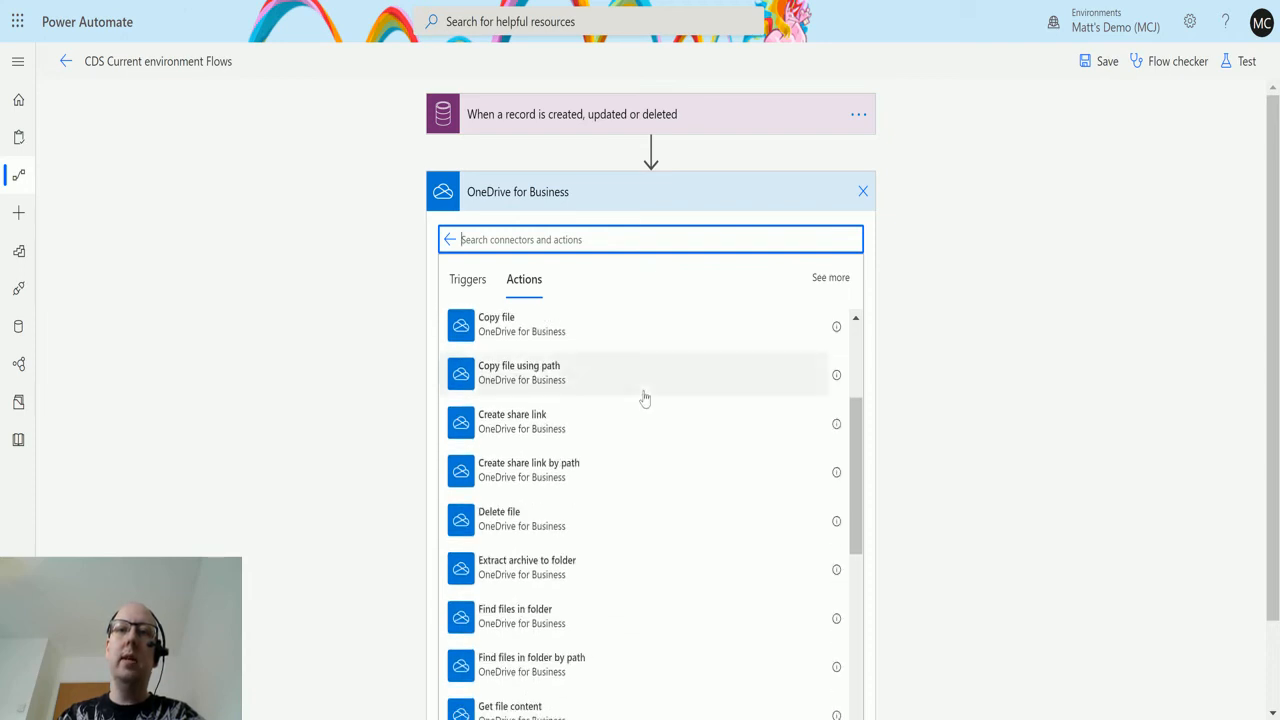
pyautogui.scroll(-3)
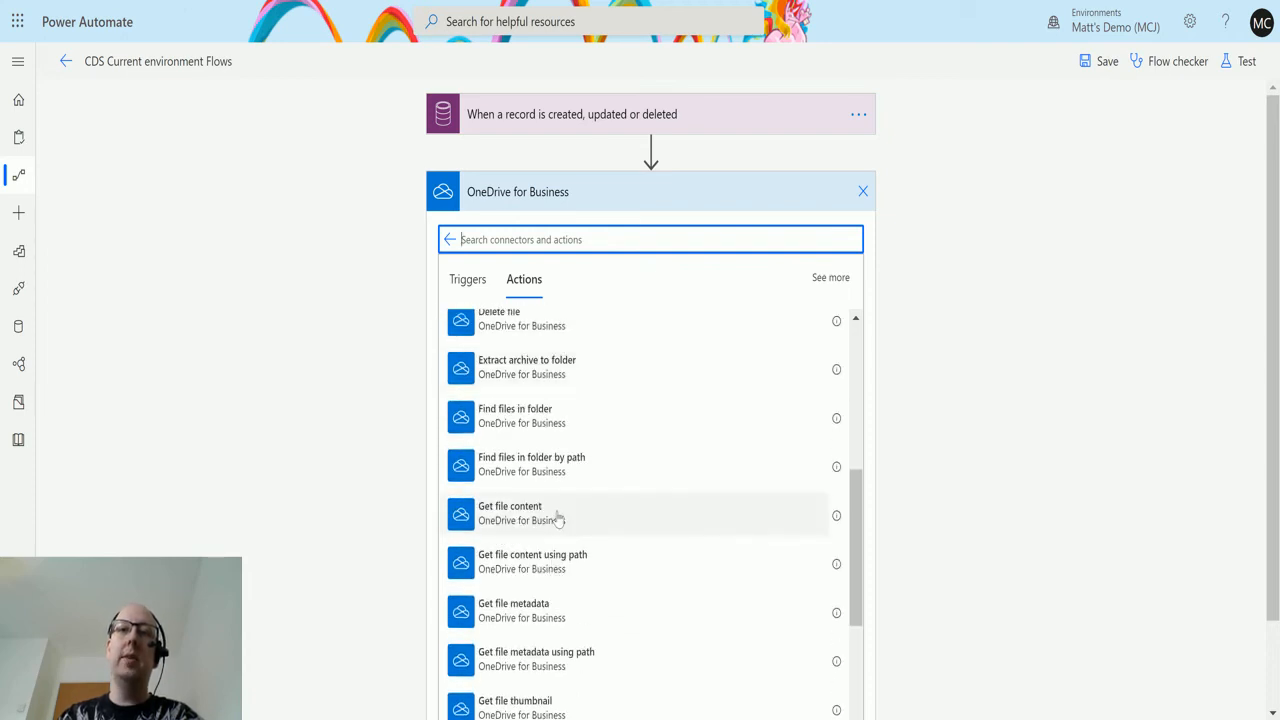
pyautogui.click(510, 513)
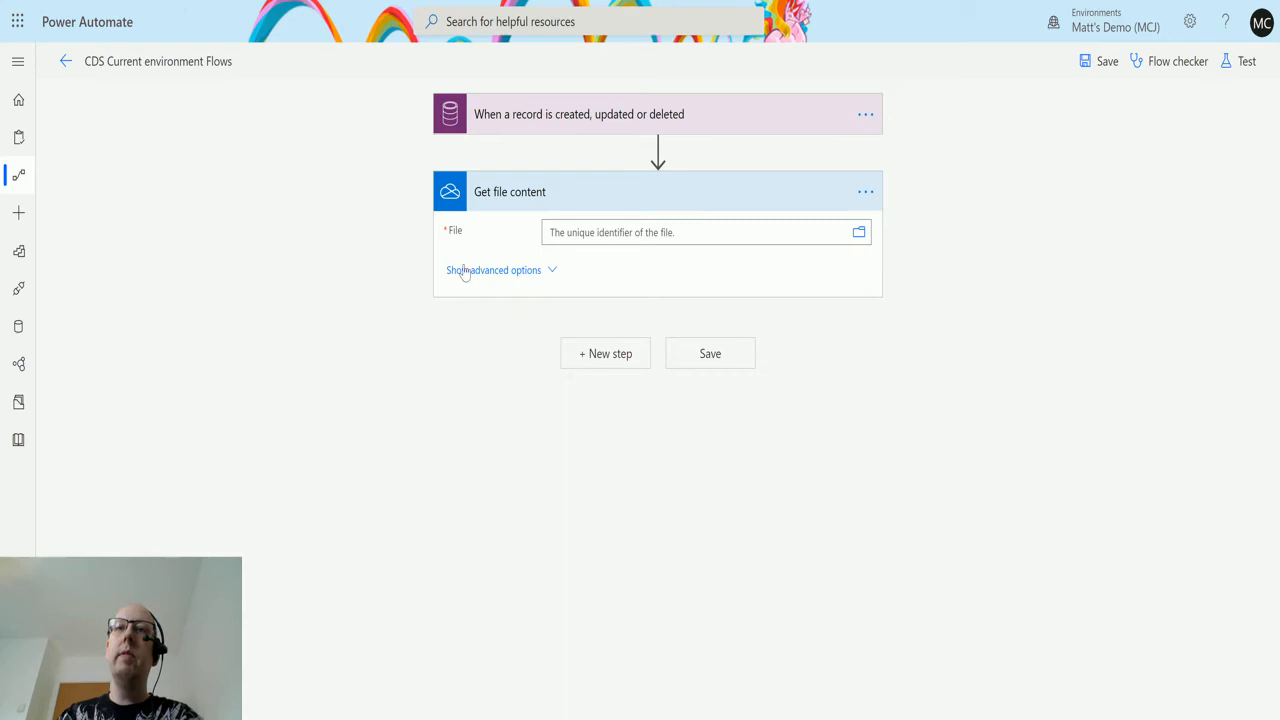
pyautogui.moveTo(813, 266)
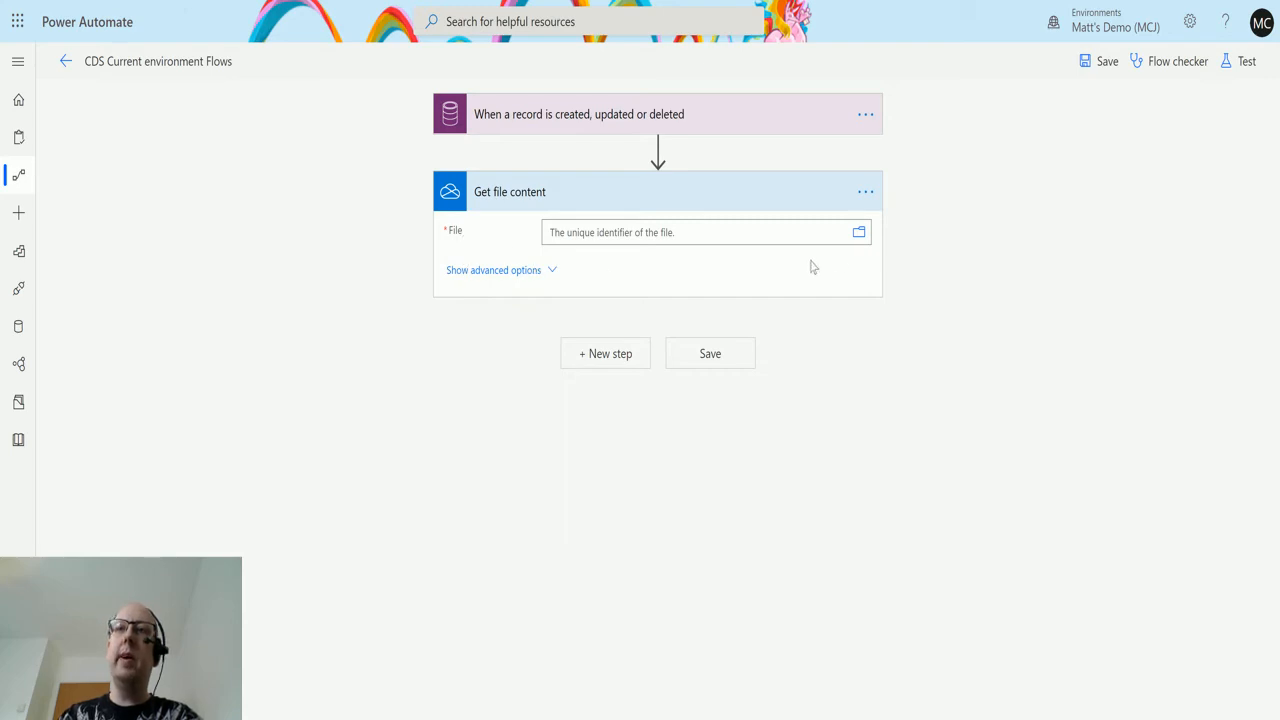
# - Point Get file content at /PowerAutomate/TestIMG1.jpg in OneDrive
pyautogui.click(858, 232)
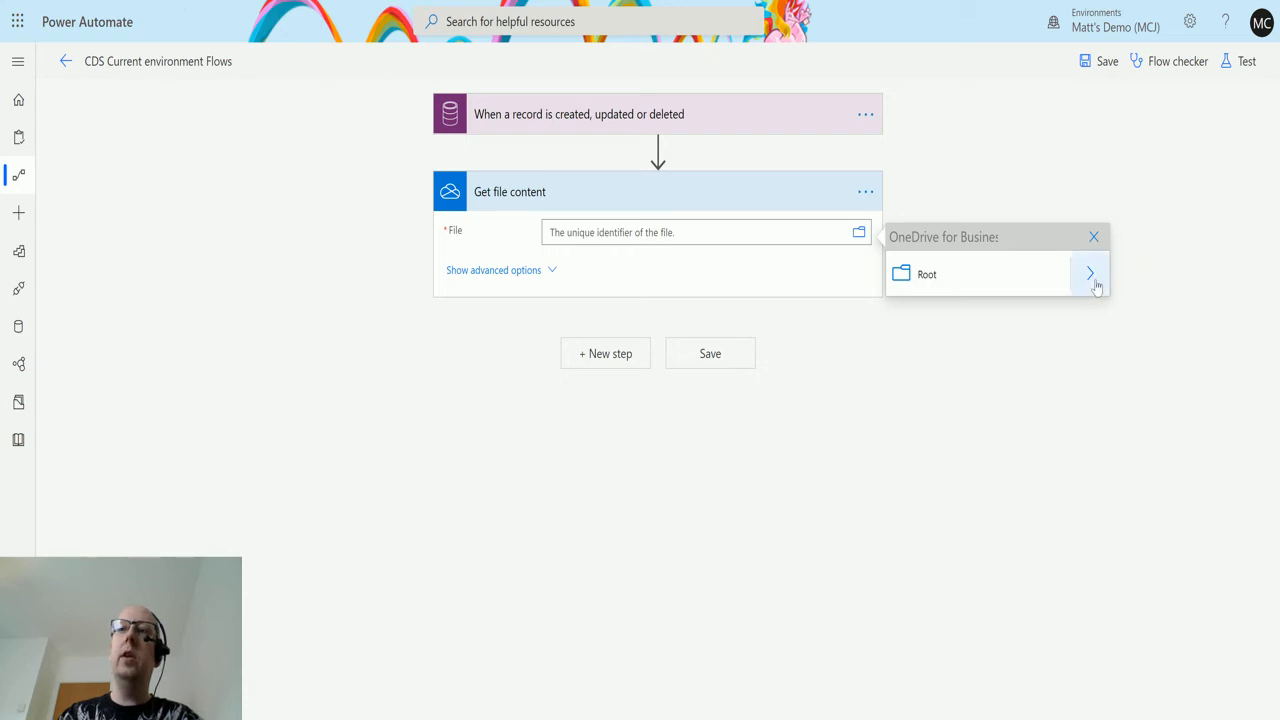
pyautogui.click(1090, 273)
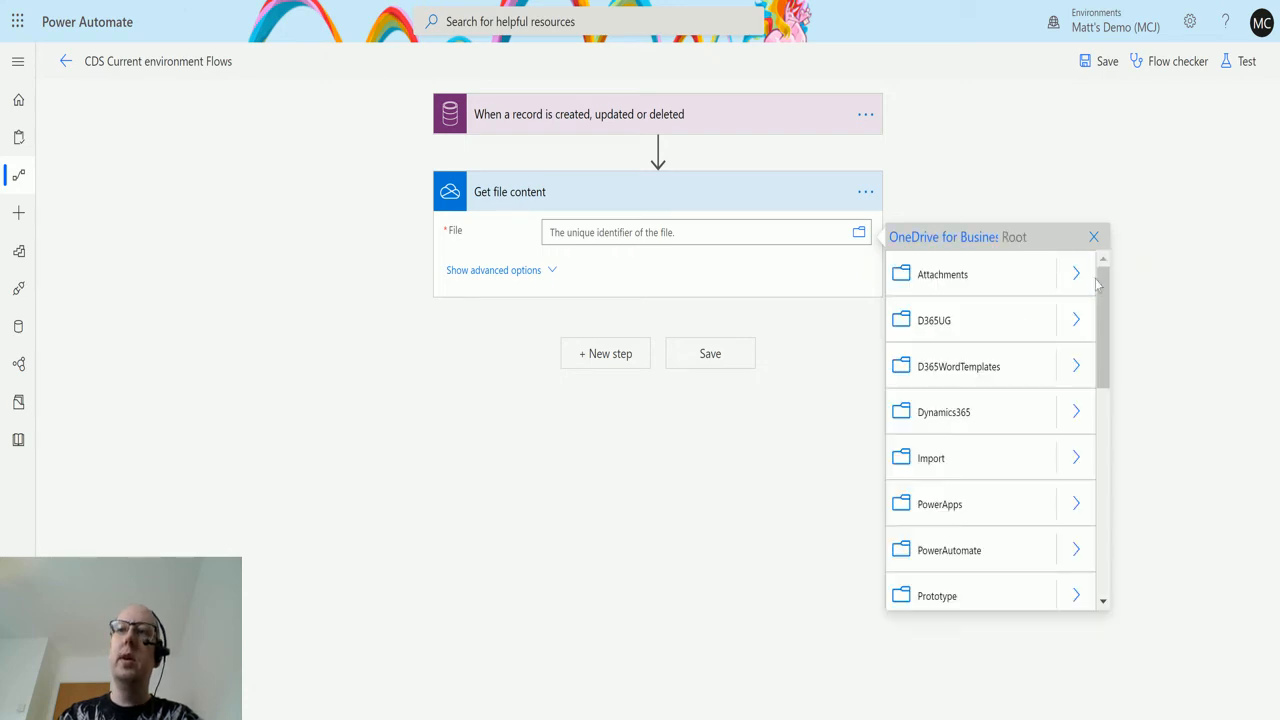
pyautogui.scroll(-3)
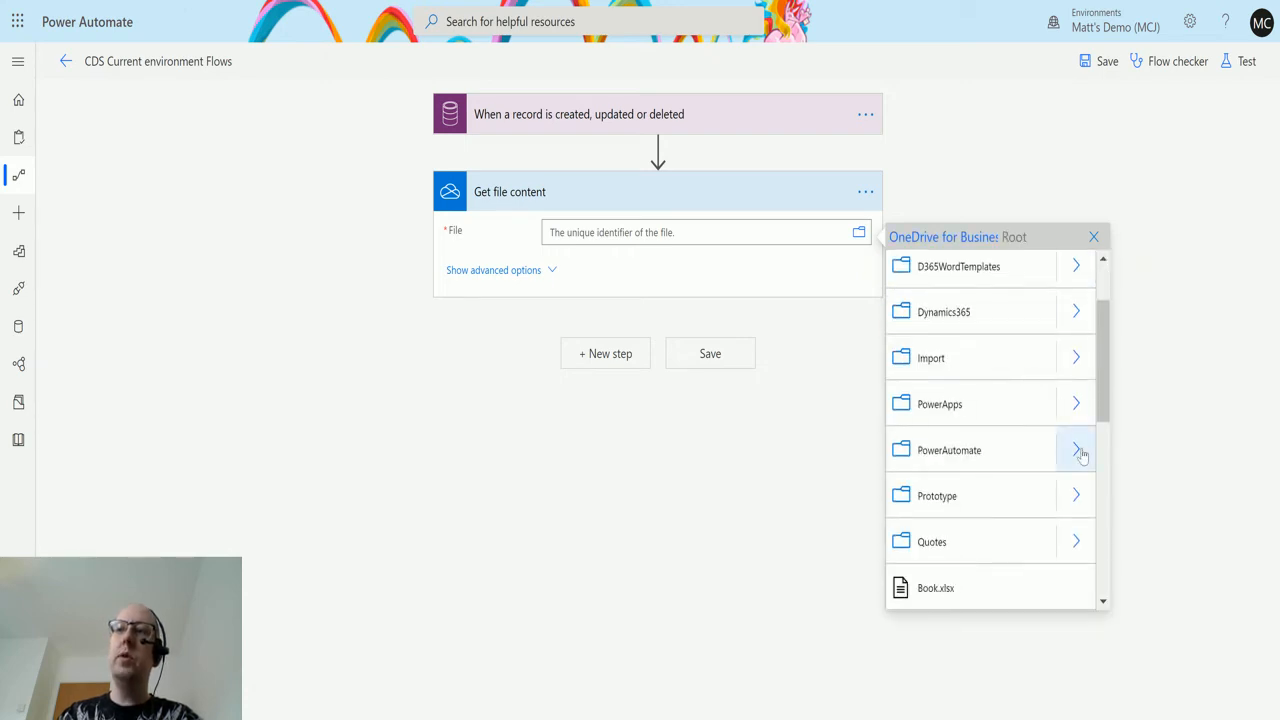
pyautogui.click(1076, 449)
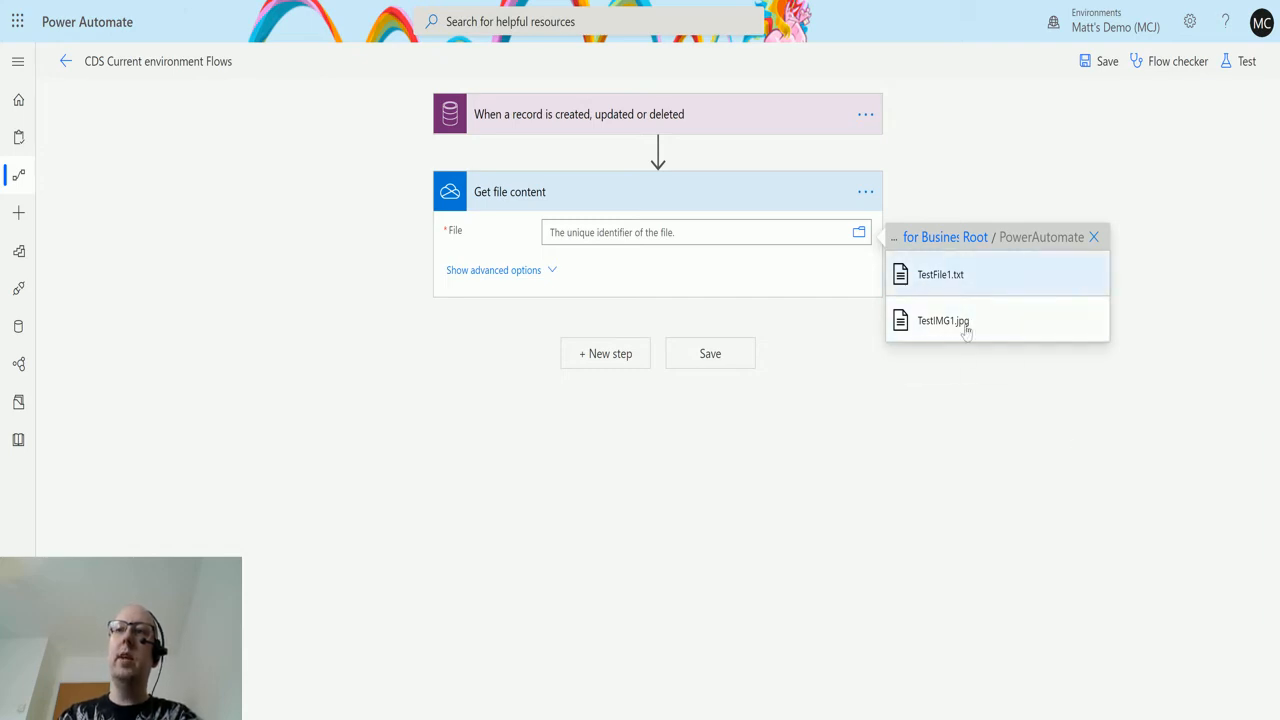
pyautogui.moveTo(943, 320)
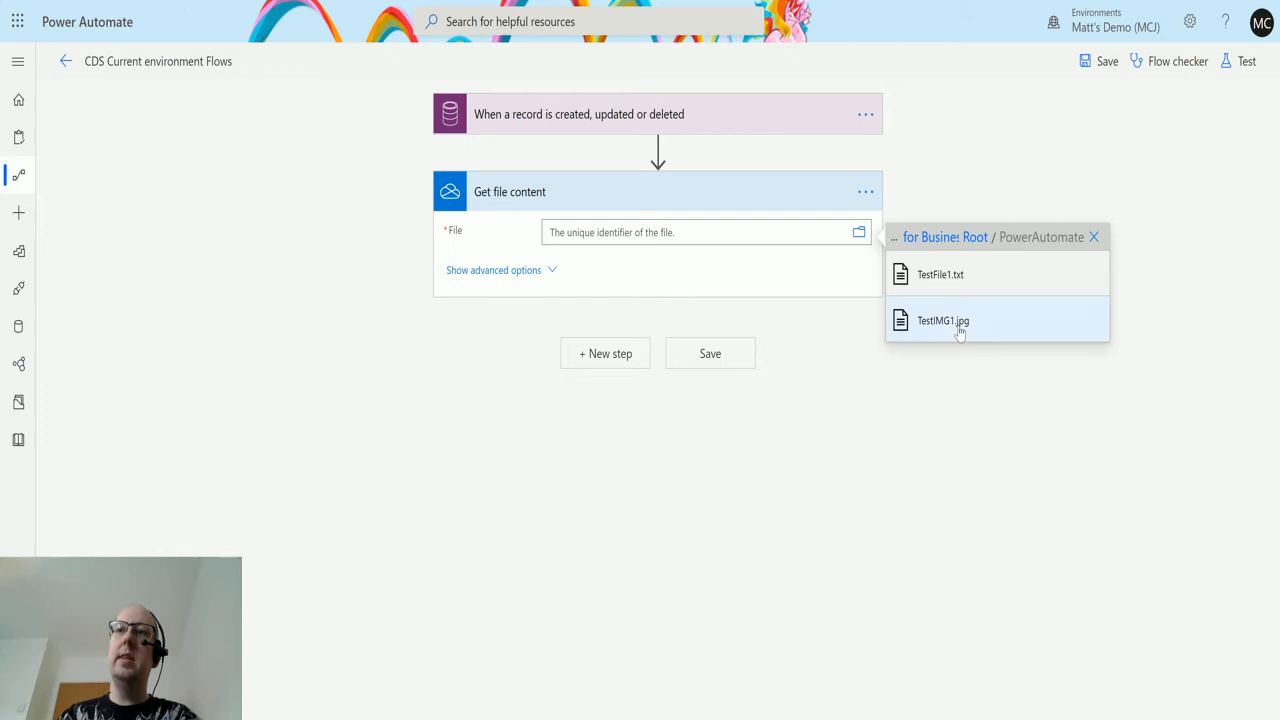
pyautogui.click(942, 320)
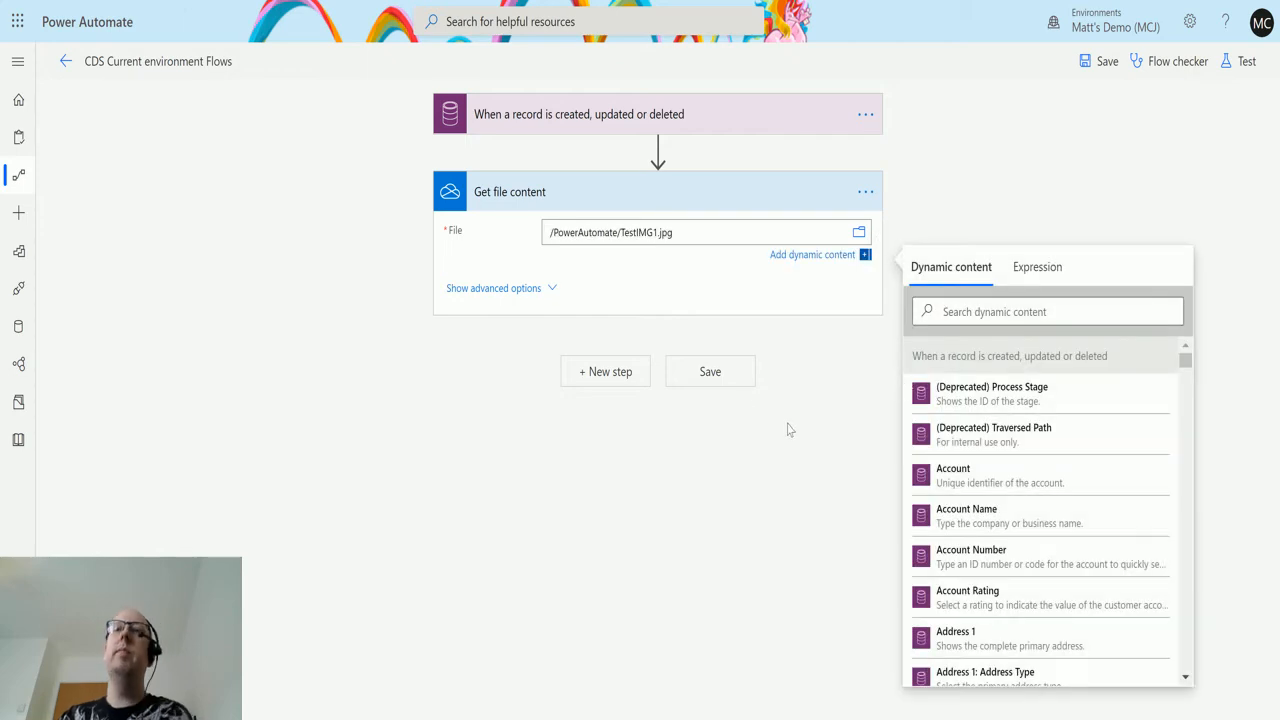
pyautogui.moveTo(490, 314)
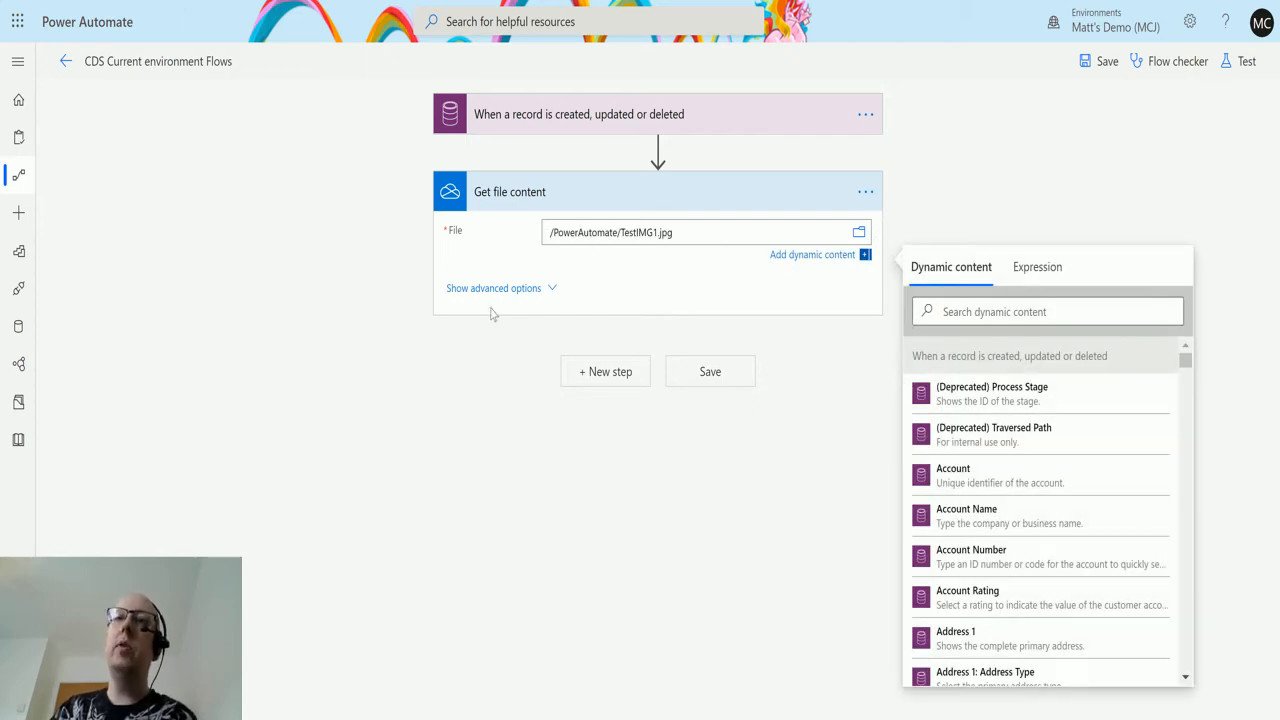
pyautogui.click(493, 288)
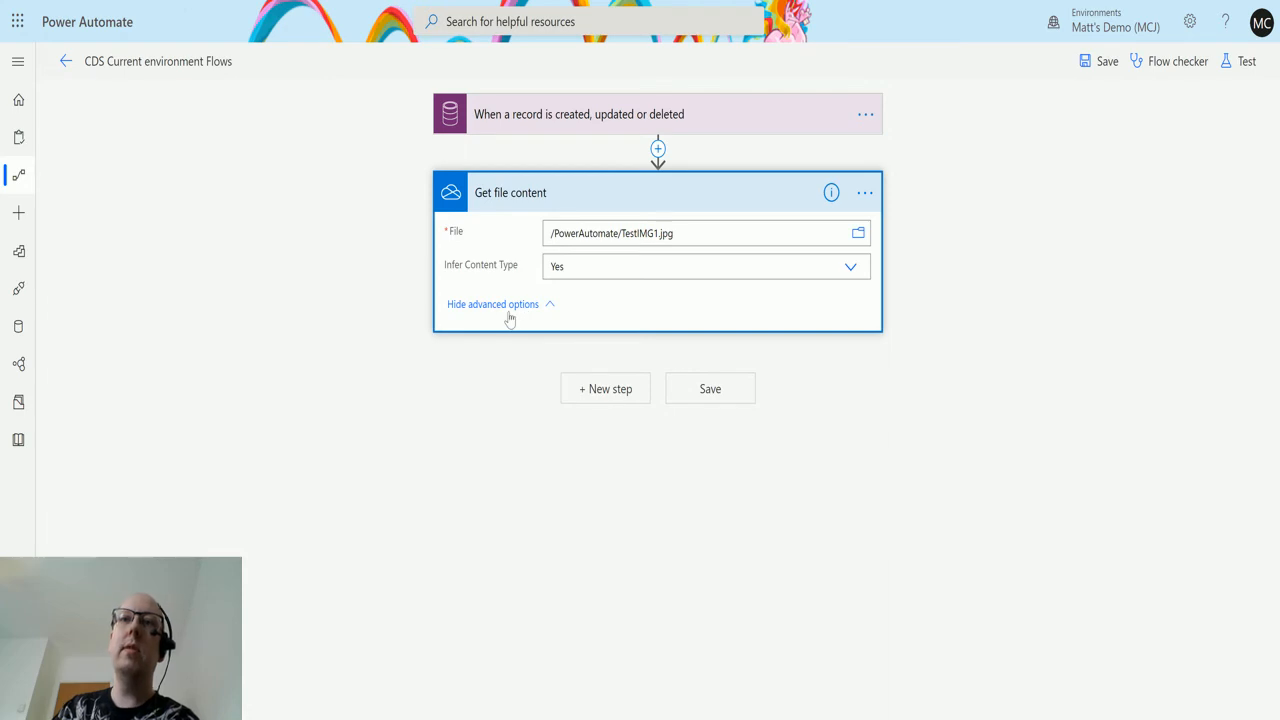
pyautogui.moveTo(518, 334)
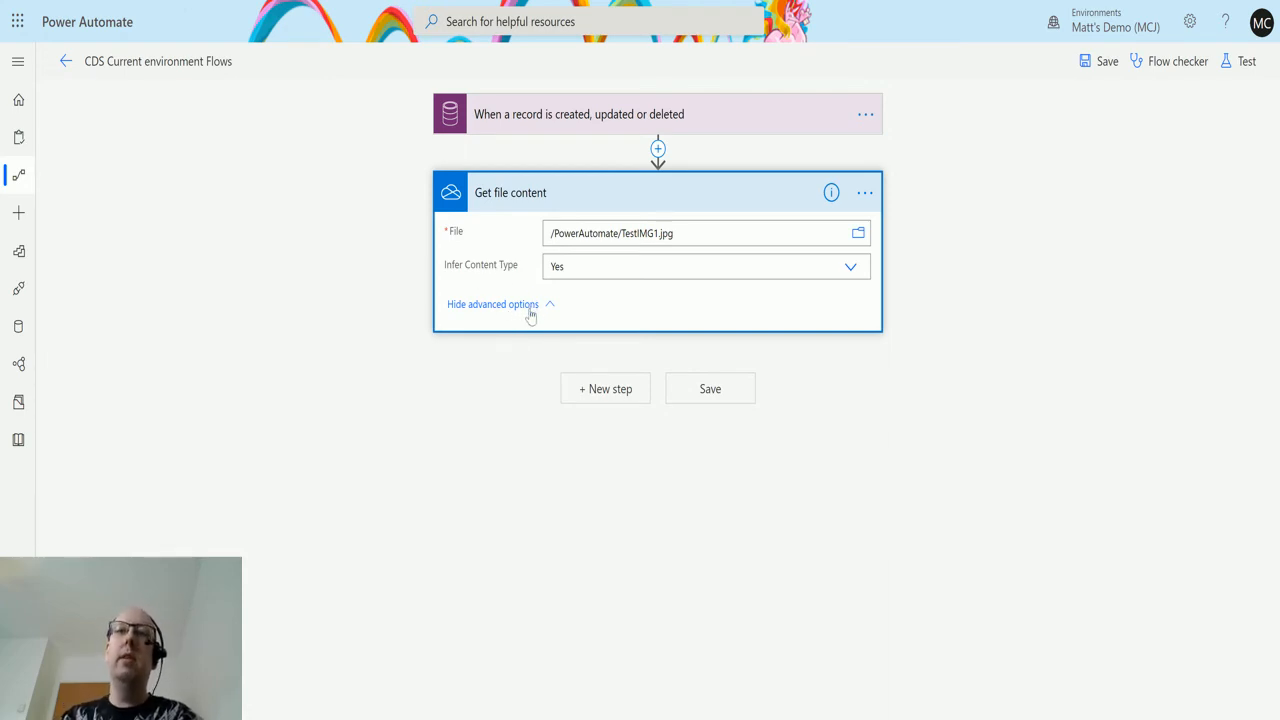
pyautogui.click(493, 304)
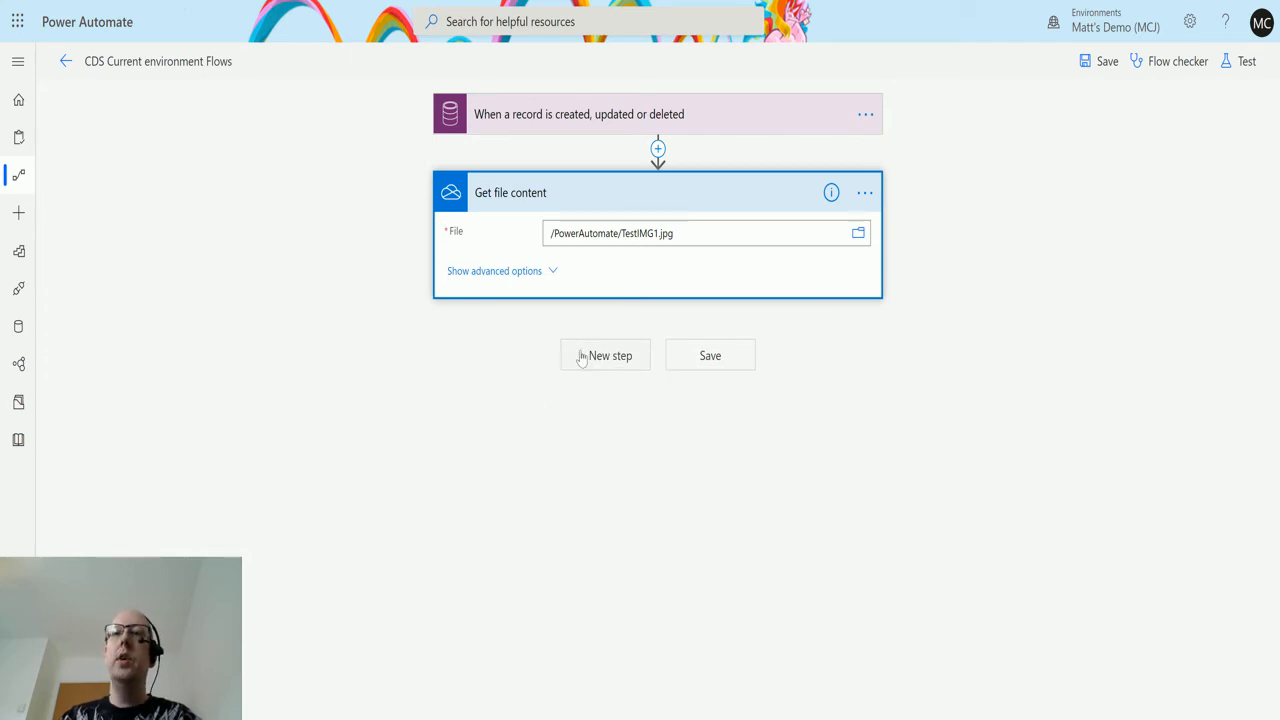
# - Add the Common Data Service 'Upload file or image content' action after Get file content
pyautogui.click(605, 355)
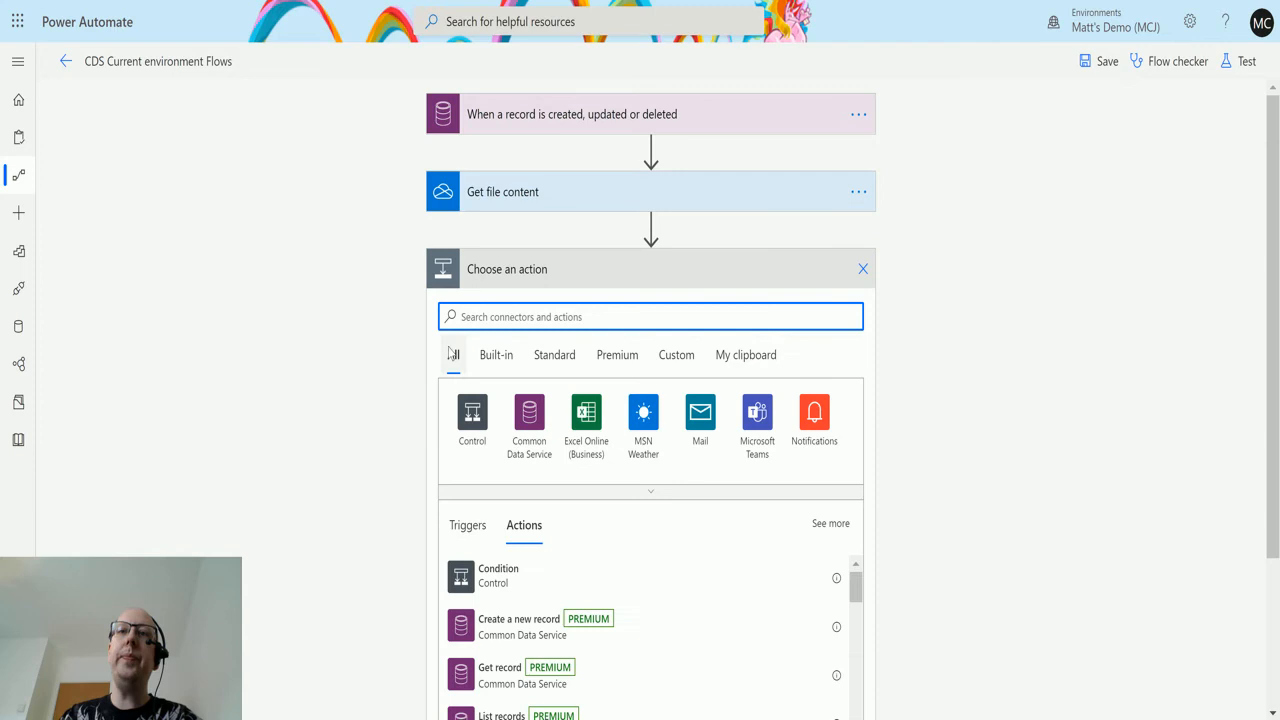
pyautogui.write('common')
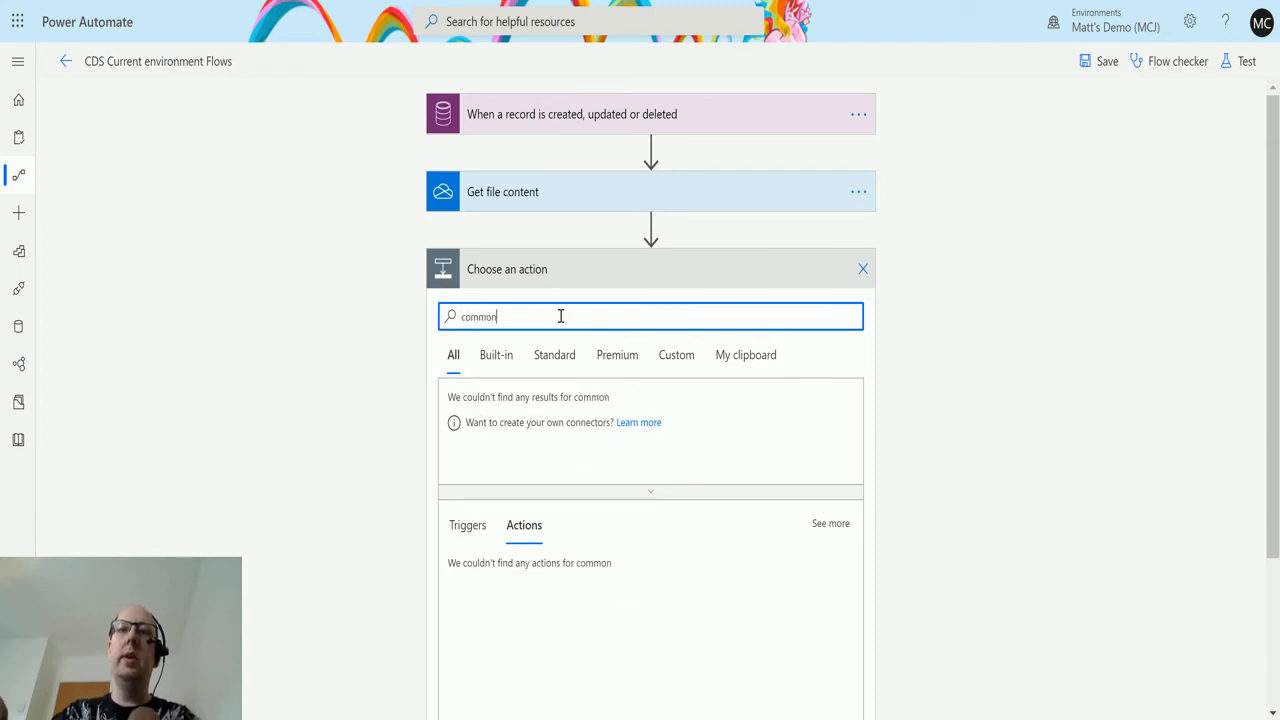
pyautogui.write('data')
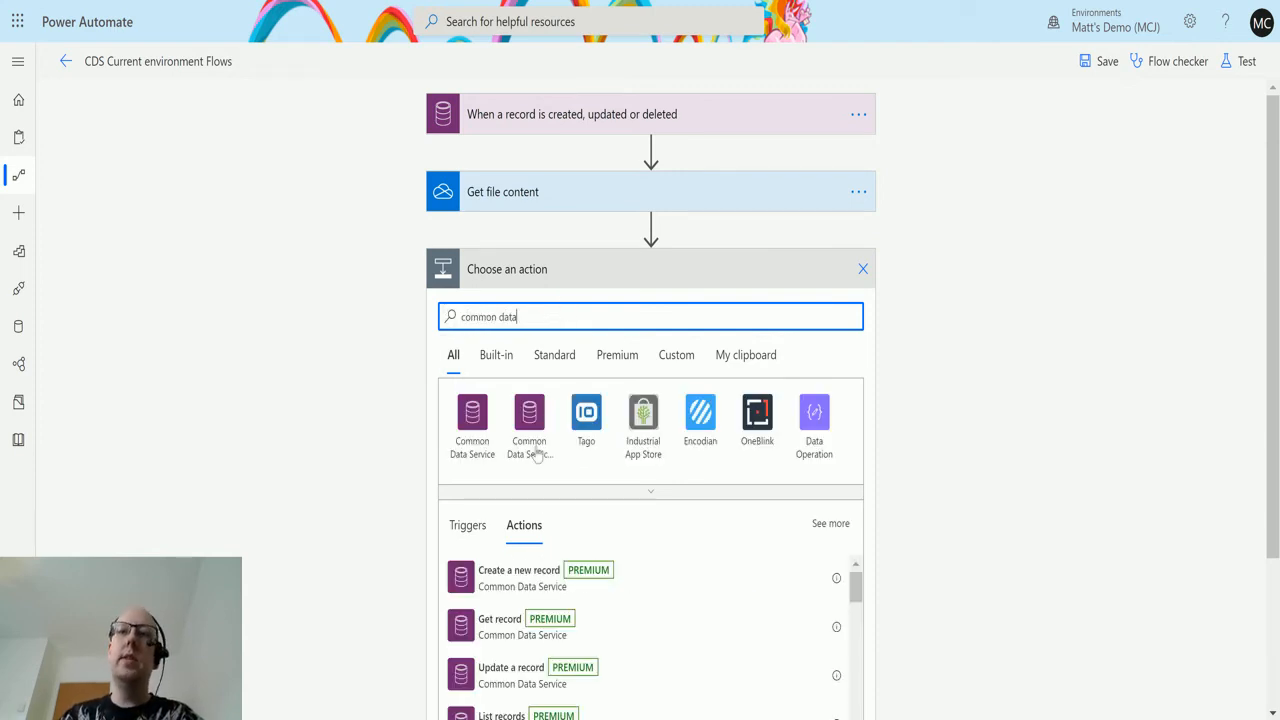
pyautogui.moveTo(532, 472)
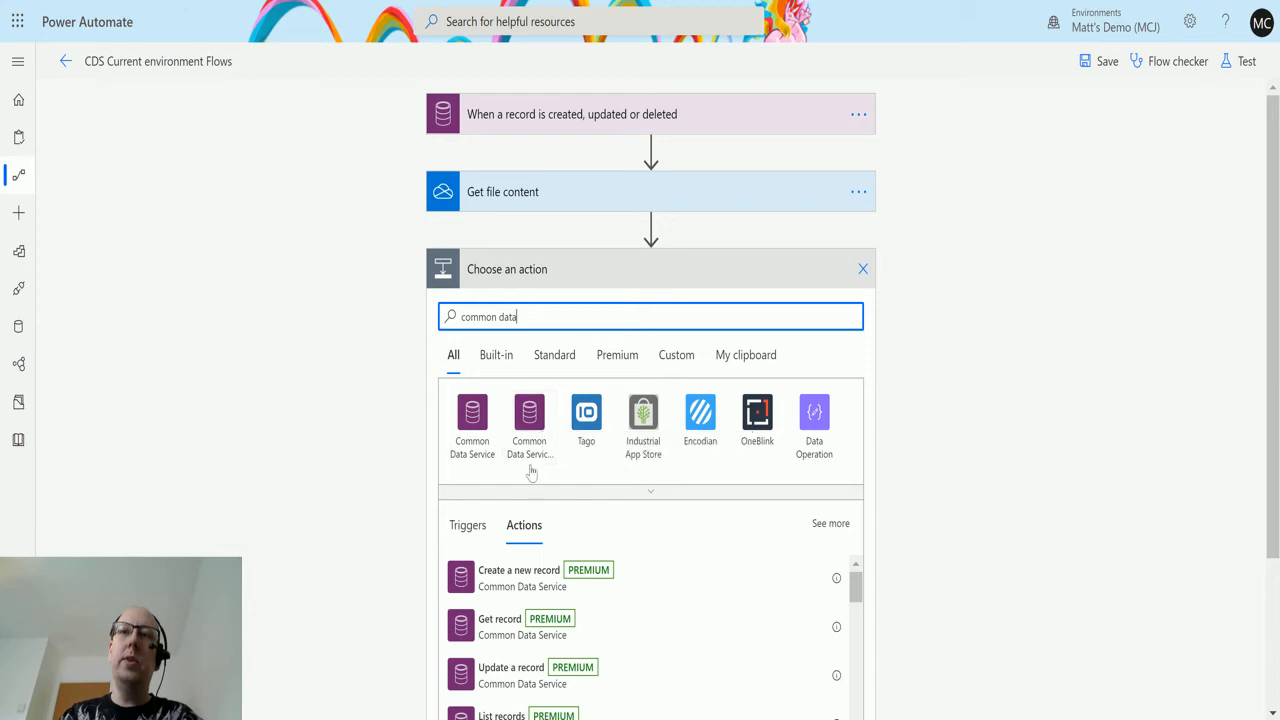
pyautogui.moveTo(529, 420)
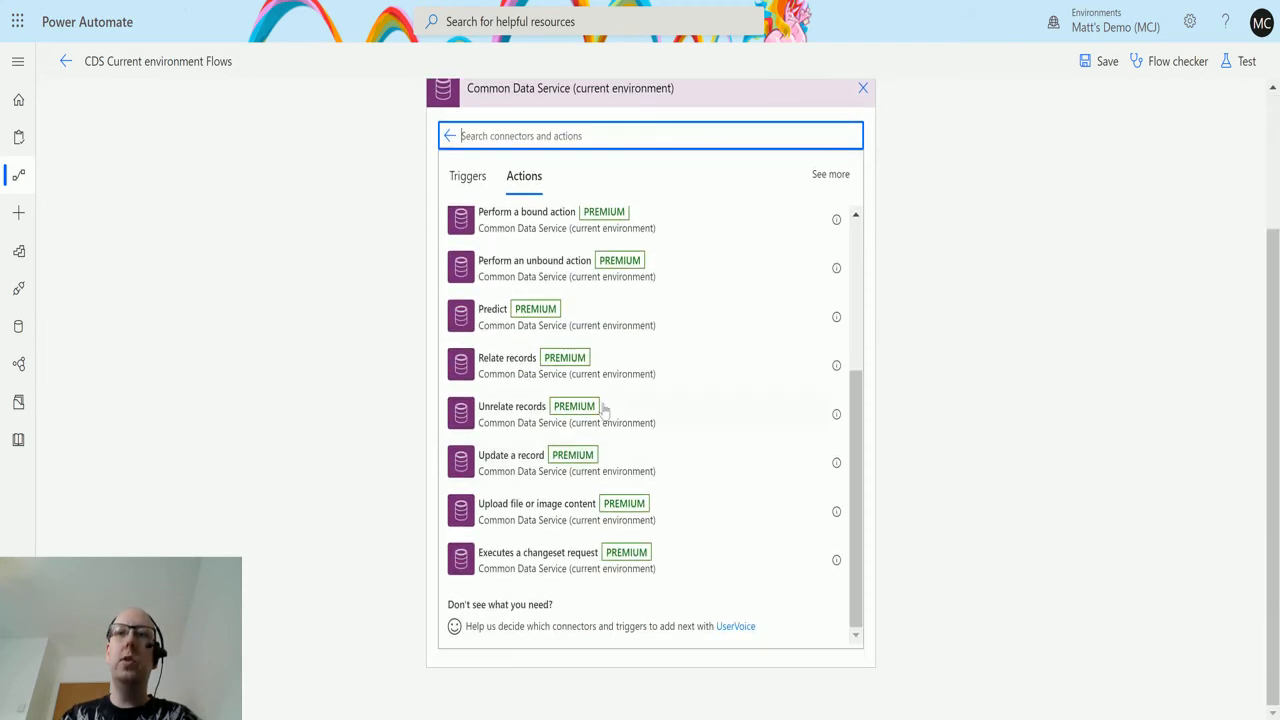
pyautogui.moveTo(536, 510)
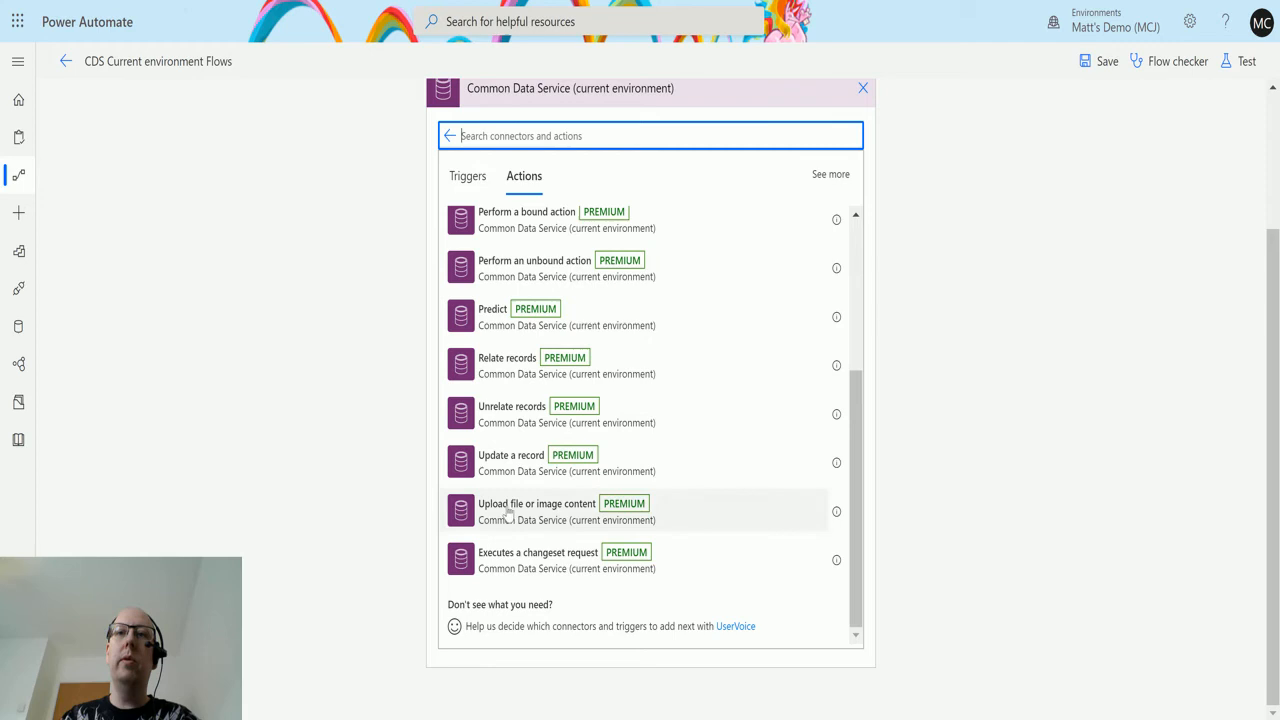
pyautogui.moveTo(563, 518)
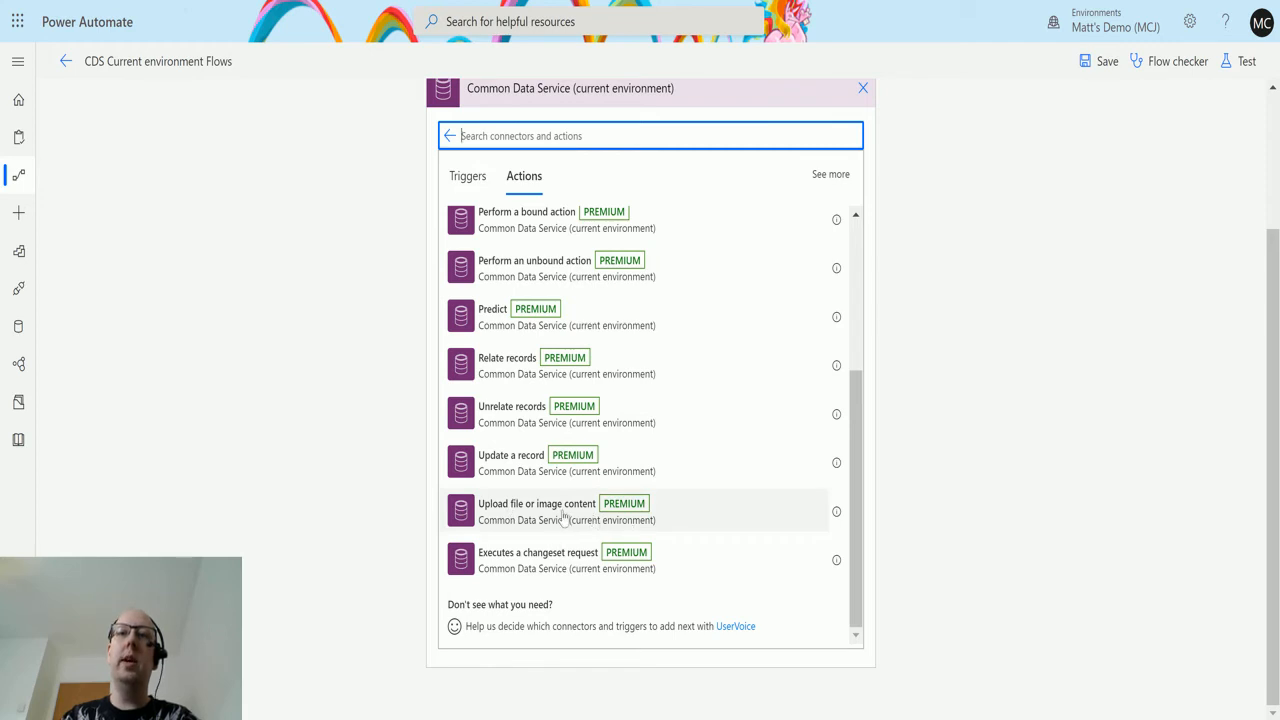
pyautogui.click(537, 510)
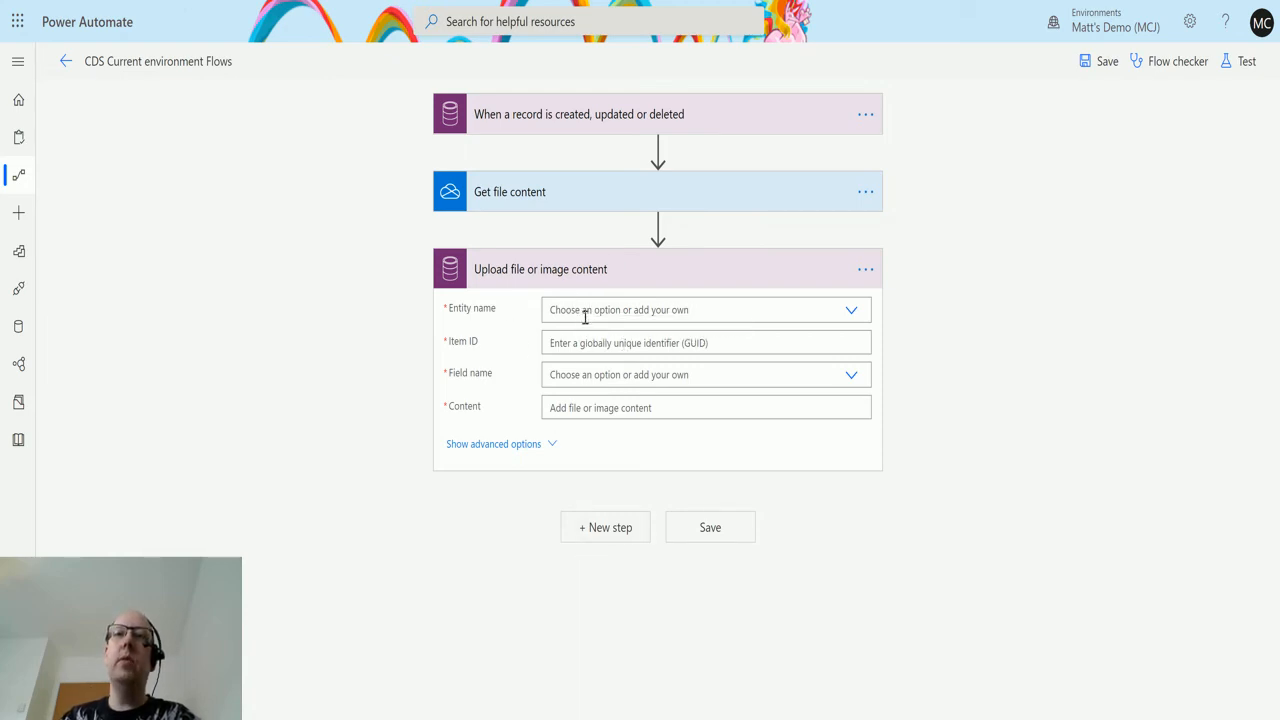
pyautogui.moveTo(465, 318)
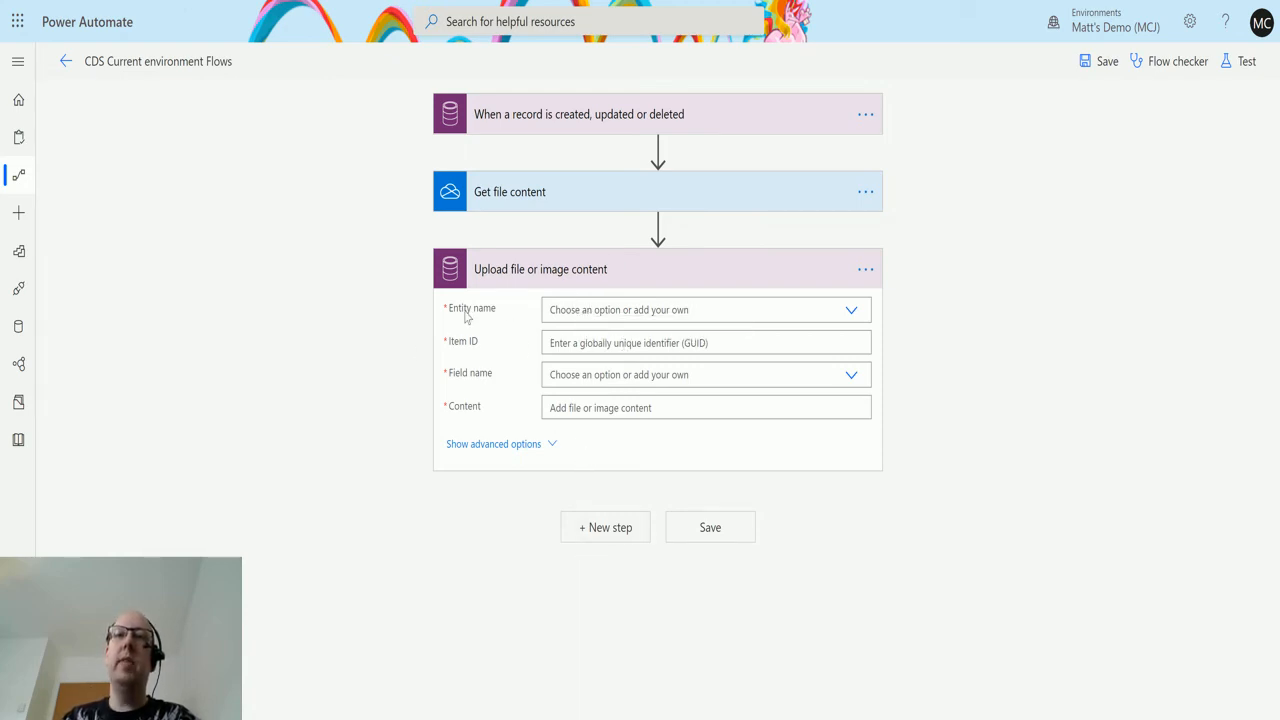
pyautogui.moveTo(470, 347)
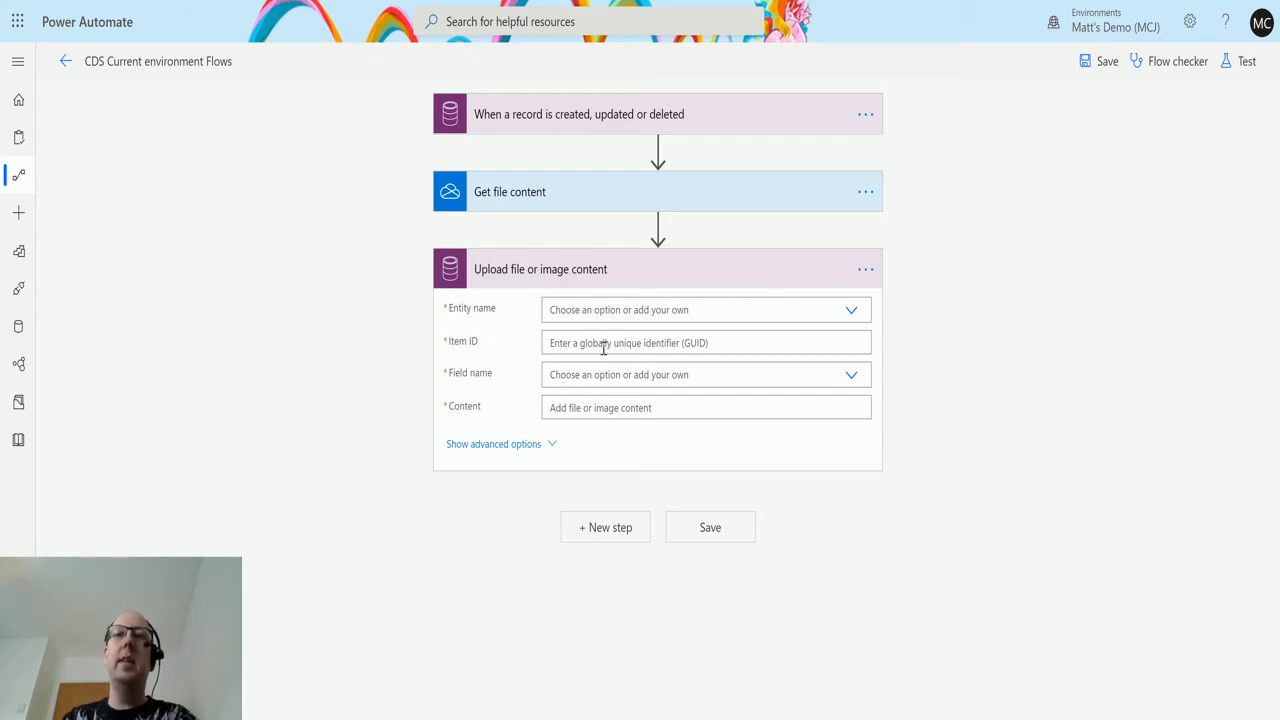
pyautogui.moveTo(610, 396)
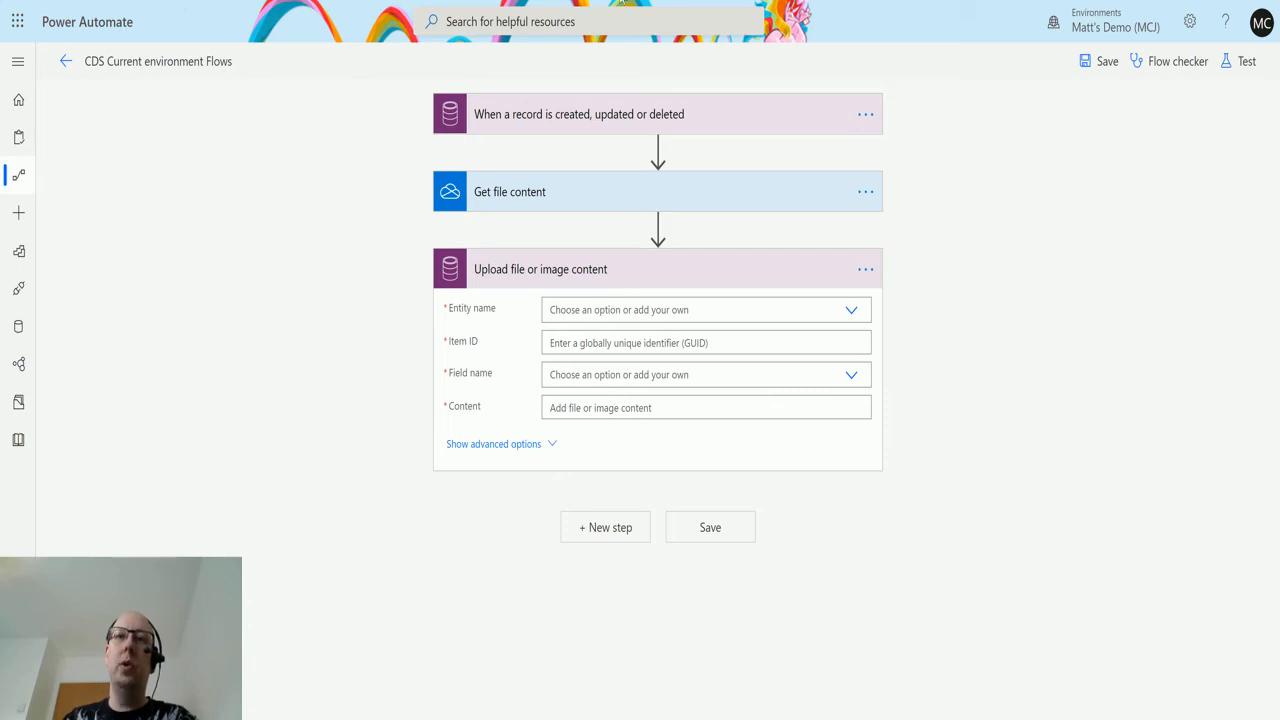
pyautogui.moveTo(651, 181)
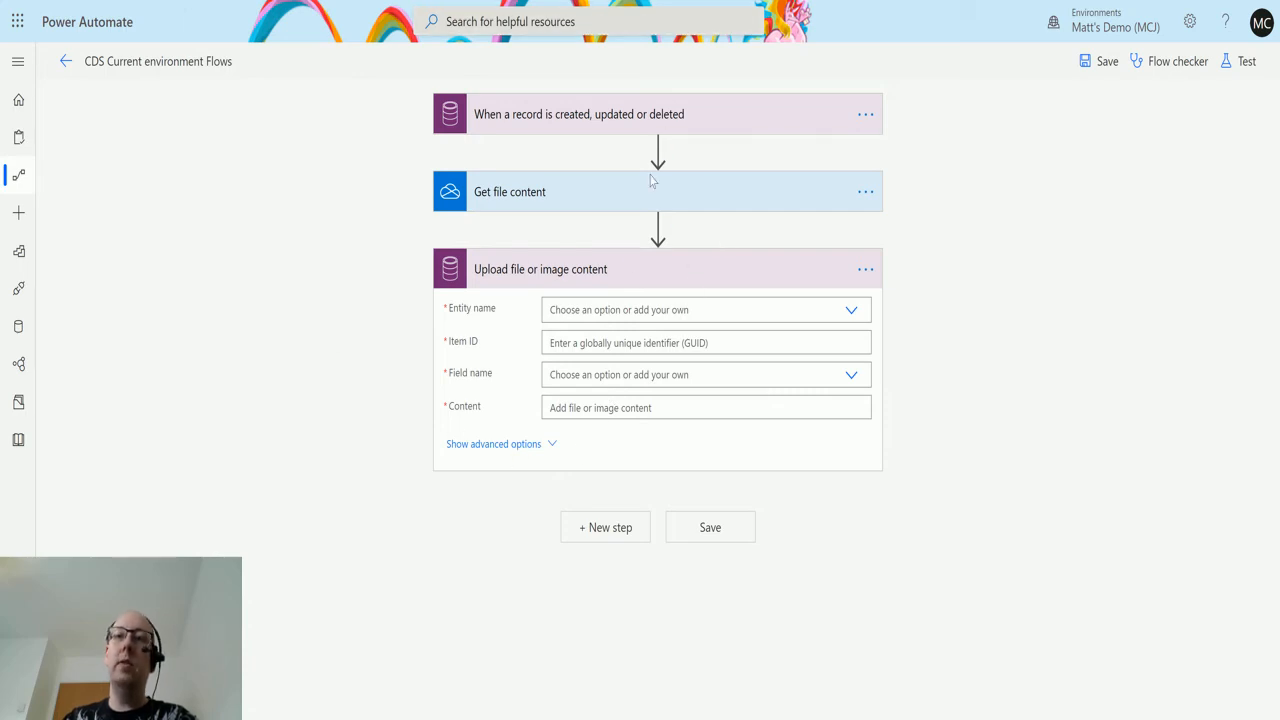
pyautogui.moveTo(650, 374)
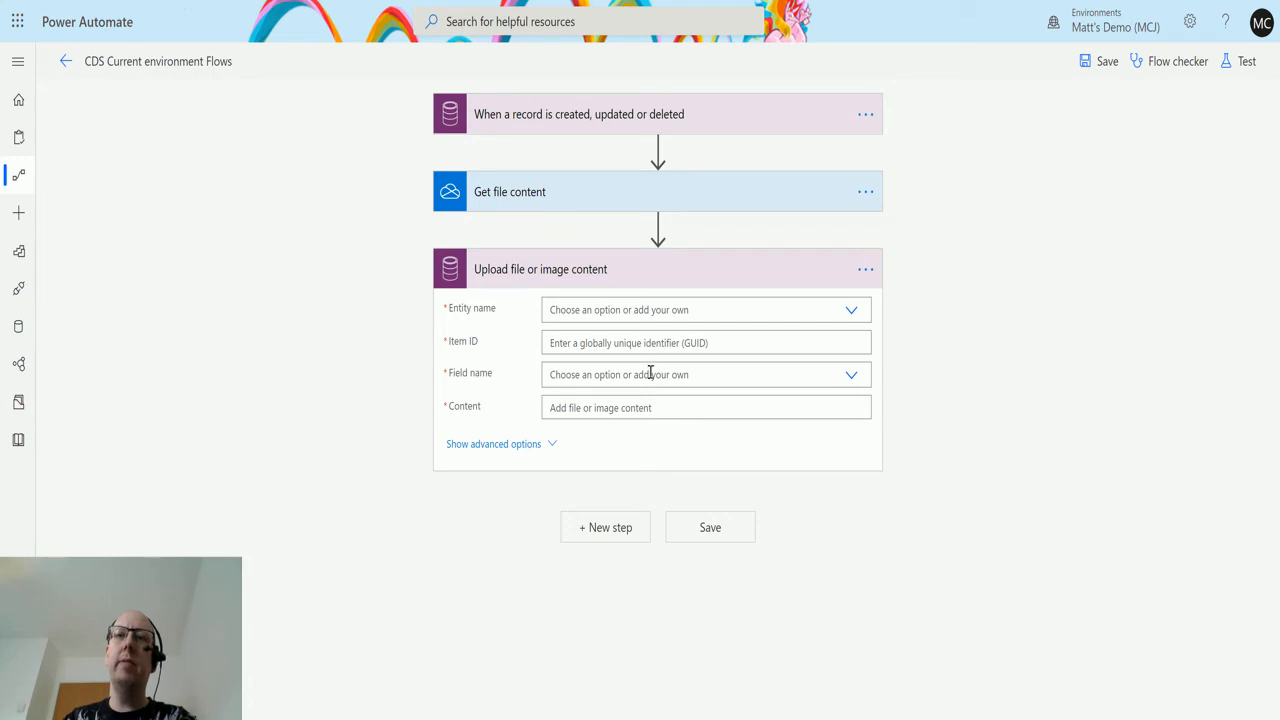
pyautogui.moveTo(636, 433)
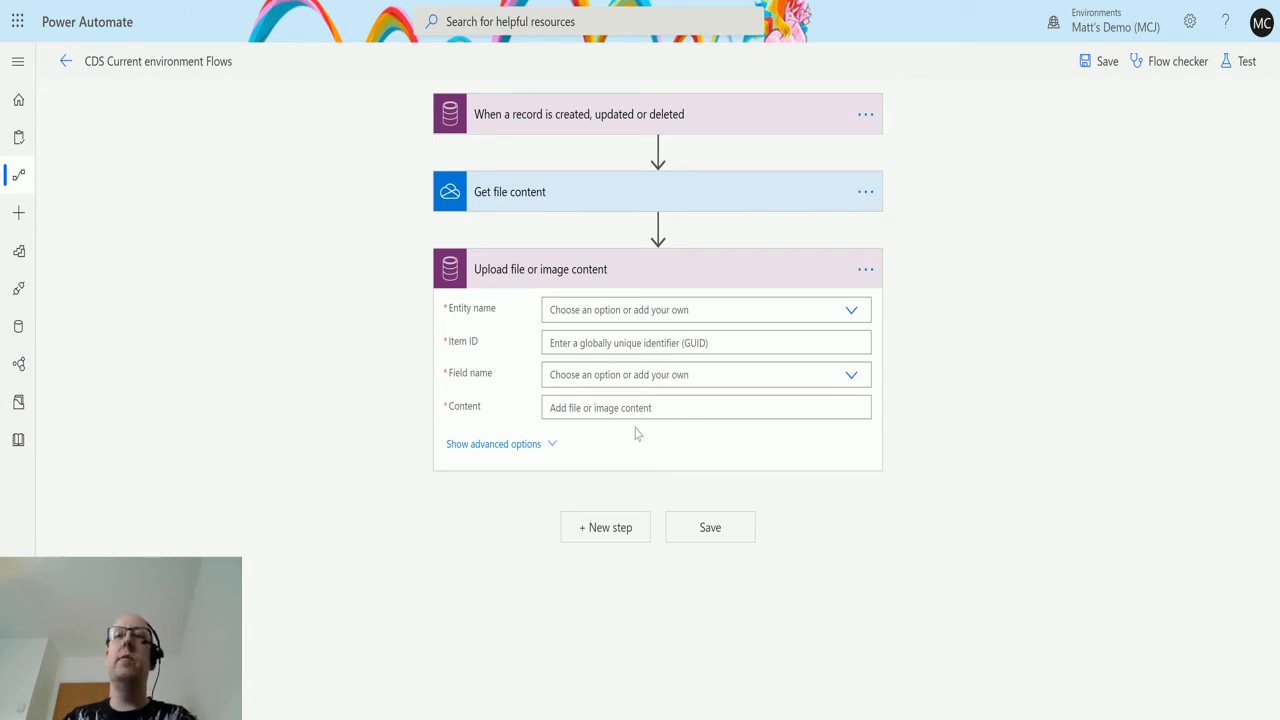
# - Set the upload step's entity name to Accounts and browse dynamic values for Item ID
pyautogui.click(705, 309)
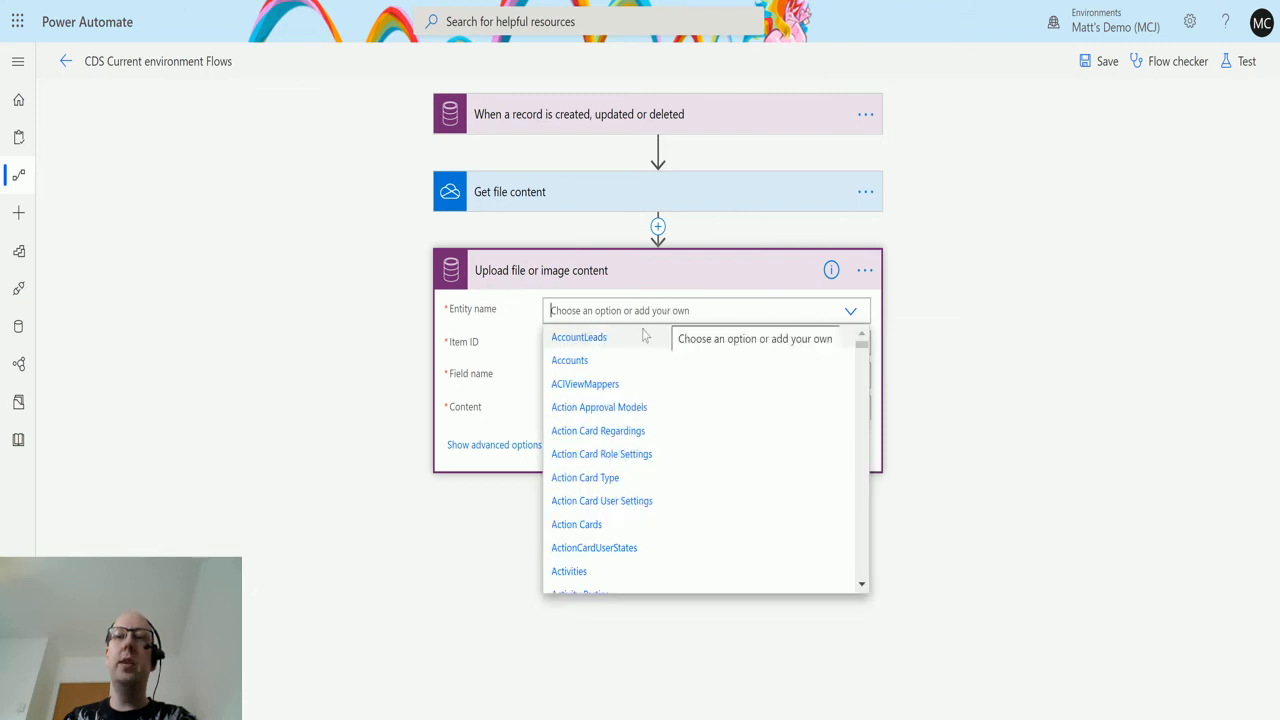
pyautogui.click(569, 360)
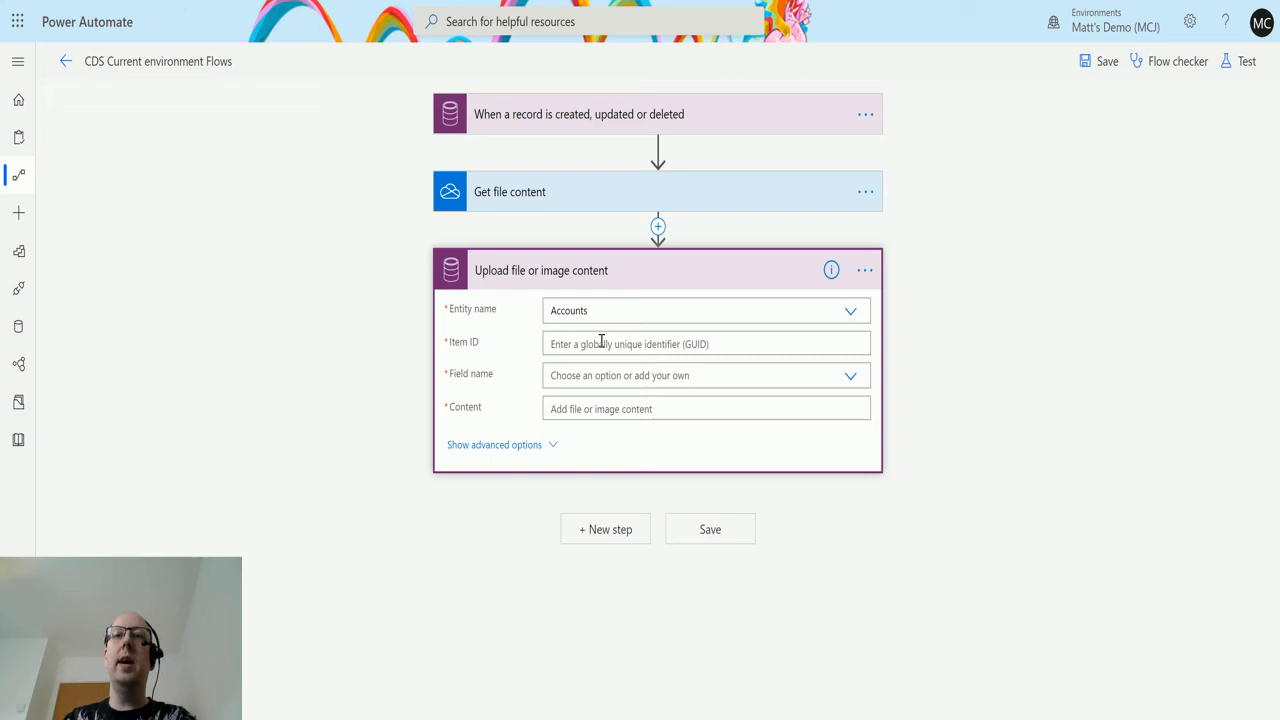
pyautogui.click(700, 343)
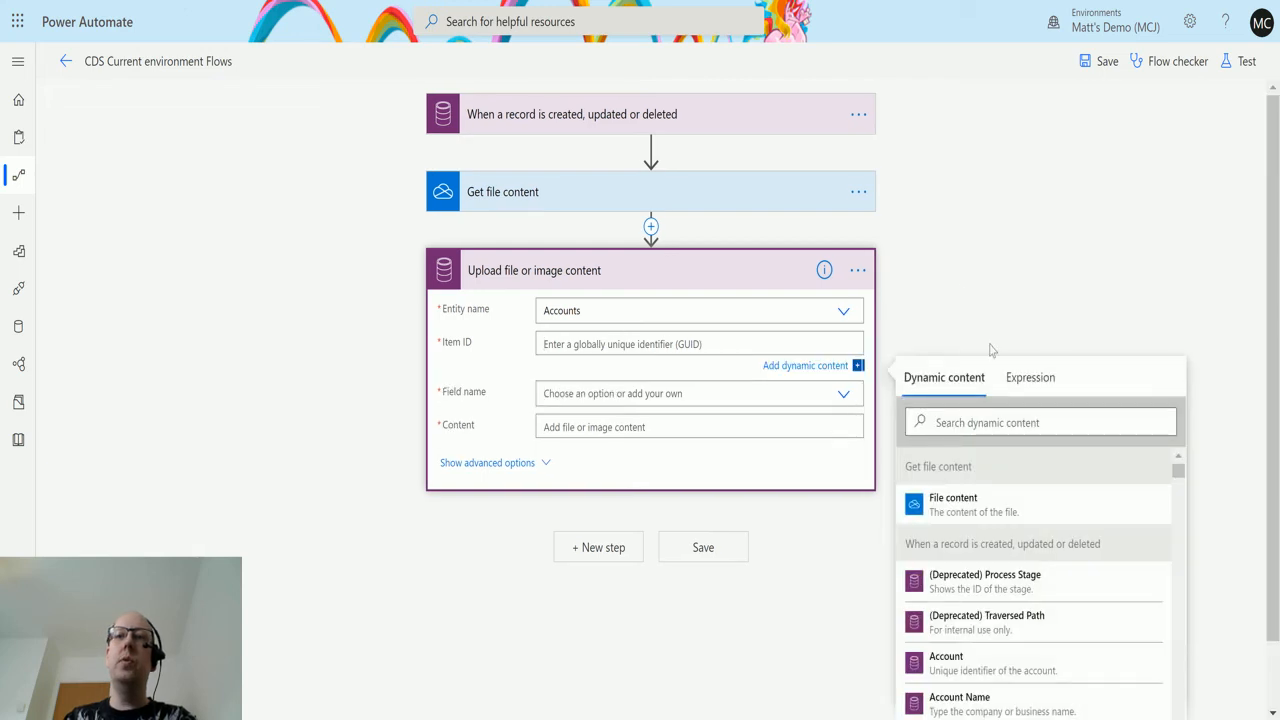
pyautogui.scroll(-3)
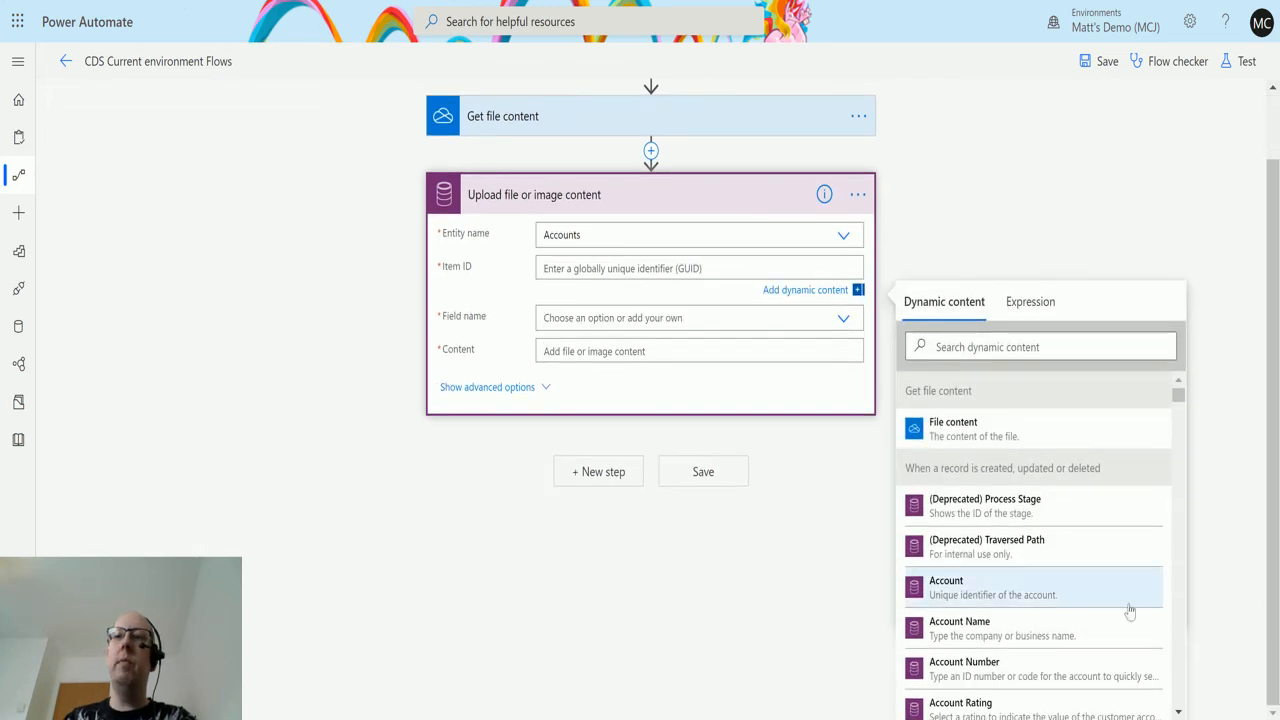
pyautogui.moveTo(985, 600)
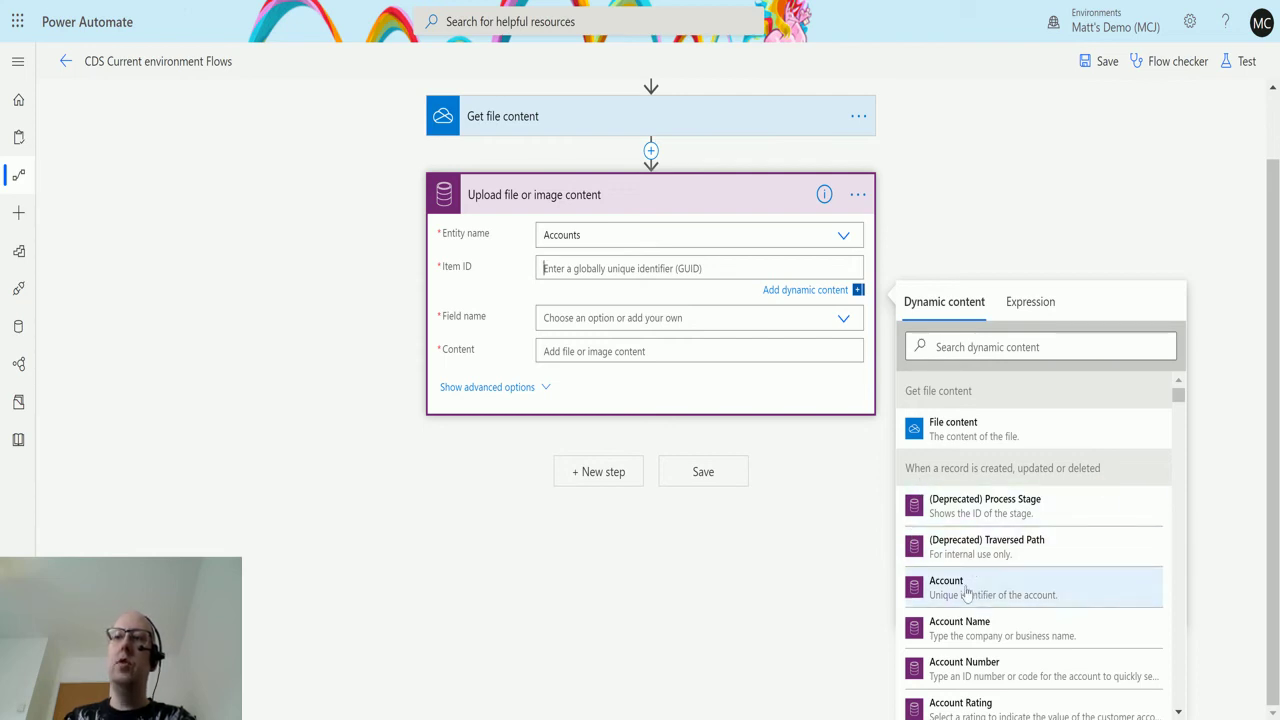
pyautogui.moveTo(1043, 588)
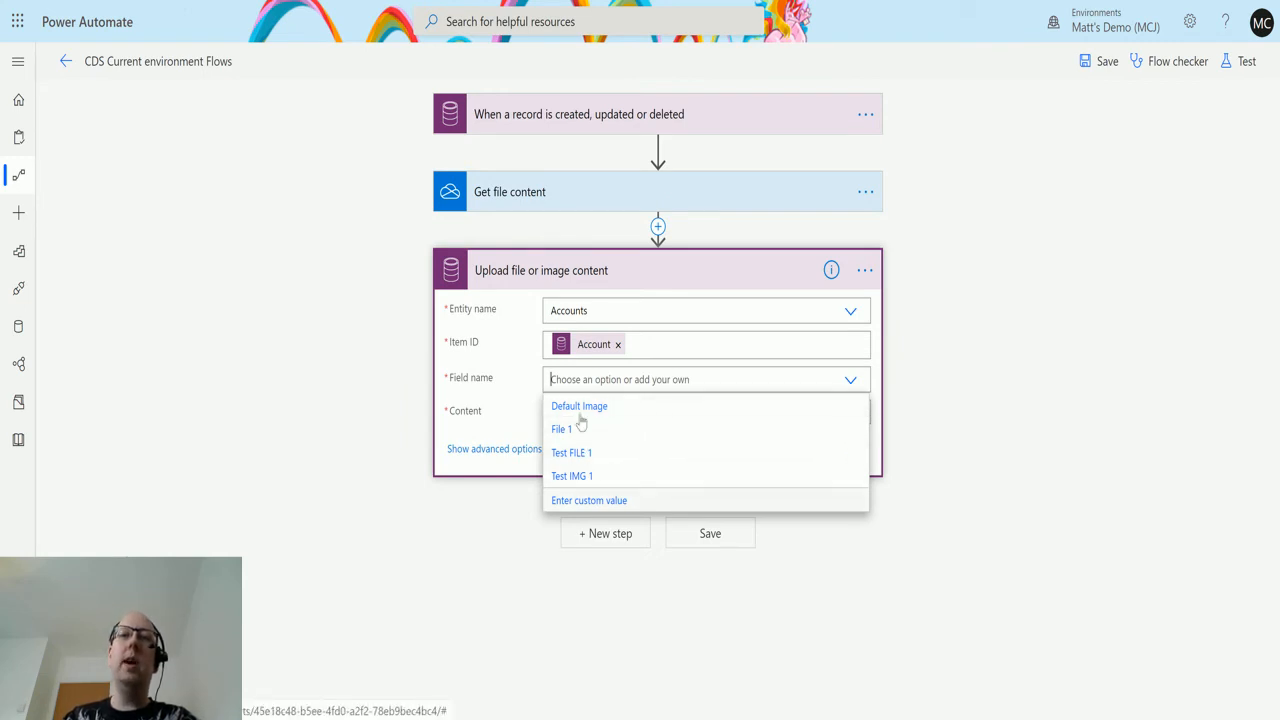
pyautogui.moveTo(632, 516)
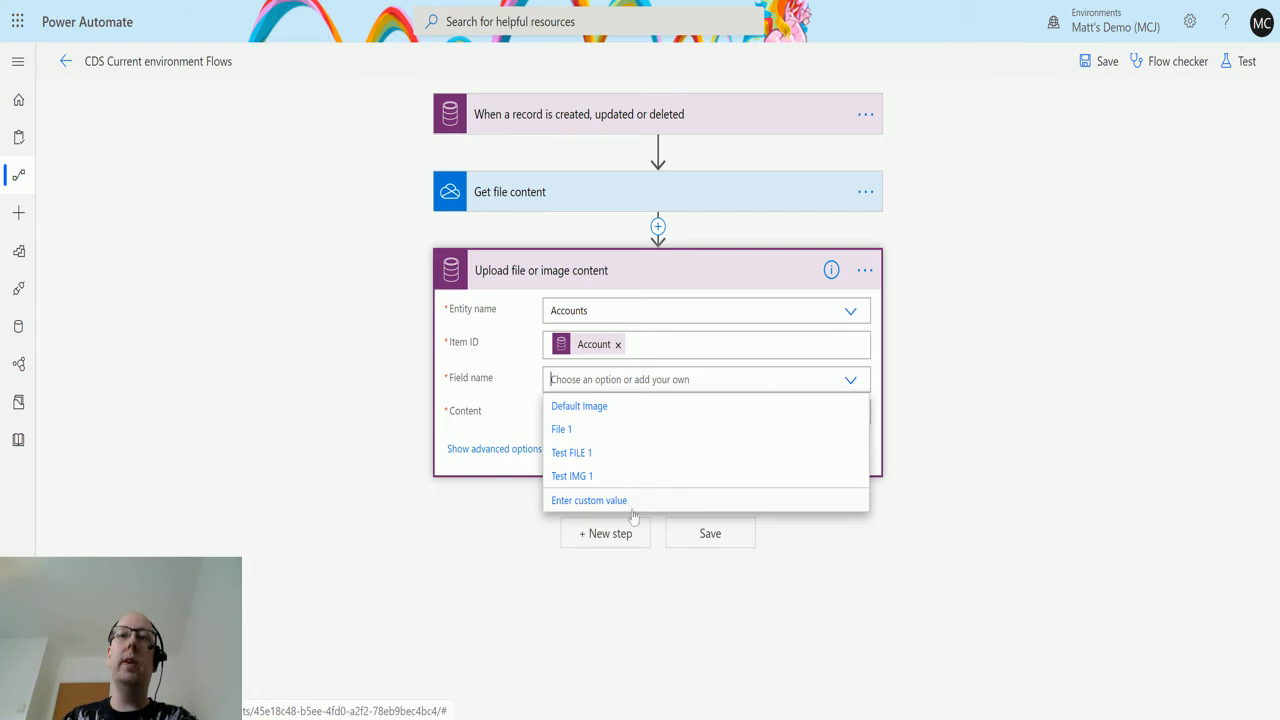
pyautogui.moveTo(648, 410)
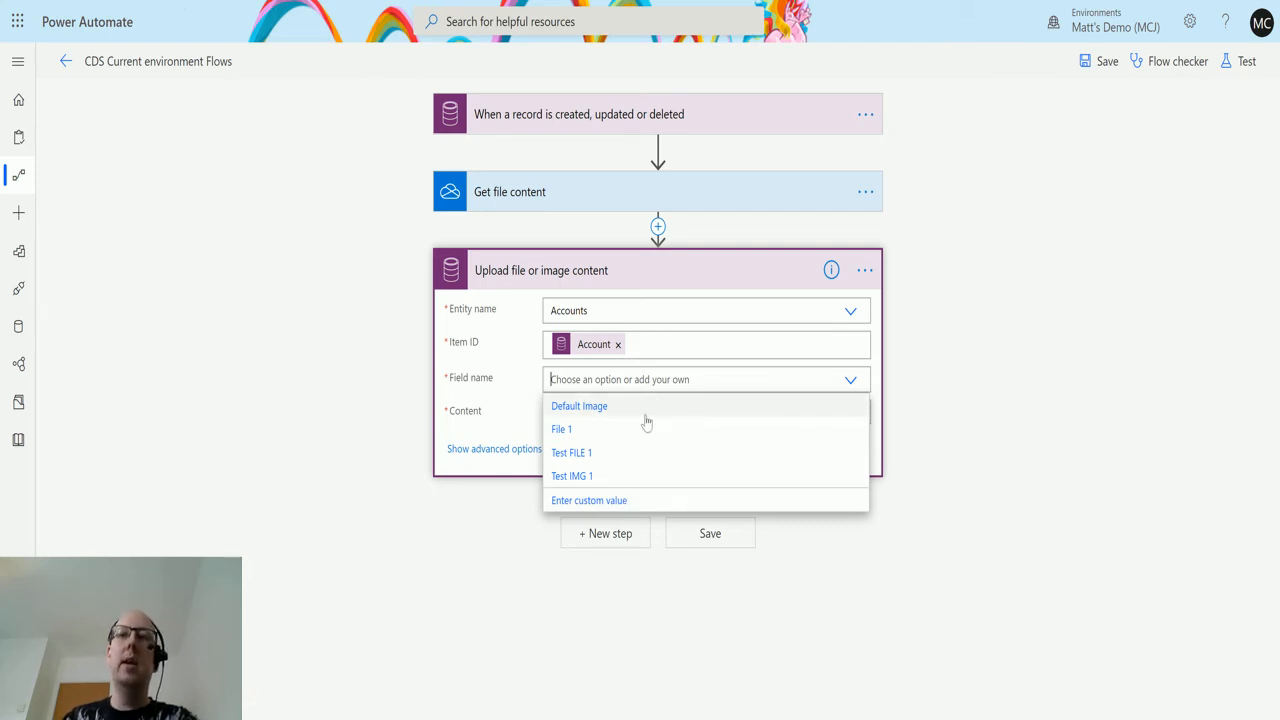
pyautogui.moveTo(601, 406)
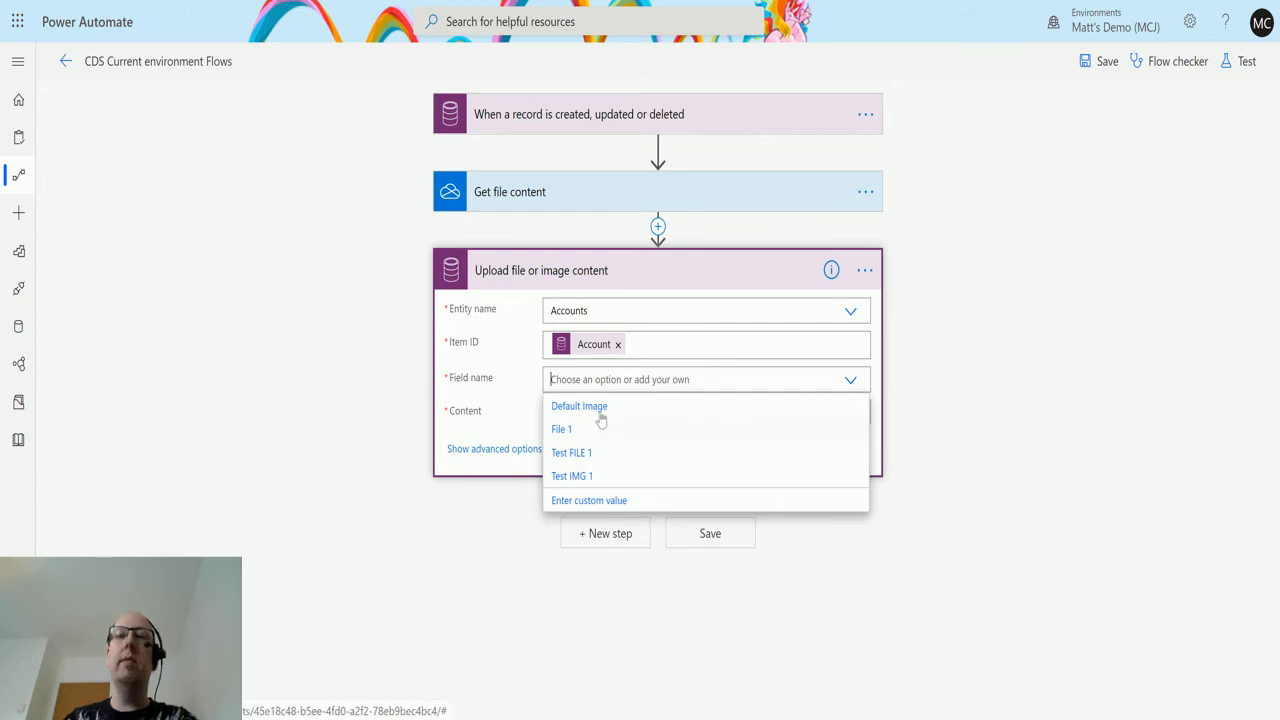
pyautogui.moveTo(578, 464)
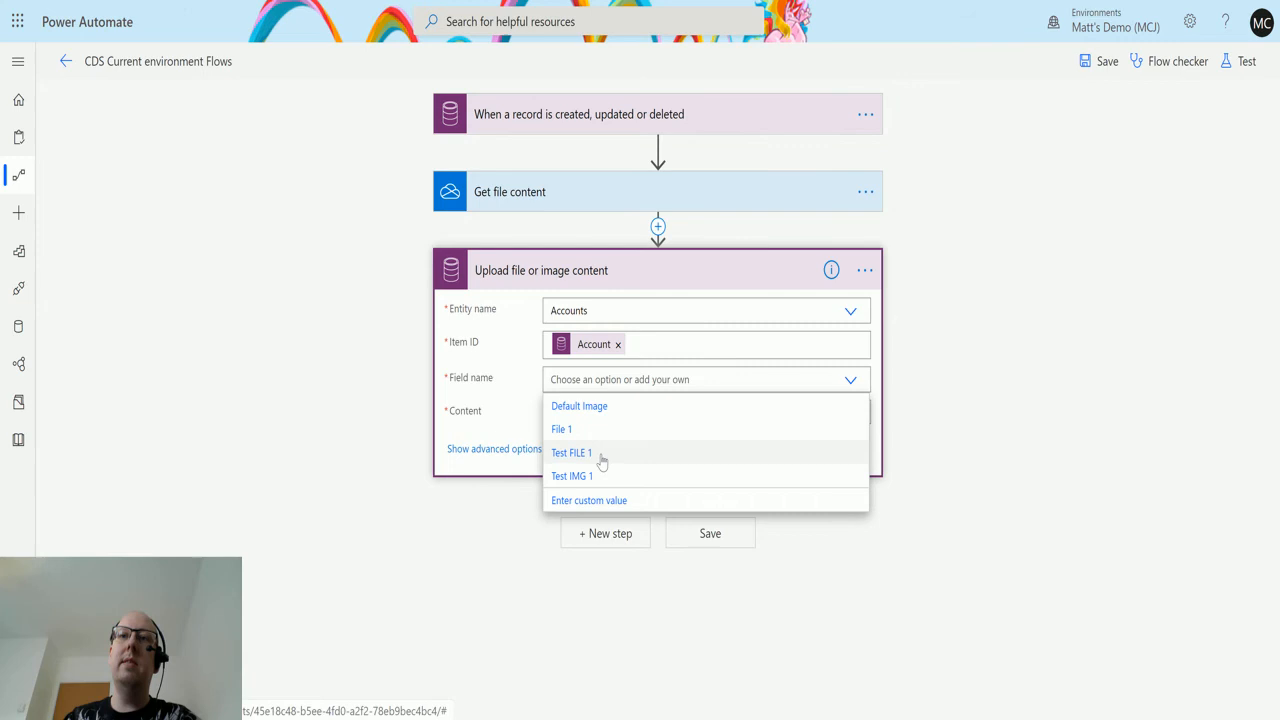
# - Select Test IMG 1 as the upload step's field name
pyautogui.click(571, 452)
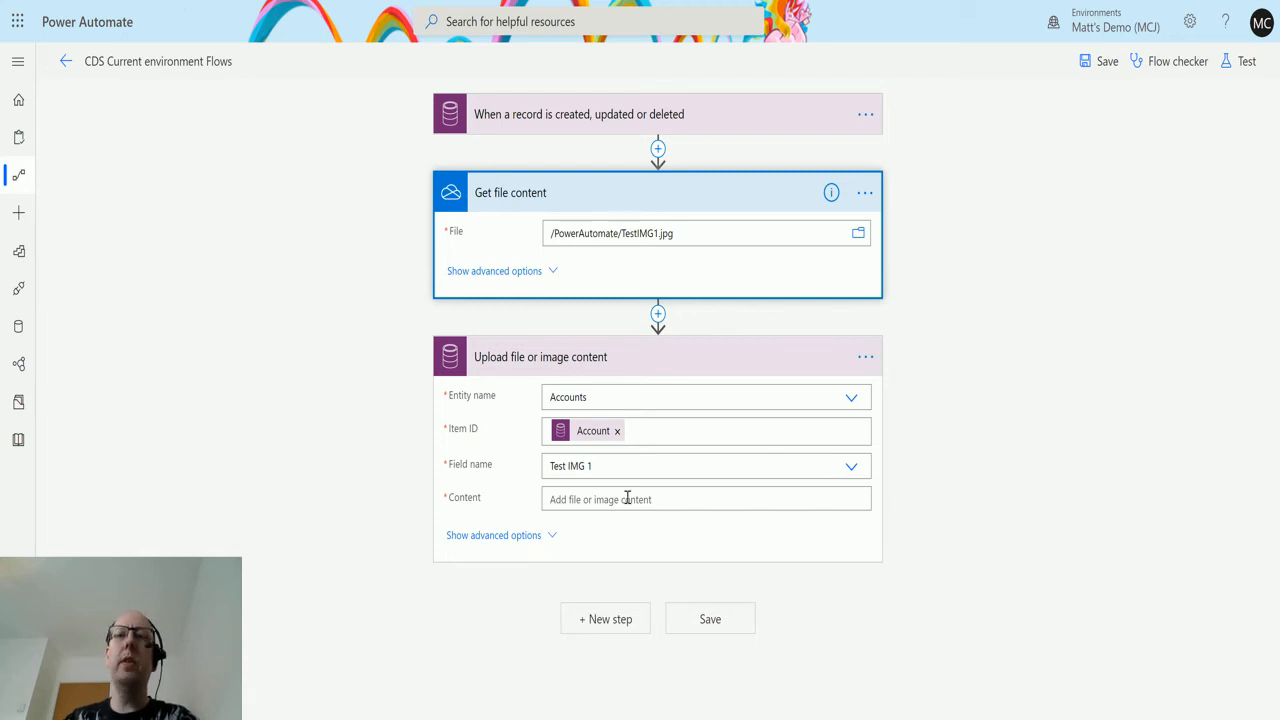
# - Use the OneDrive File content as upload content, named TestimageThatIUploadedviaPA
pyautogui.click(700, 499)
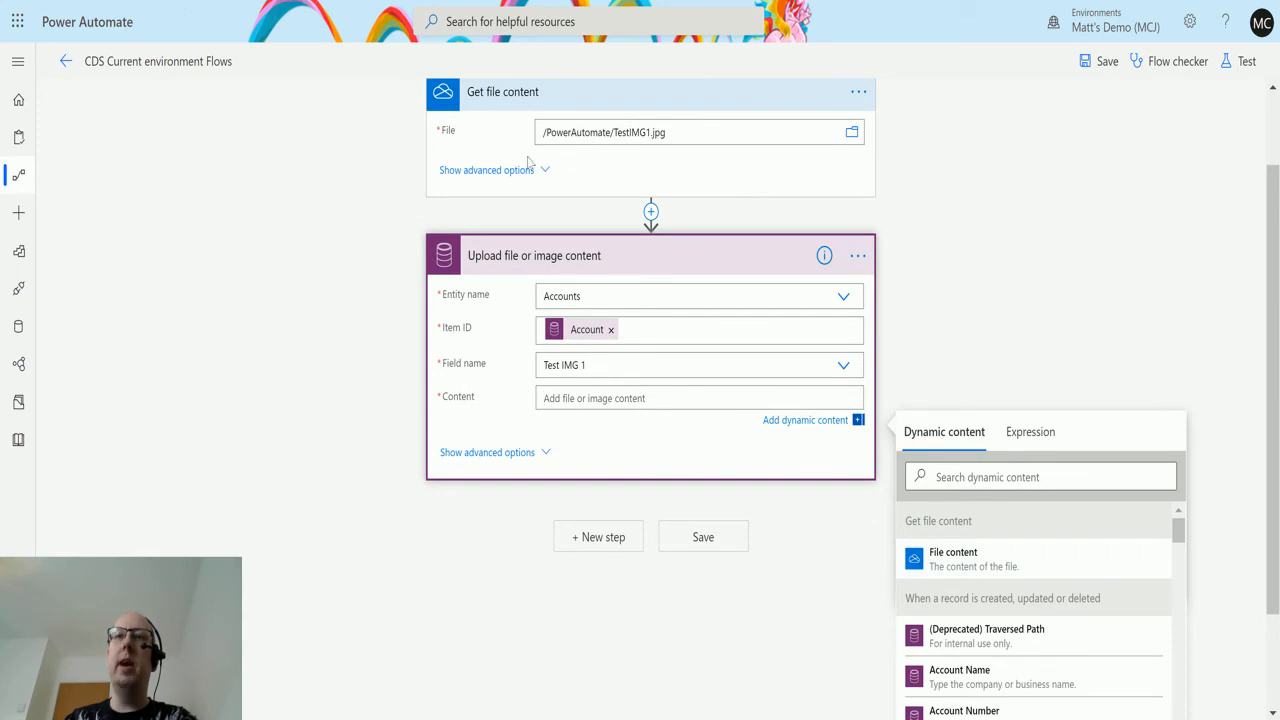
pyautogui.click(953, 558)
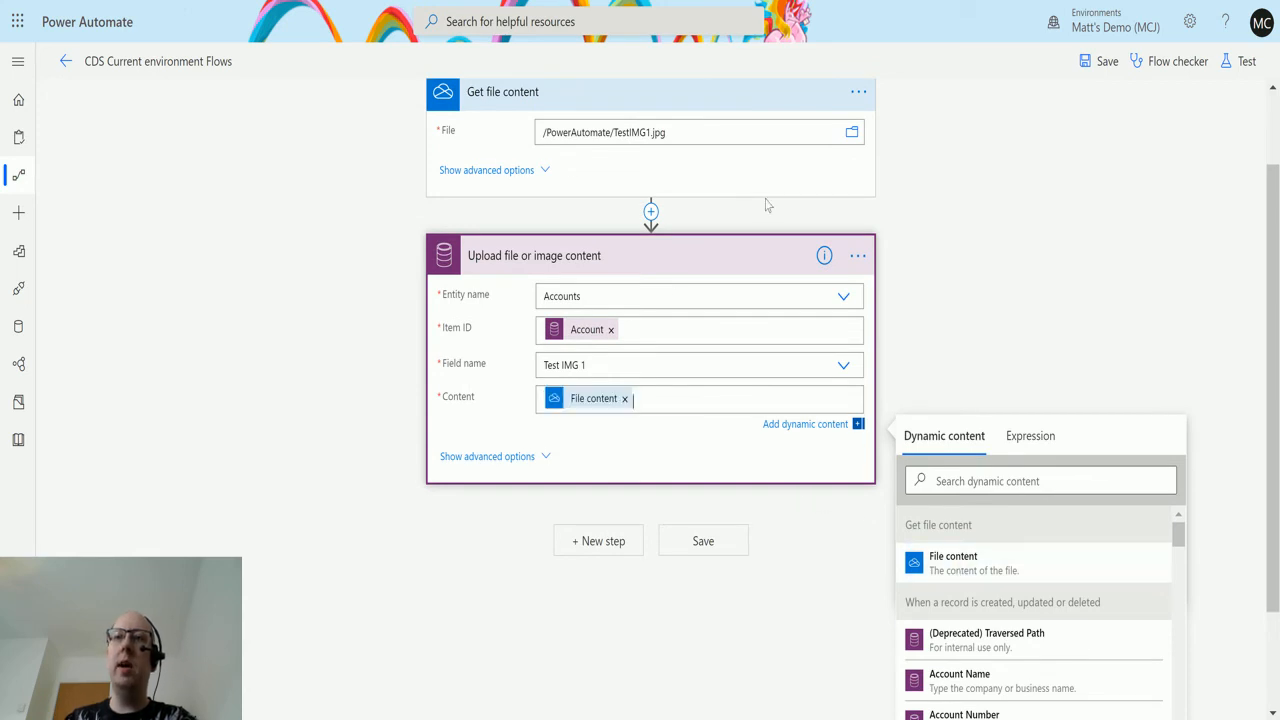
pyautogui.click(487, 456)
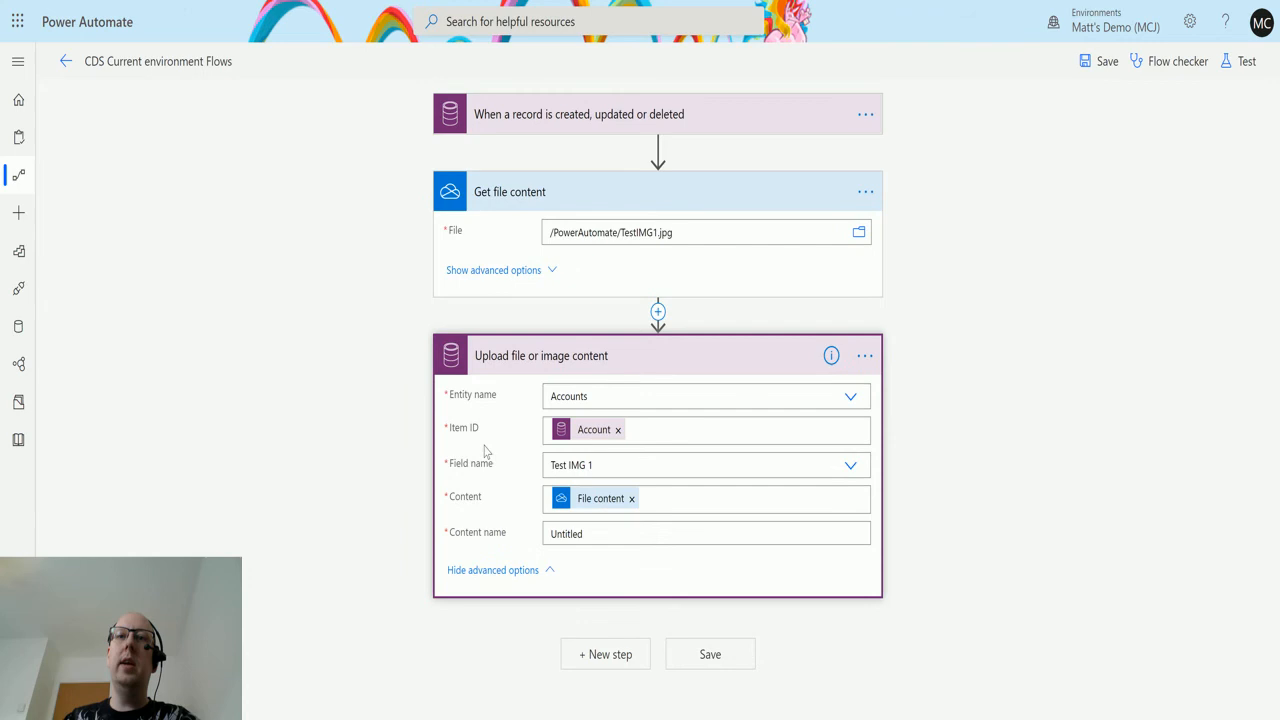
pyautogui.moveTo(498, 537)
pyautogui.write('Te')
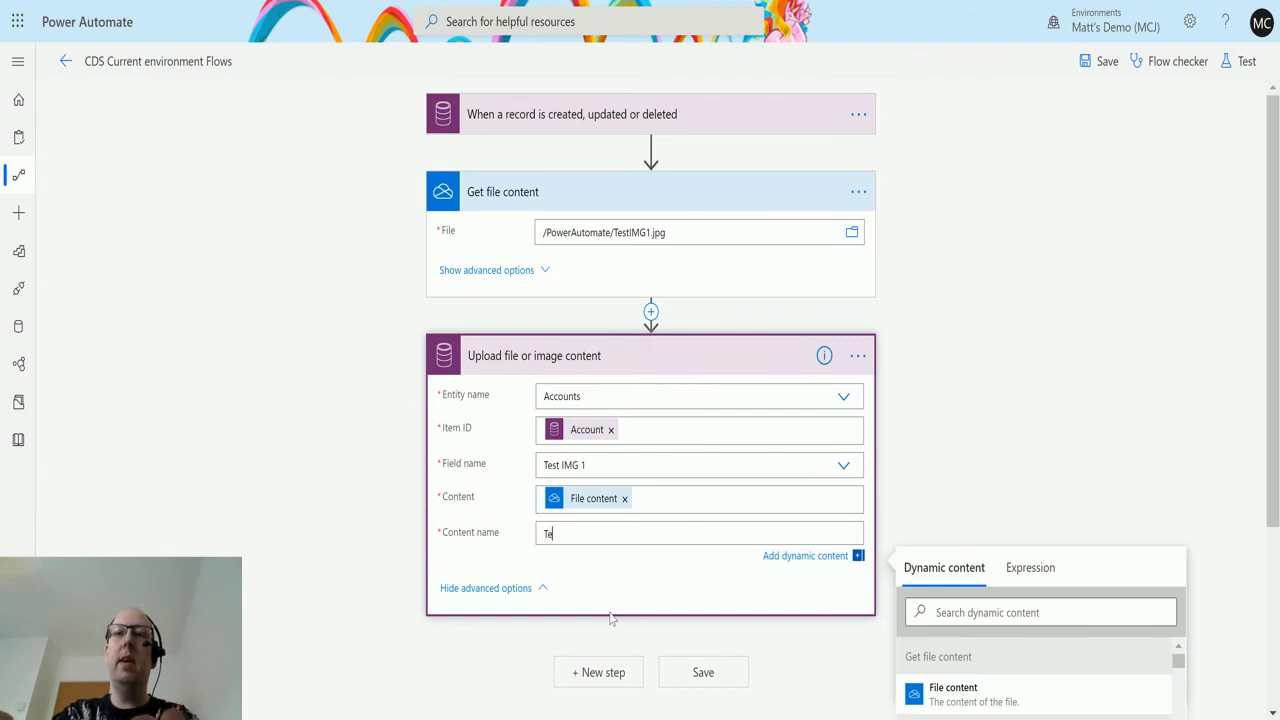
pyautogui.write('stFile')
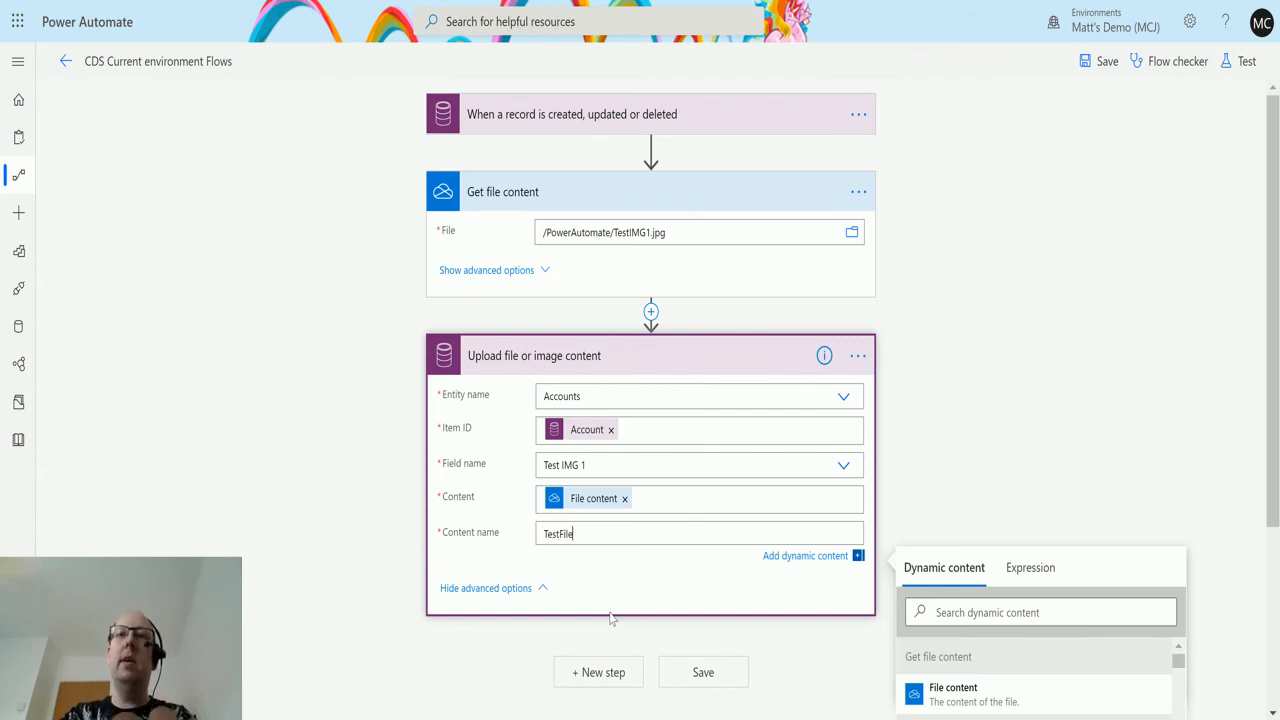
pyautogui.press('Backspace')
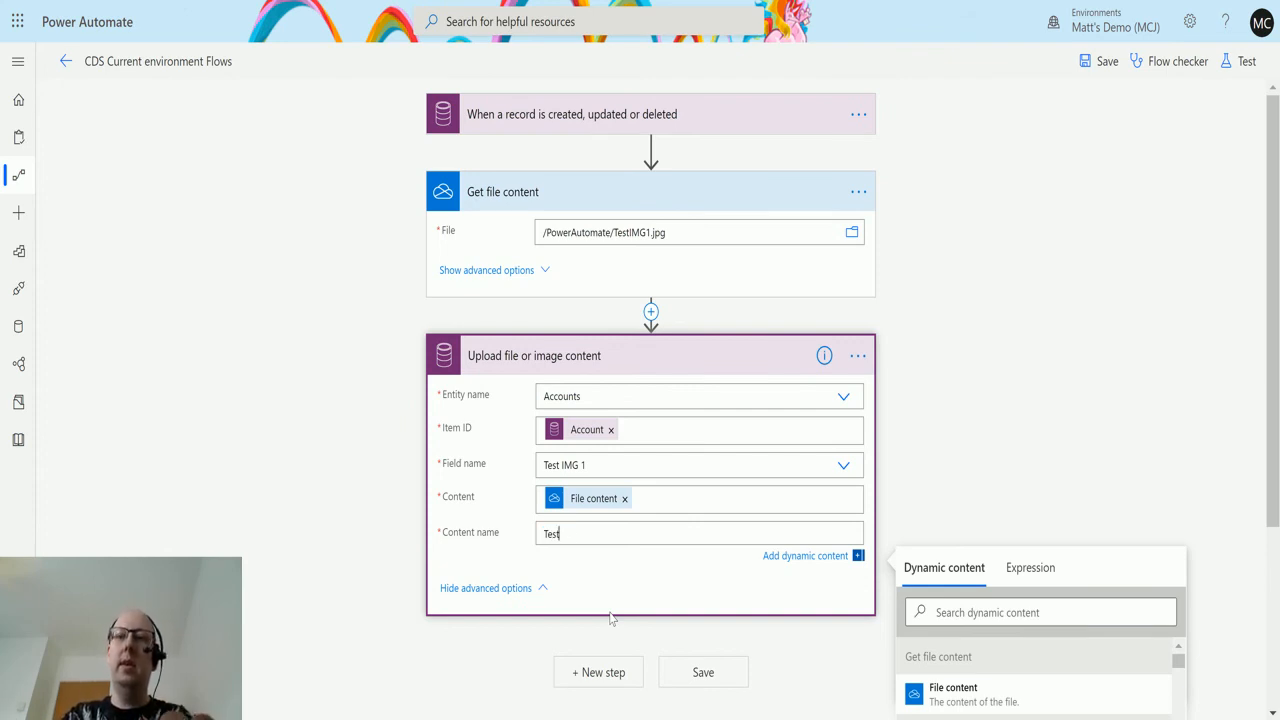
pyautogui.write('image')
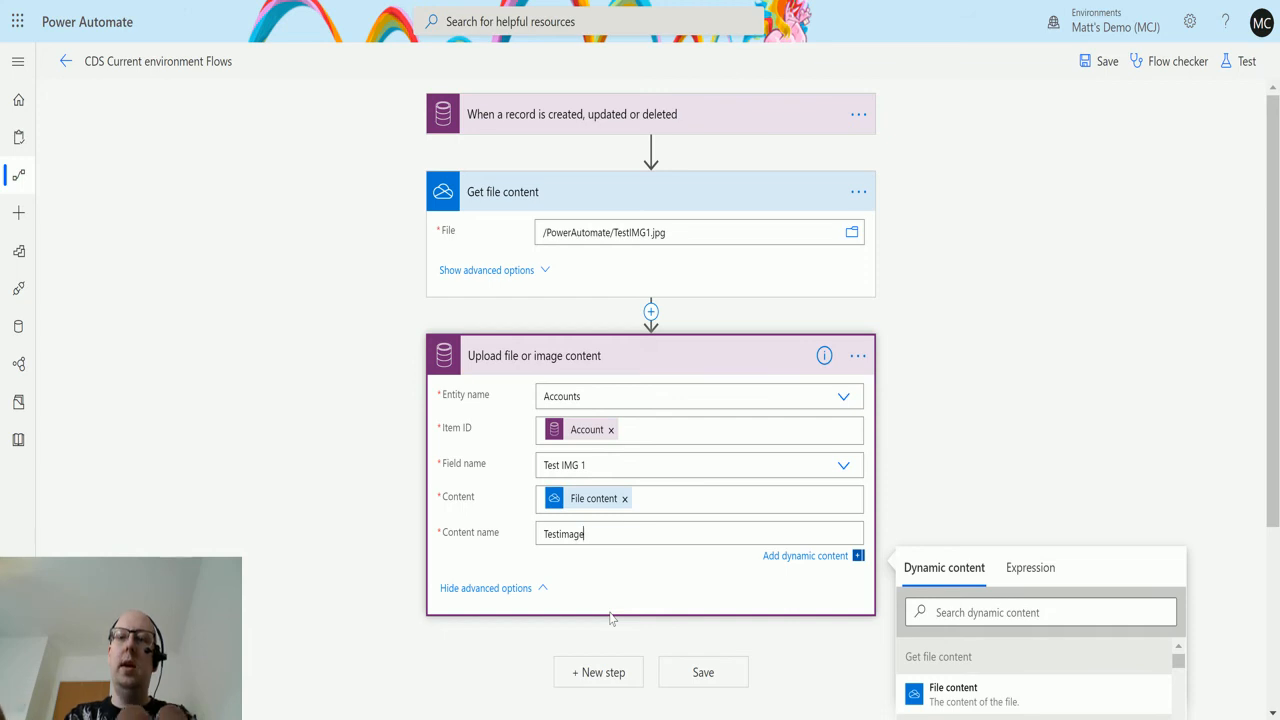
pyautogui.write('ThatIUp')
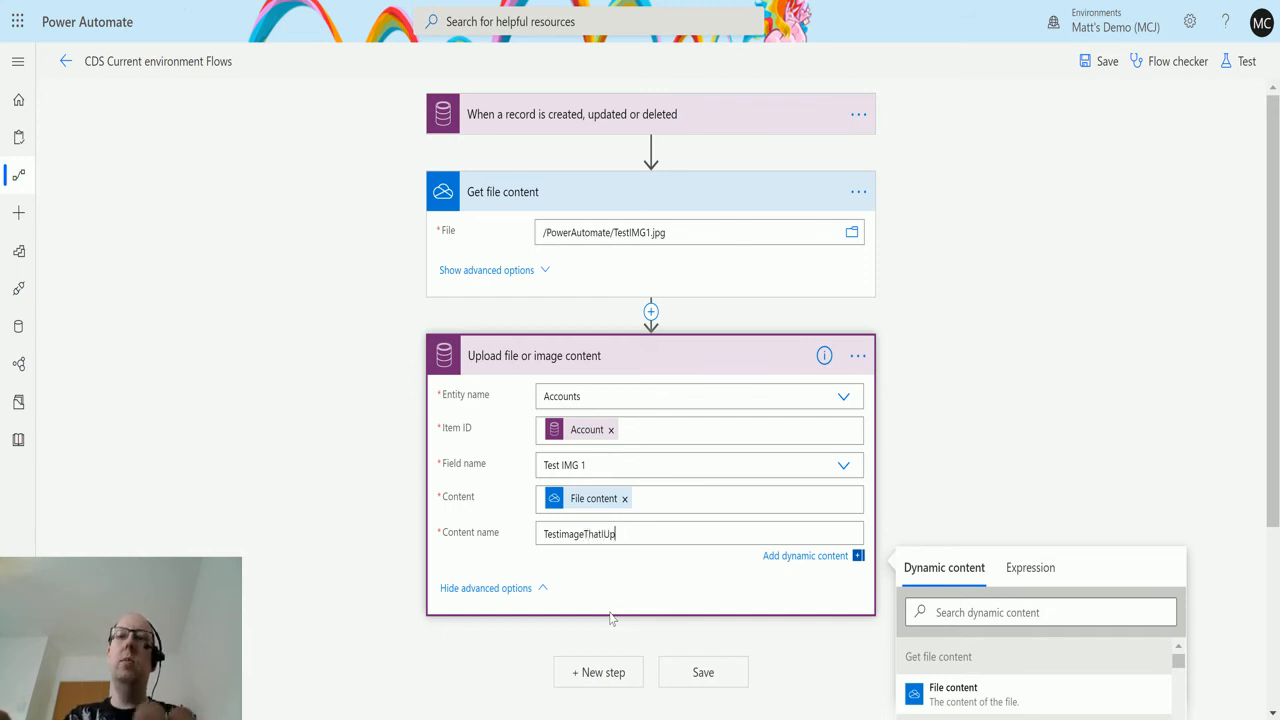
pyautogui.write('loadedviaPA')
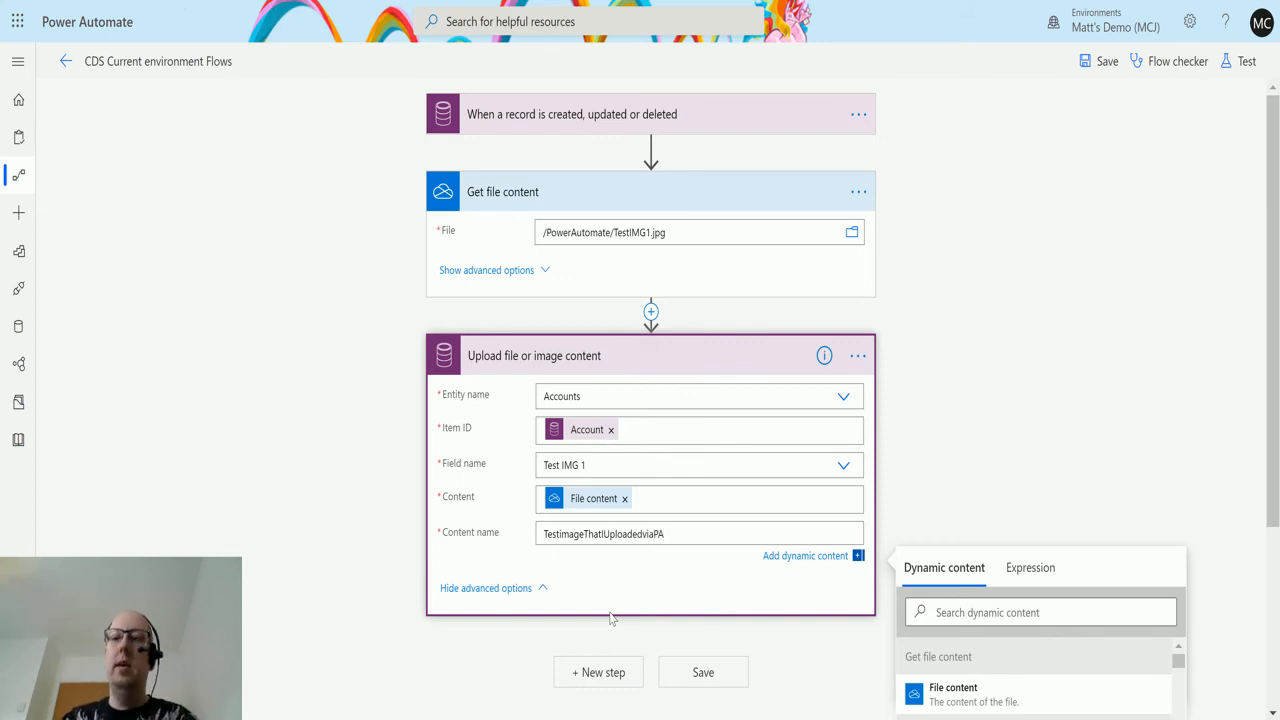
pyautogui.moveTo(967, 422)
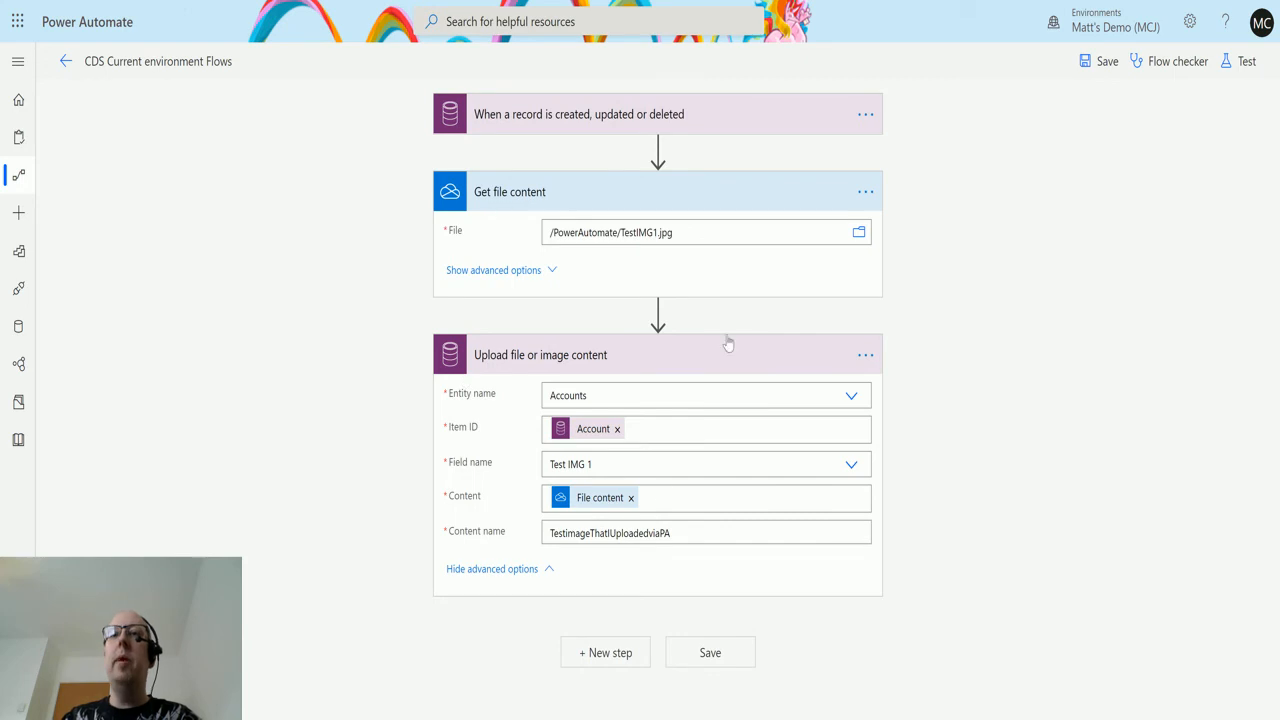
pyautogui.moveTo(779, 131)
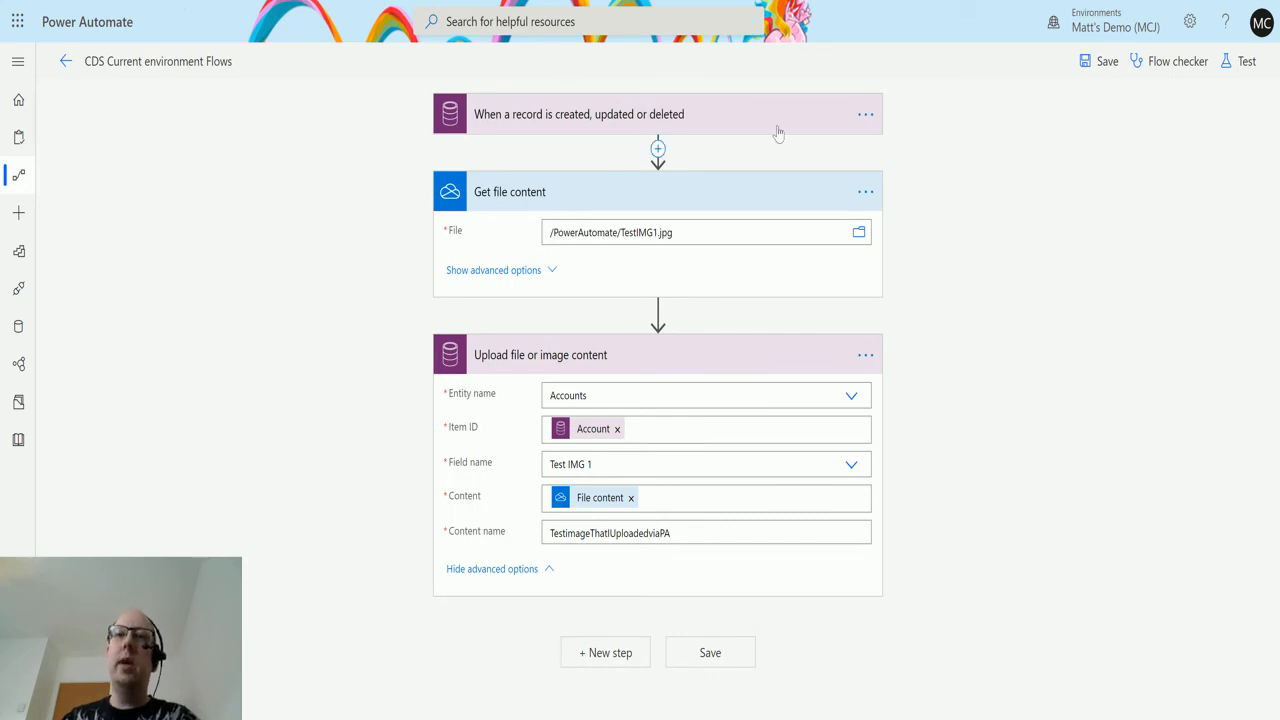
pyautogui.moveTo(779, 134)
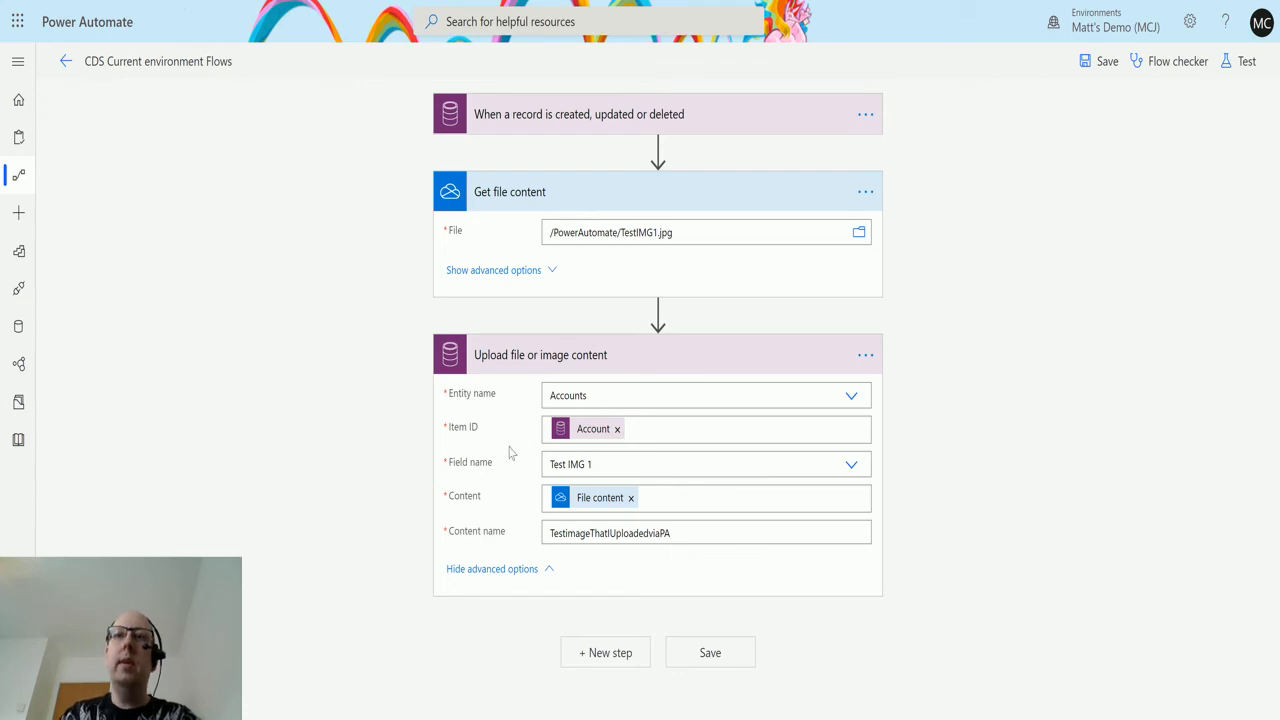
pyautogui.moveTo(448, 583)
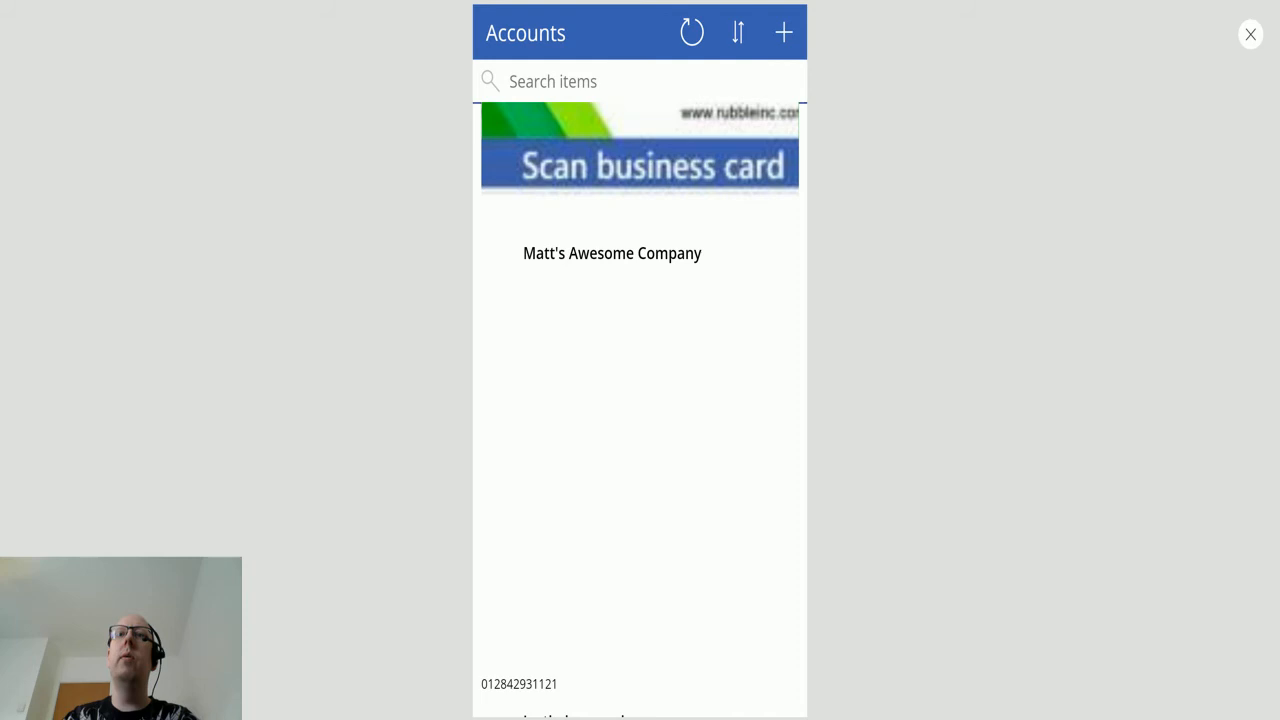
pyautogui.moveTo(638, 327)
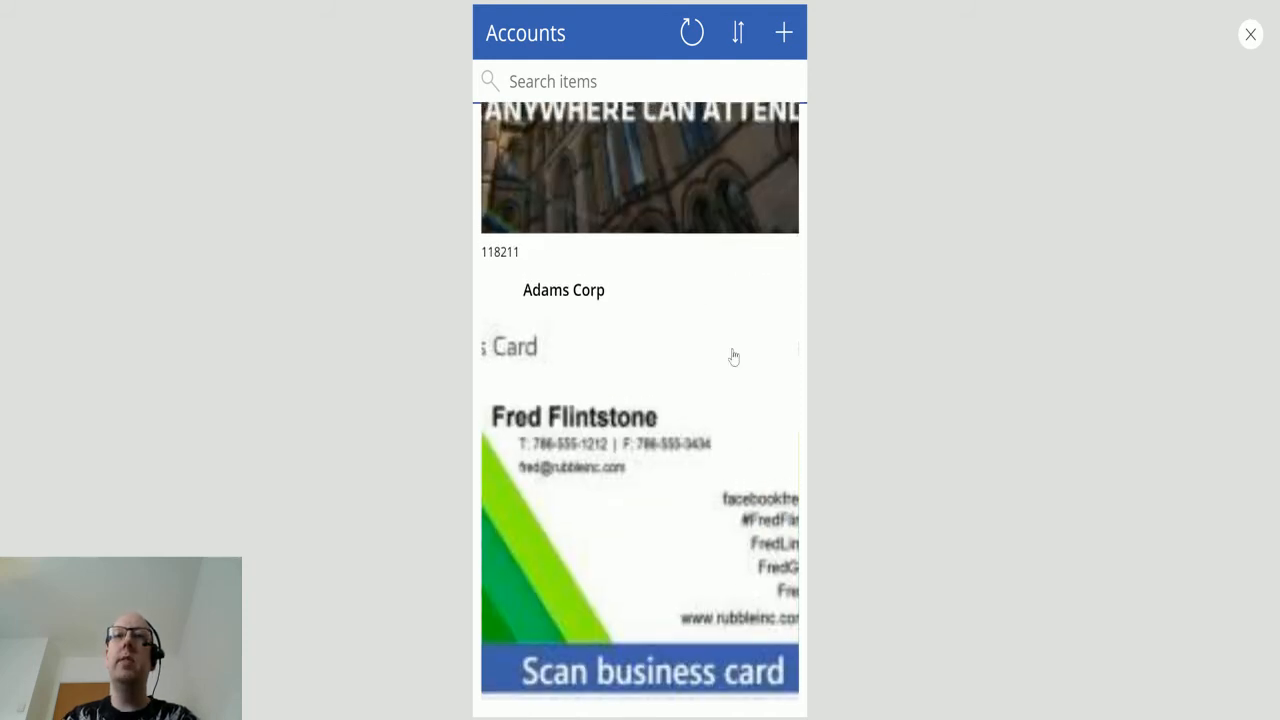
pyautogui.scroll(-3)
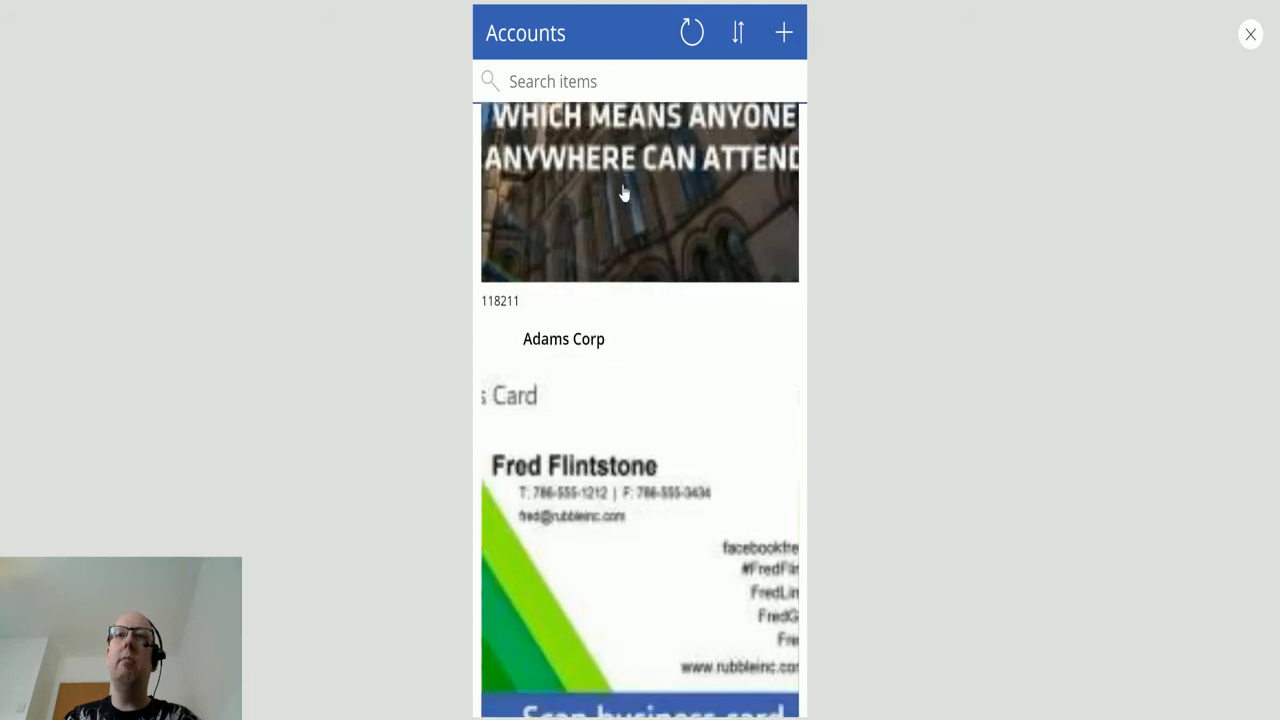
pyautogui.scroll(-3)
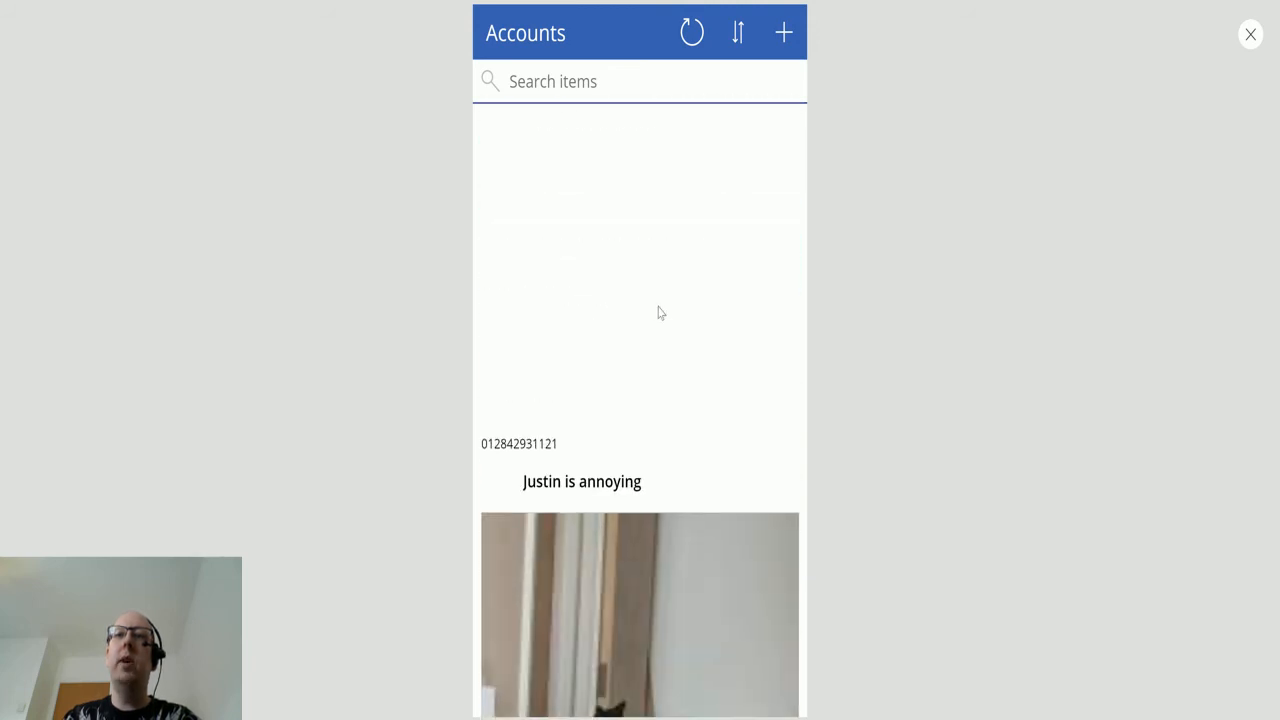
pyautogui.scroll(3)
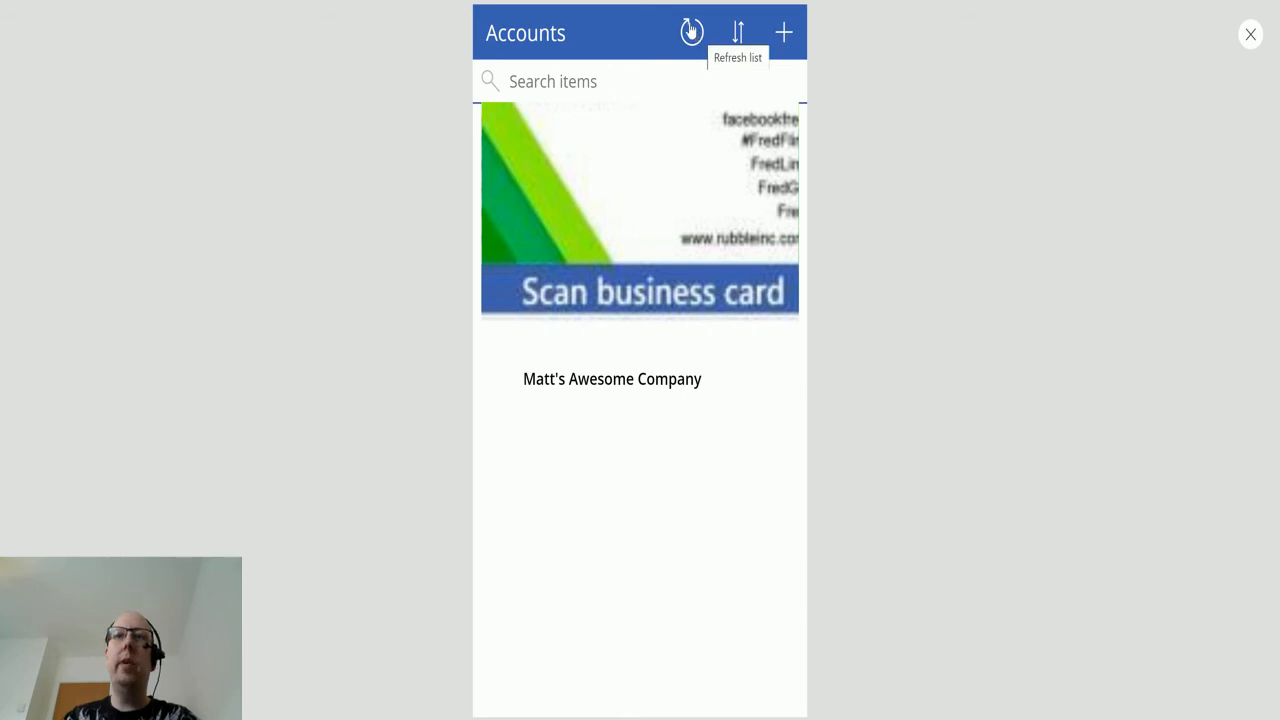
pyautogui.moveTo(650, 270)
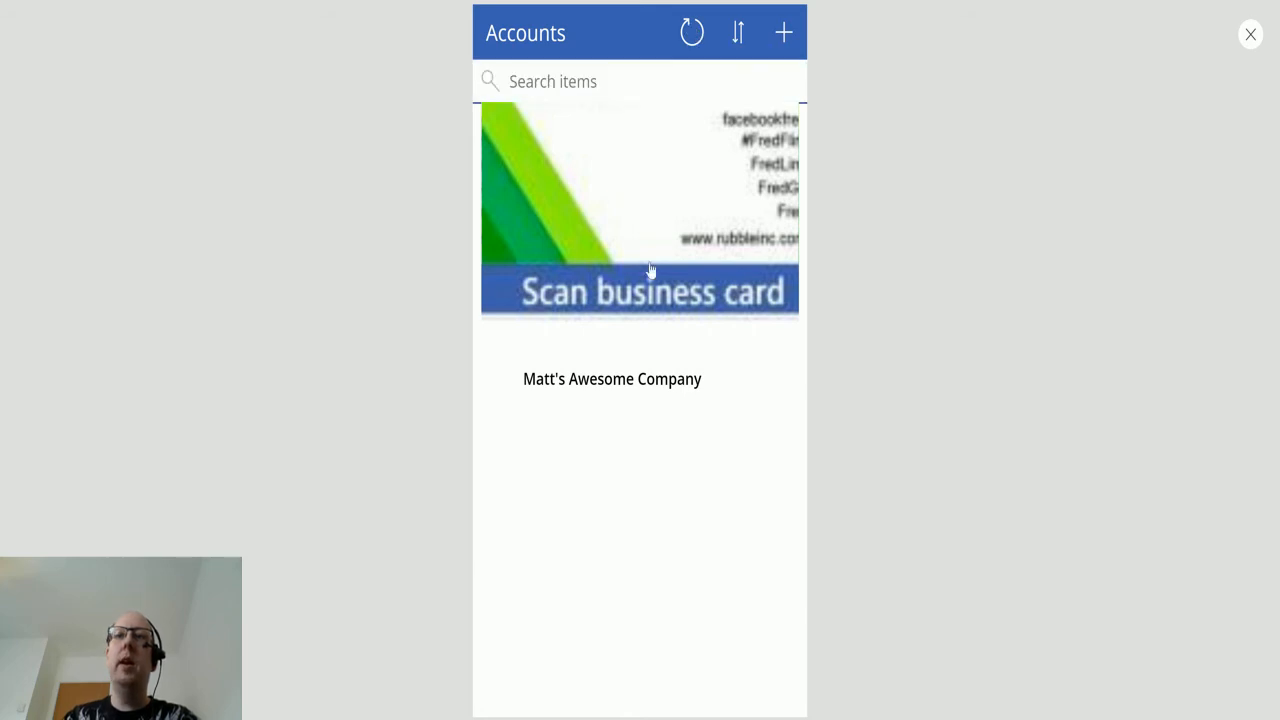
pyautogui.click(612, 378)
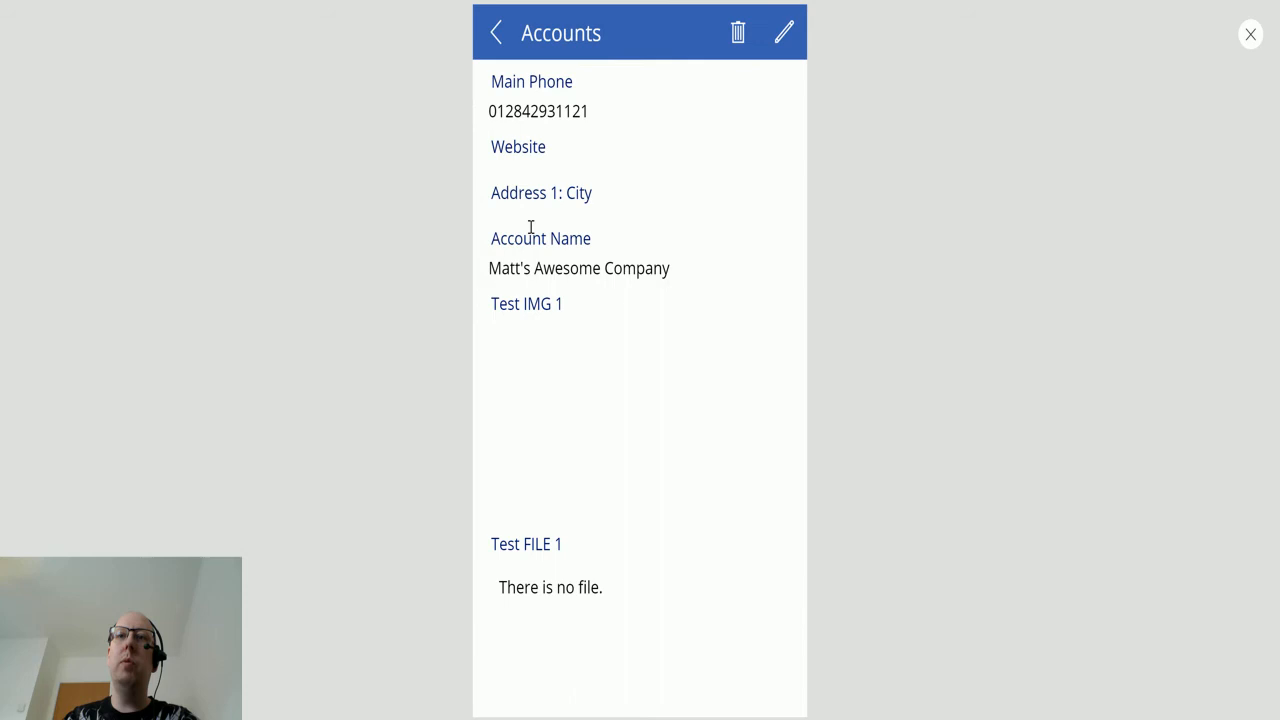
pyautogui.moveTo(597, 345)
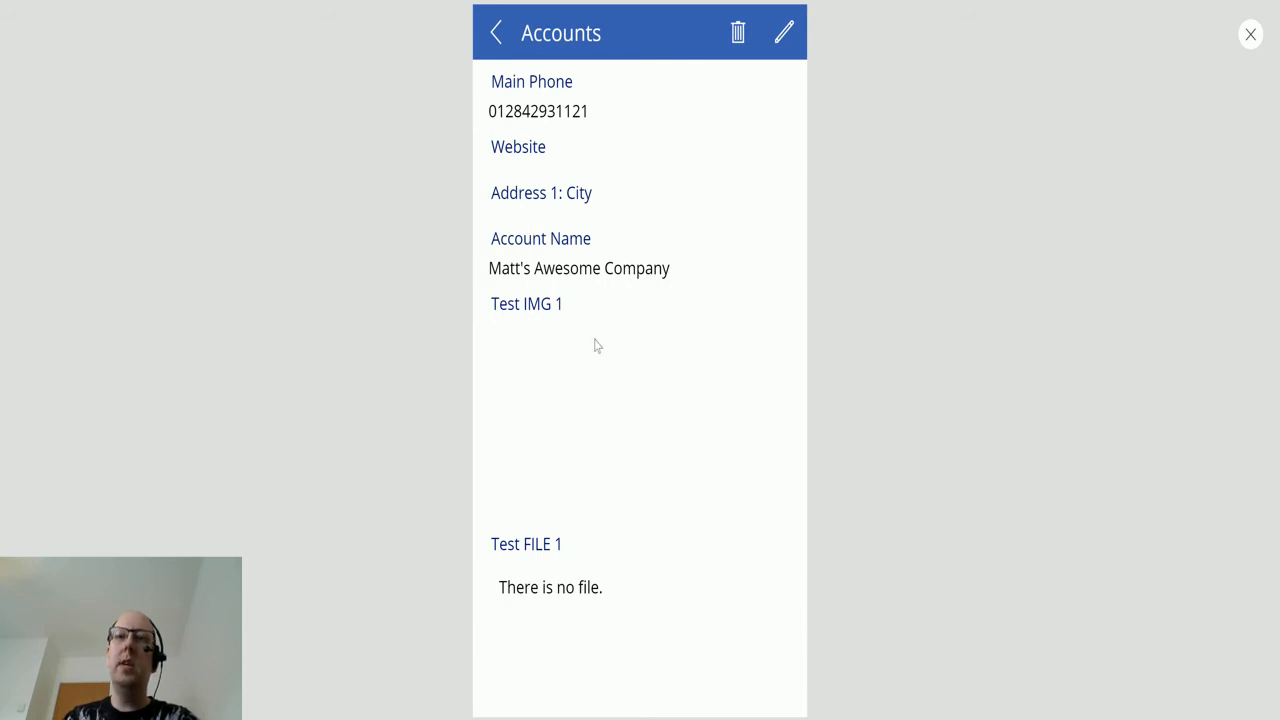
pyautogui.moveTo(518, 593)
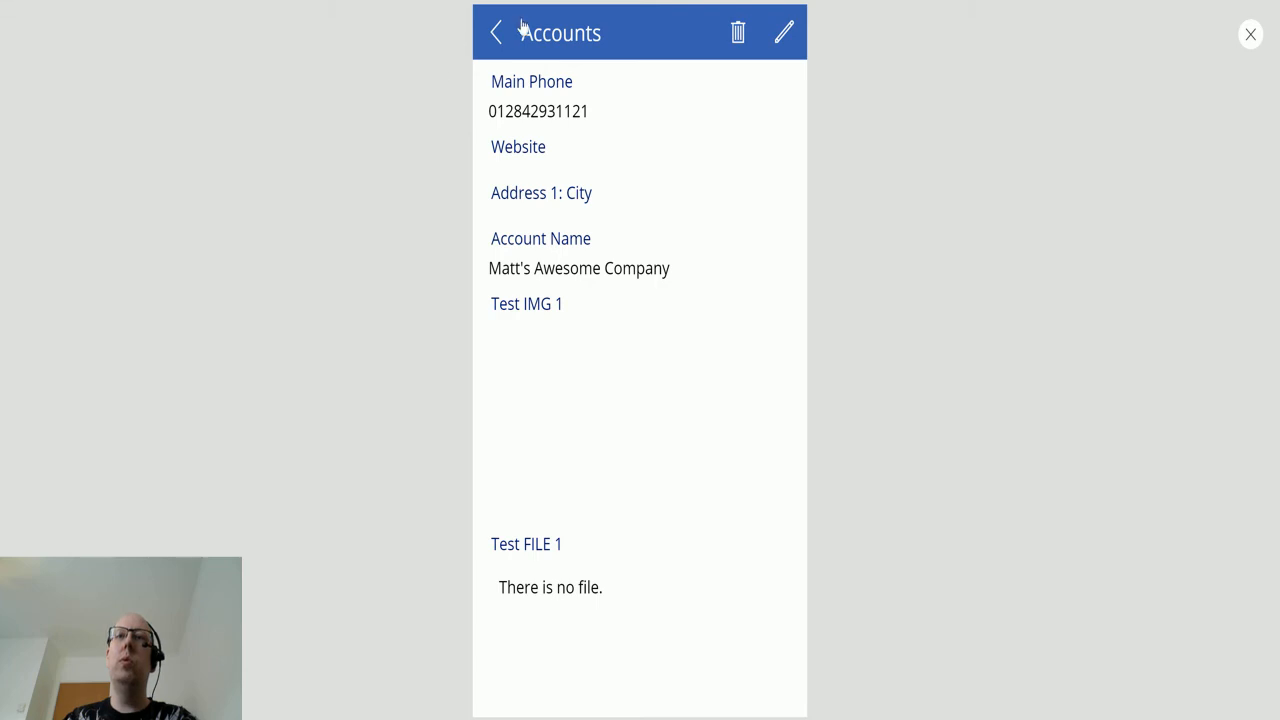
pyautogui.click(496, 32)
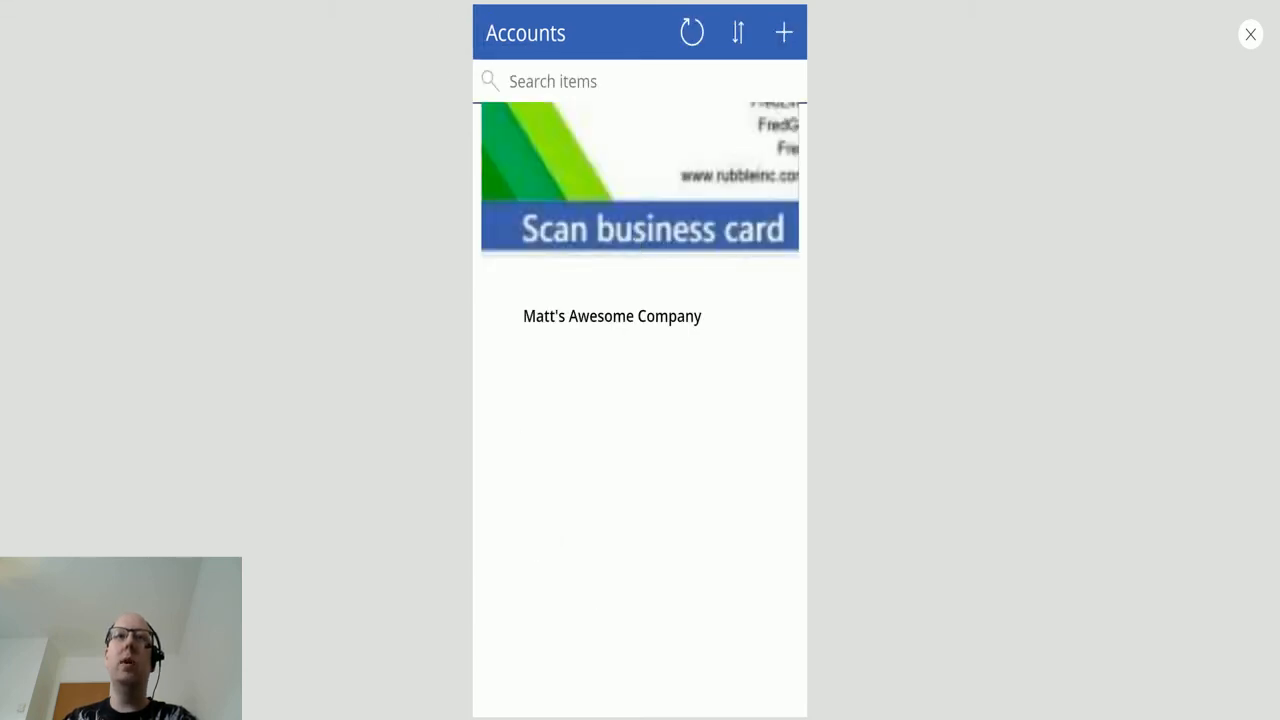
pyautogui.click(1250, 34)
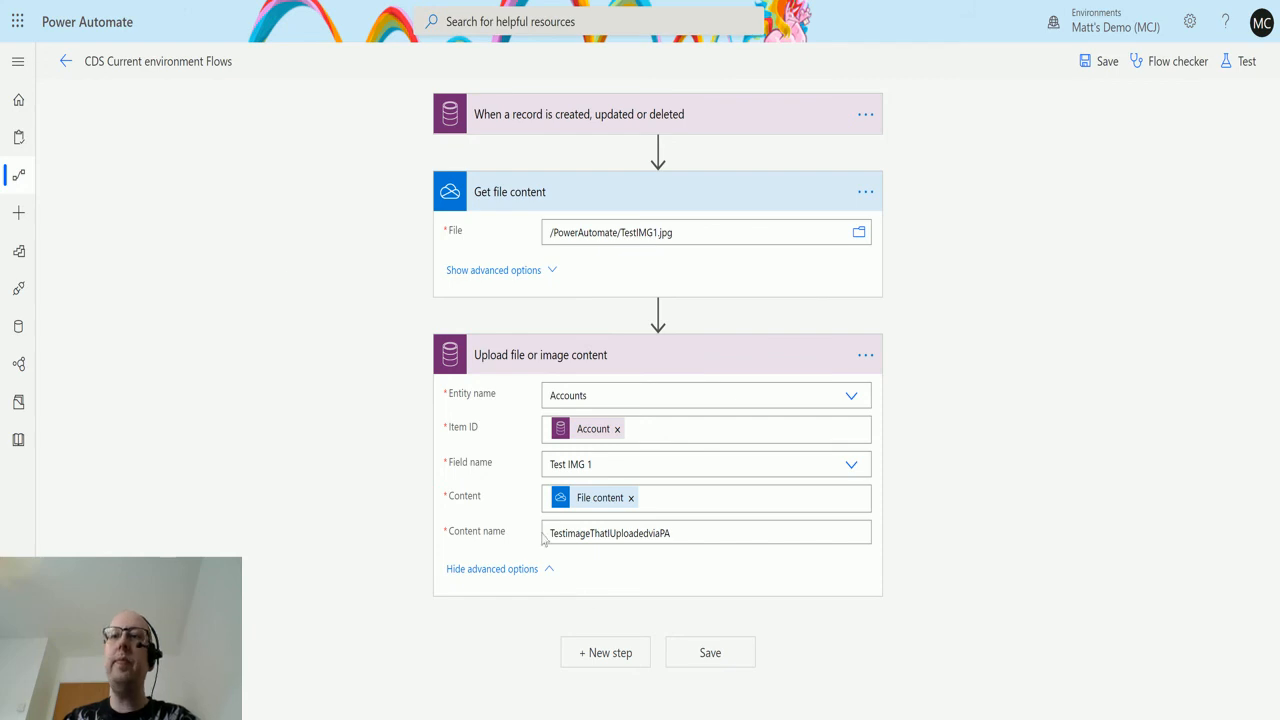
pyautogui.moveTo(576, 293)
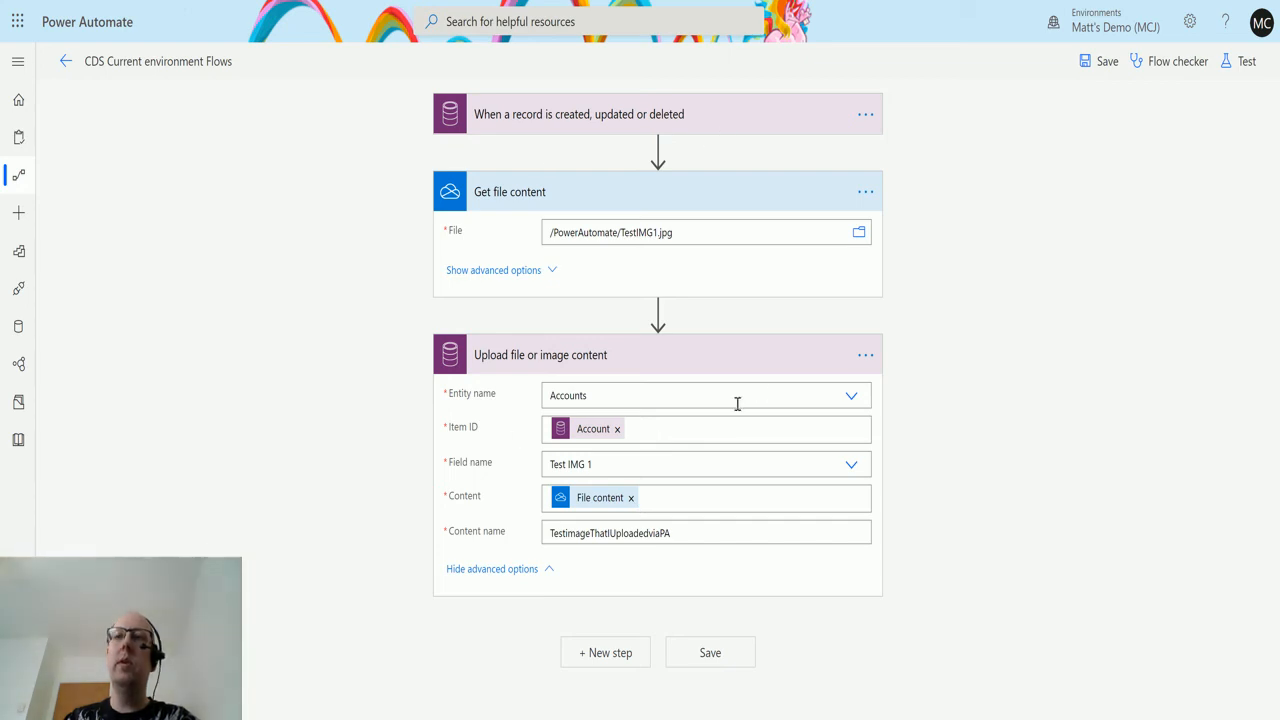
pyautogui.moveTo(1247, 61)
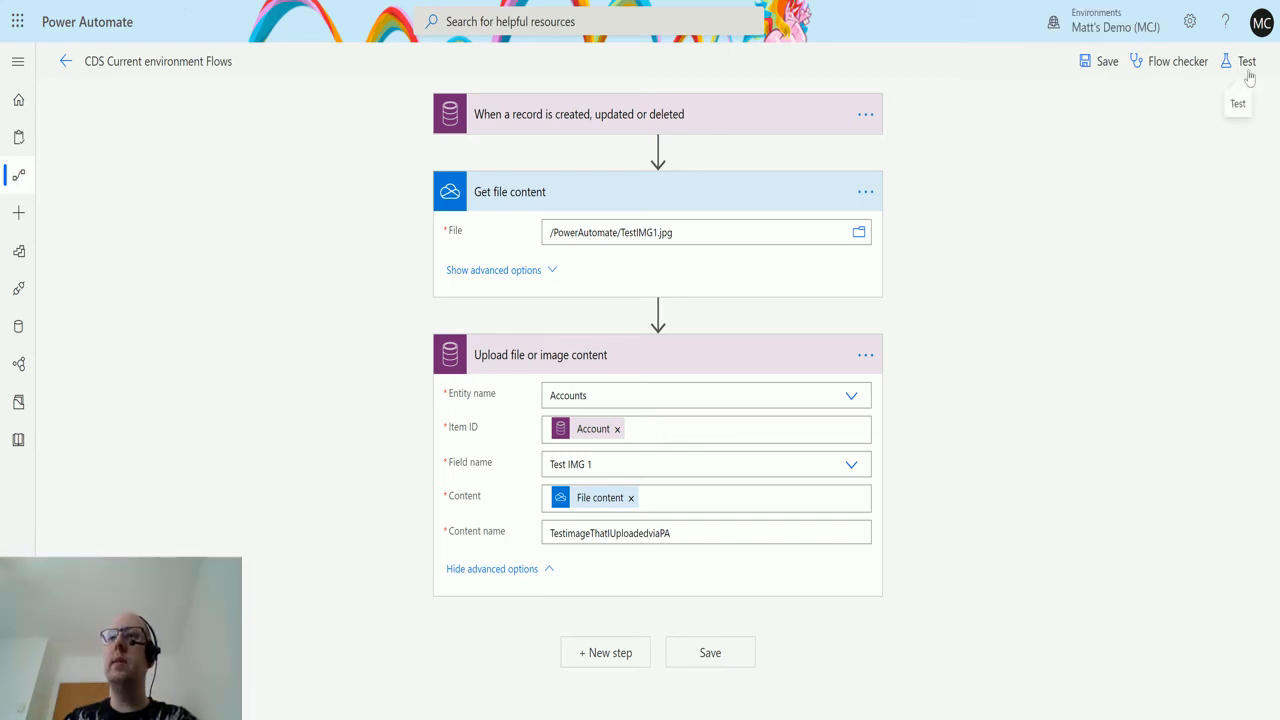
# - Save and test the flow with the manually performed trigger option
pyautogui.click(1246, 61)
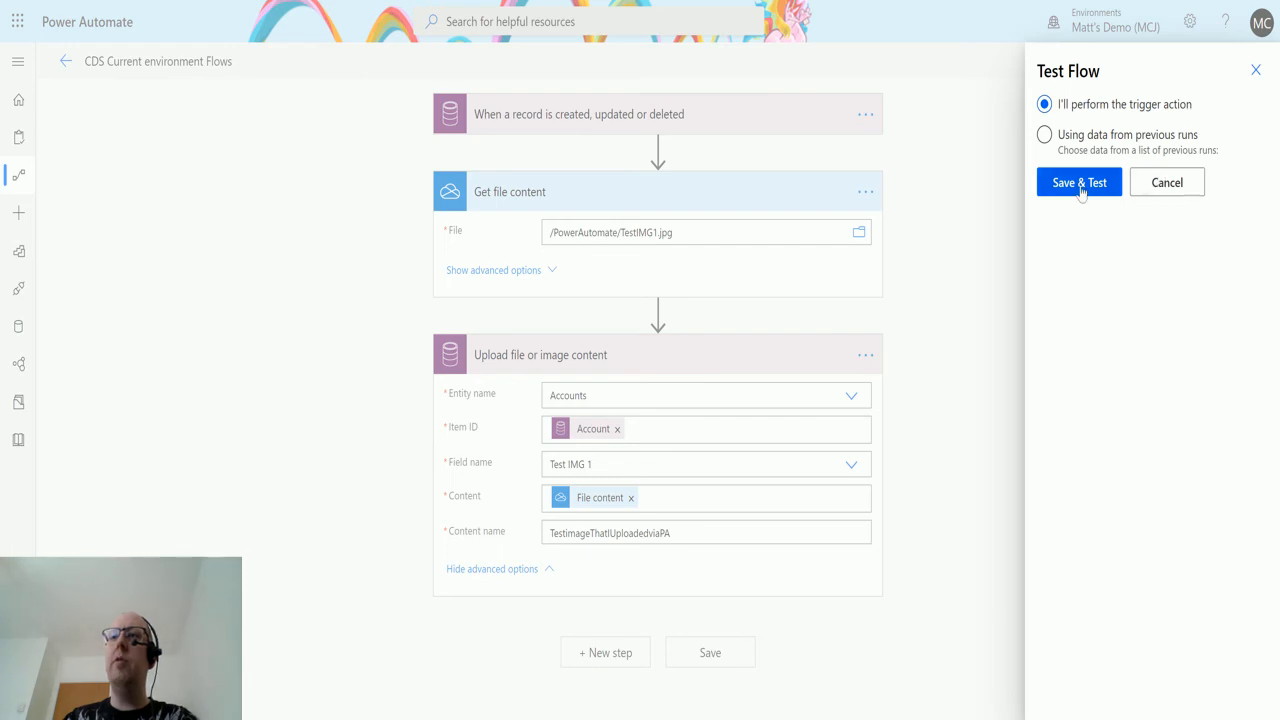
pyautogui.click(1078, 182)
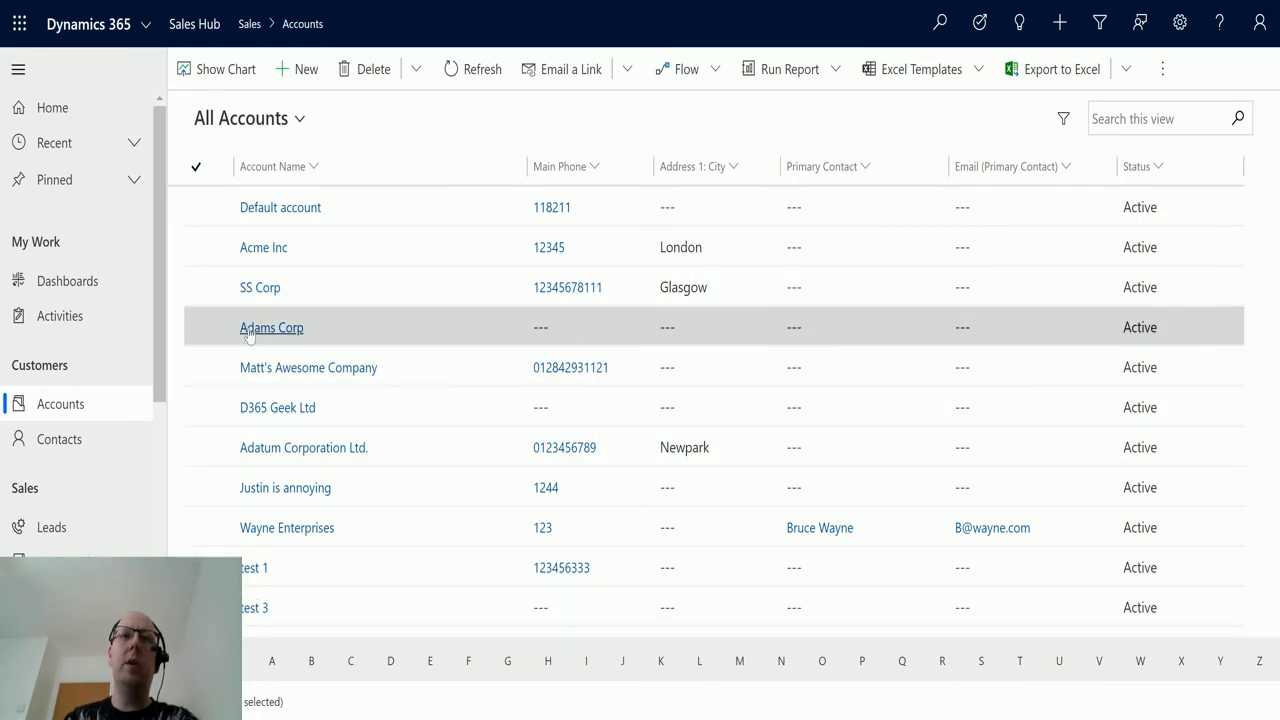
pyautogui.click(308, 367)
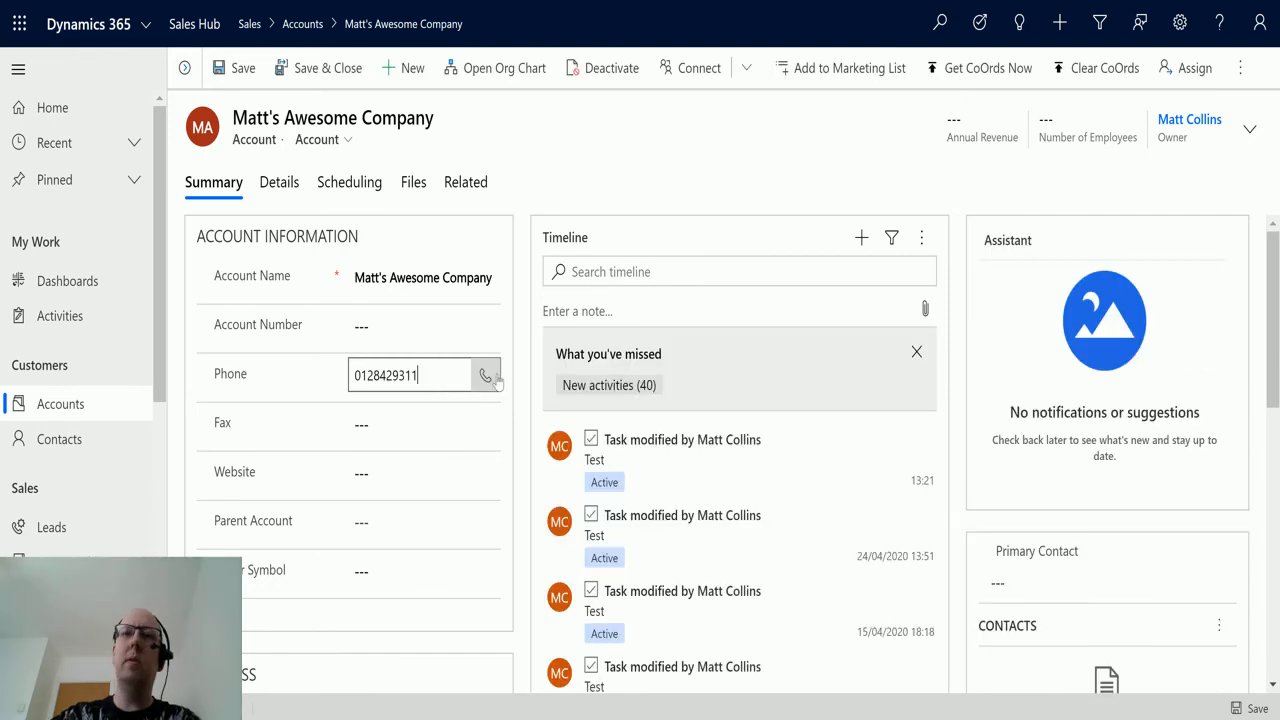
pyautogui.press('Backspace')
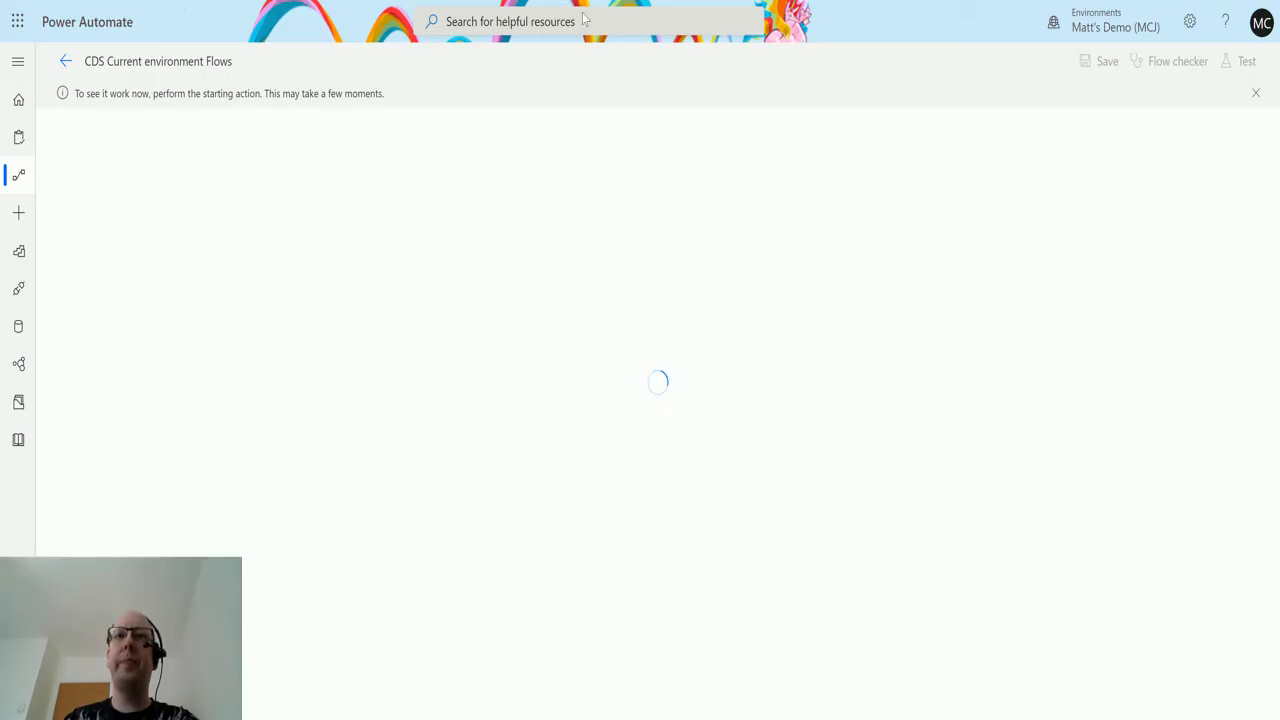
pyautogui.moveTo(389, 428)
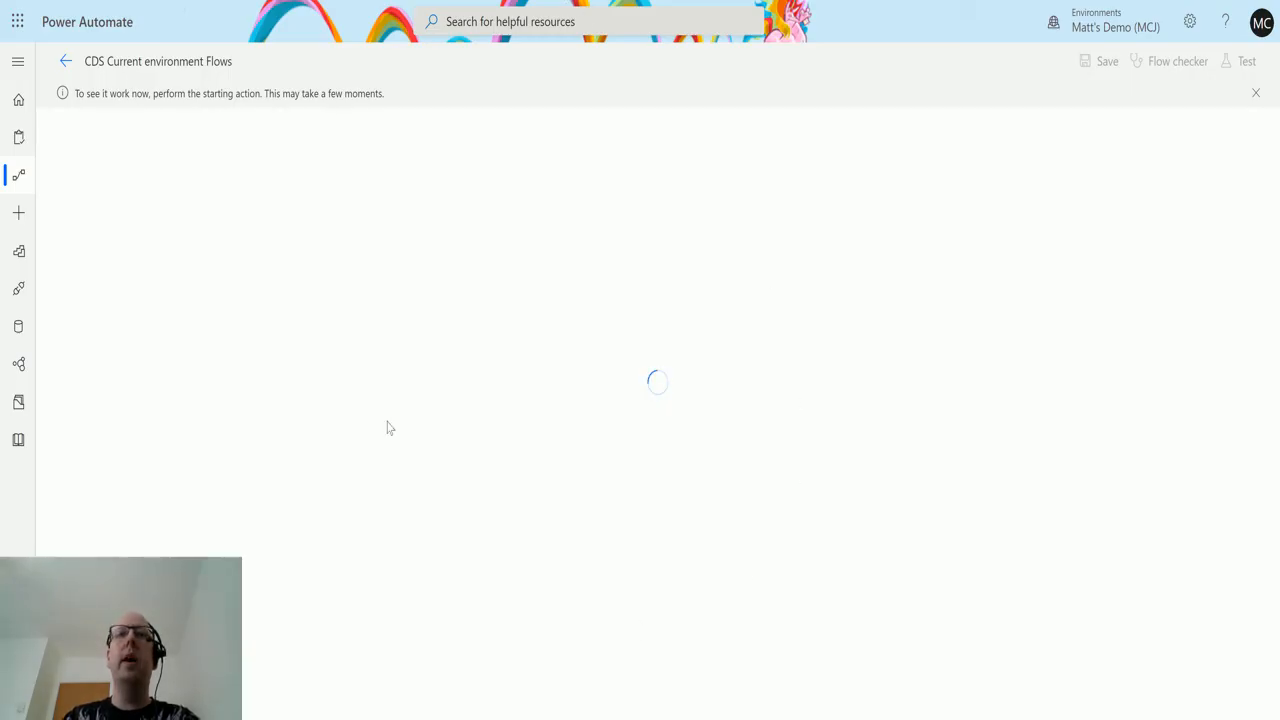
pyautogui.moveTo(575, 443)
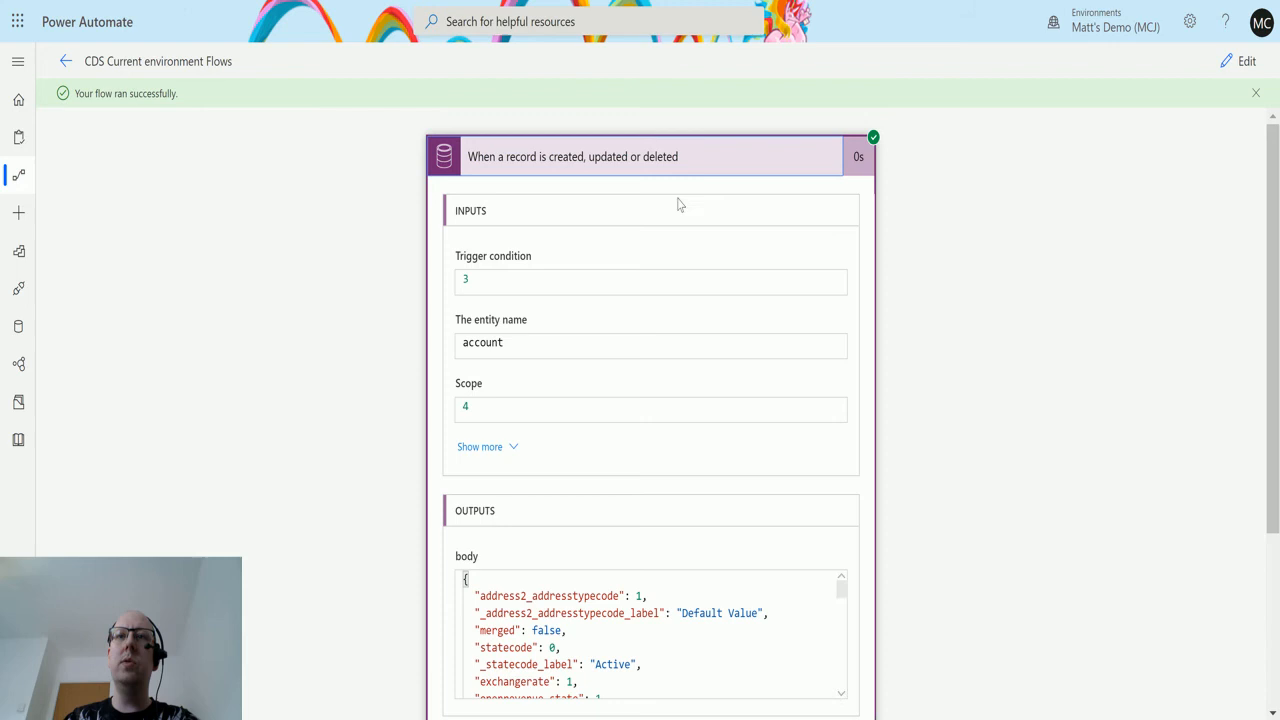
# - Scroll through the successful run's trigger, Get file content and upload step details
pyautogui.scroll(-3)
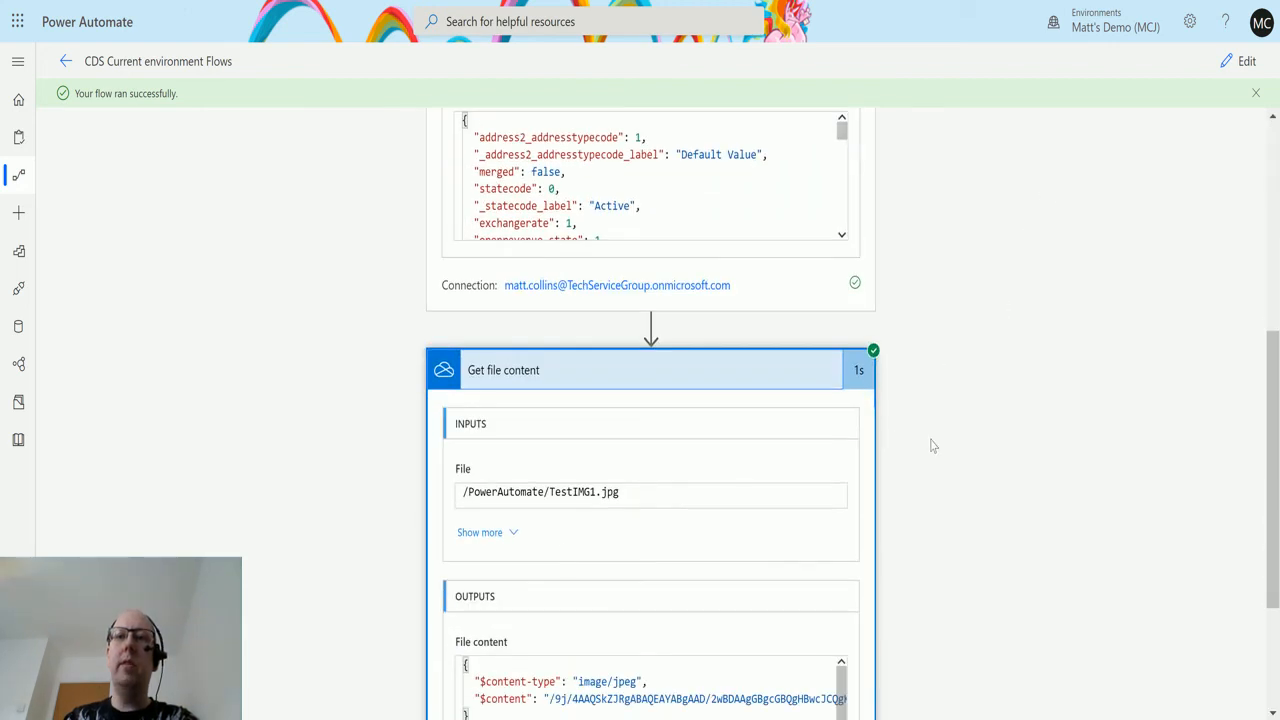
pyautogui.scroll(-3)
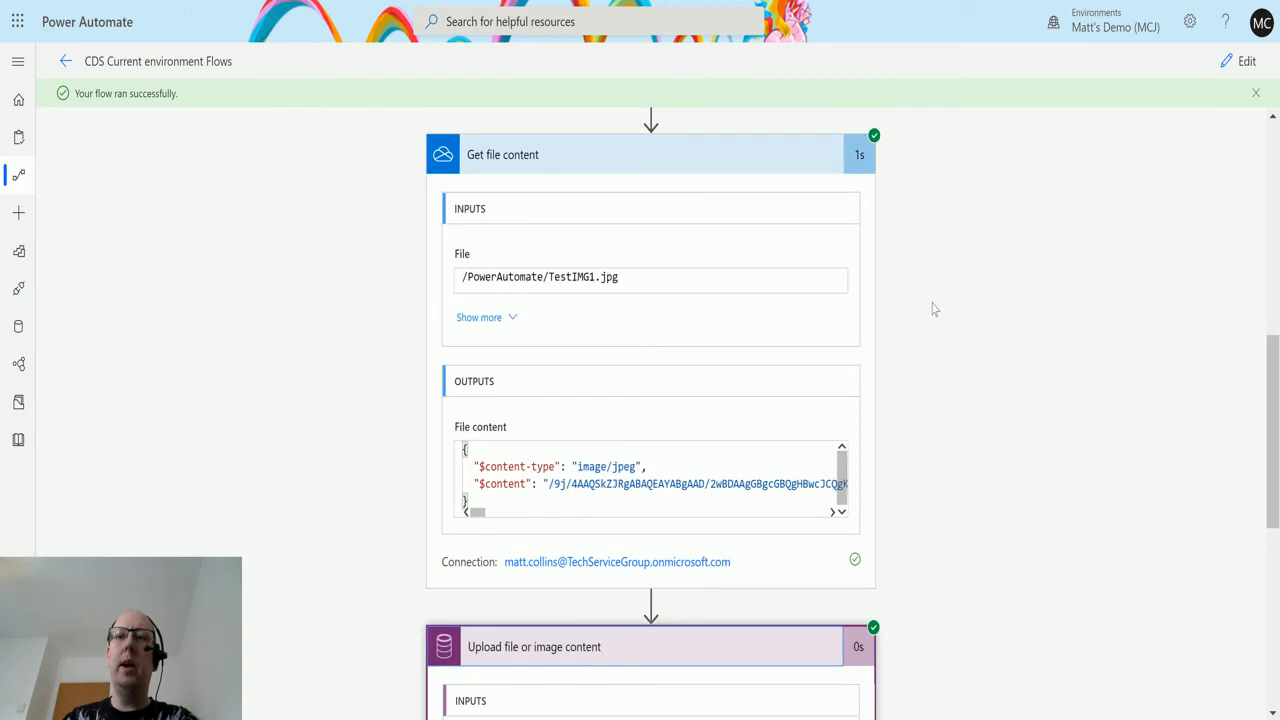
pyautogui.scroll(-3)
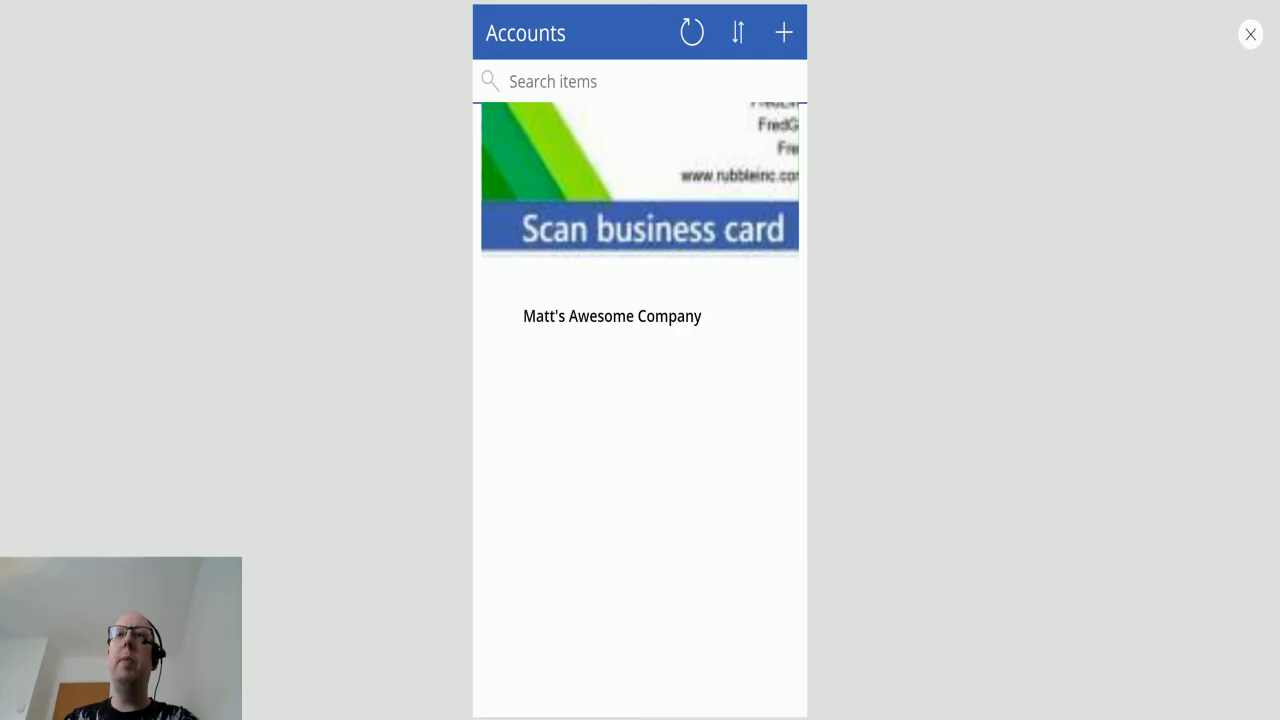
# - Reload accounts and confirm Matt's Awesome Company shows the image in Test IMG 1
pyautogui.click(691, 32)
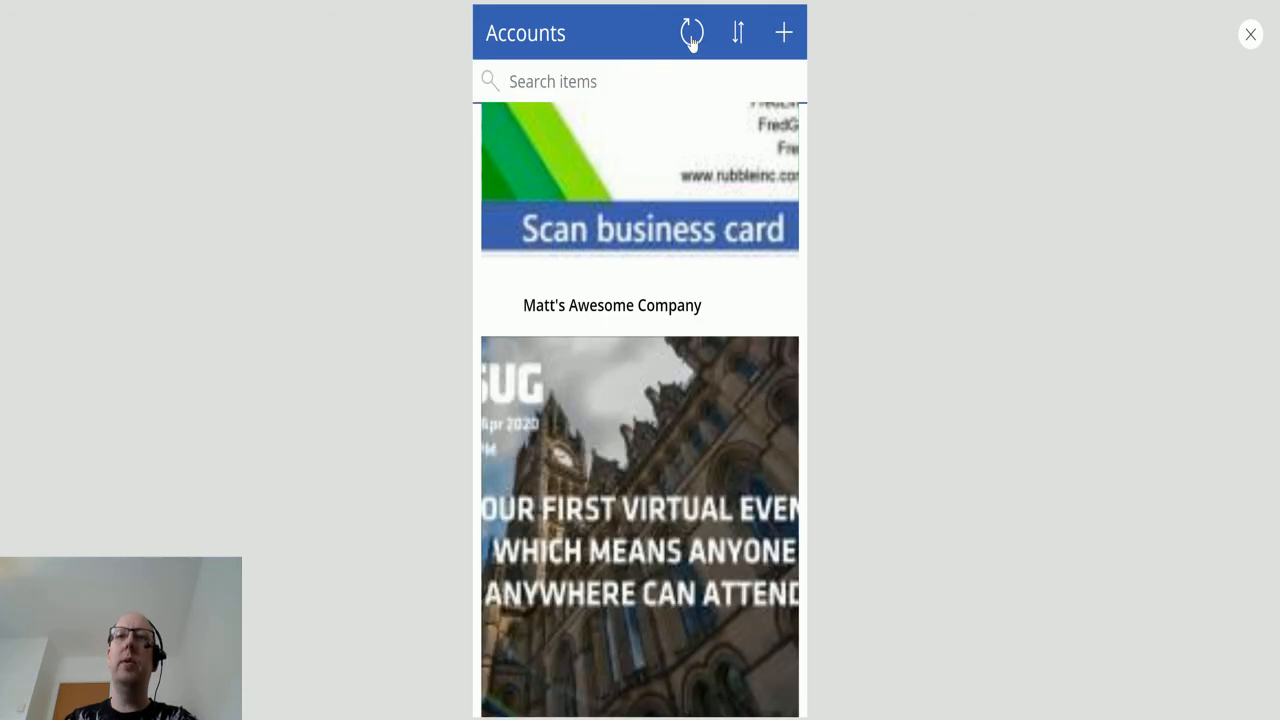
pyautogui.scroll(-3)
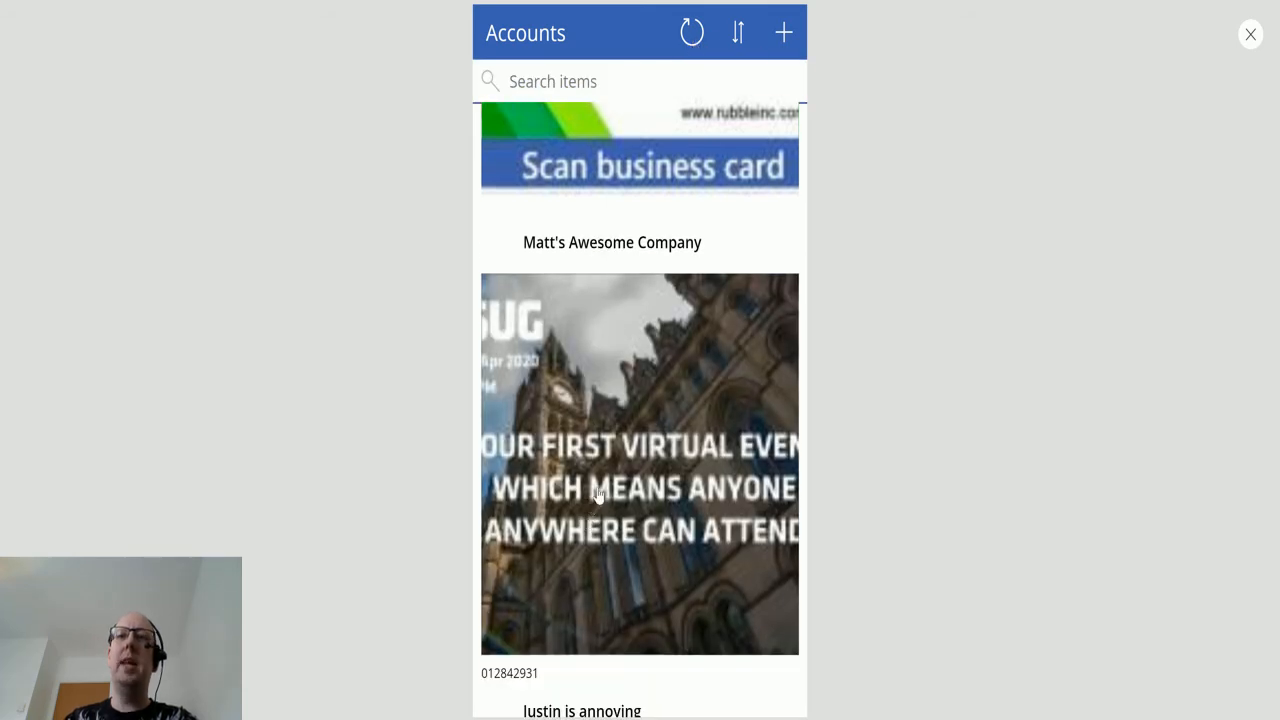
pyautogui.click(611, 242)
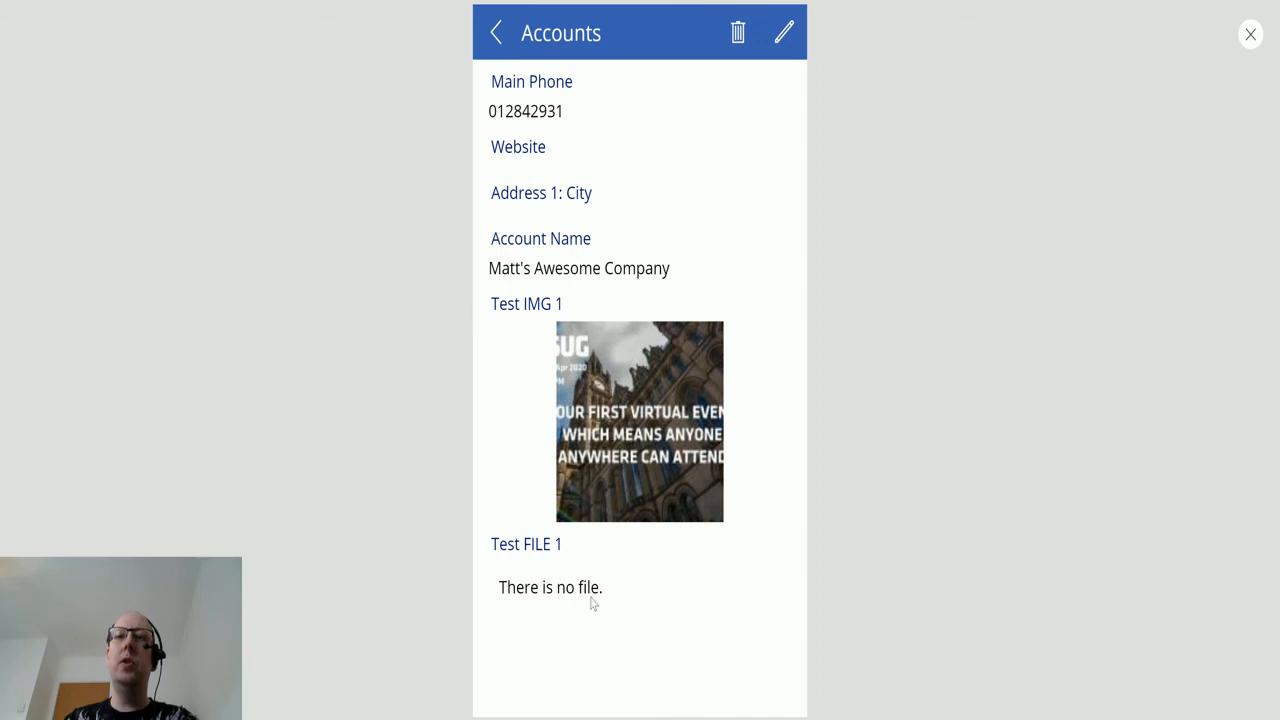
pyautogui.moveTo(521, 315)
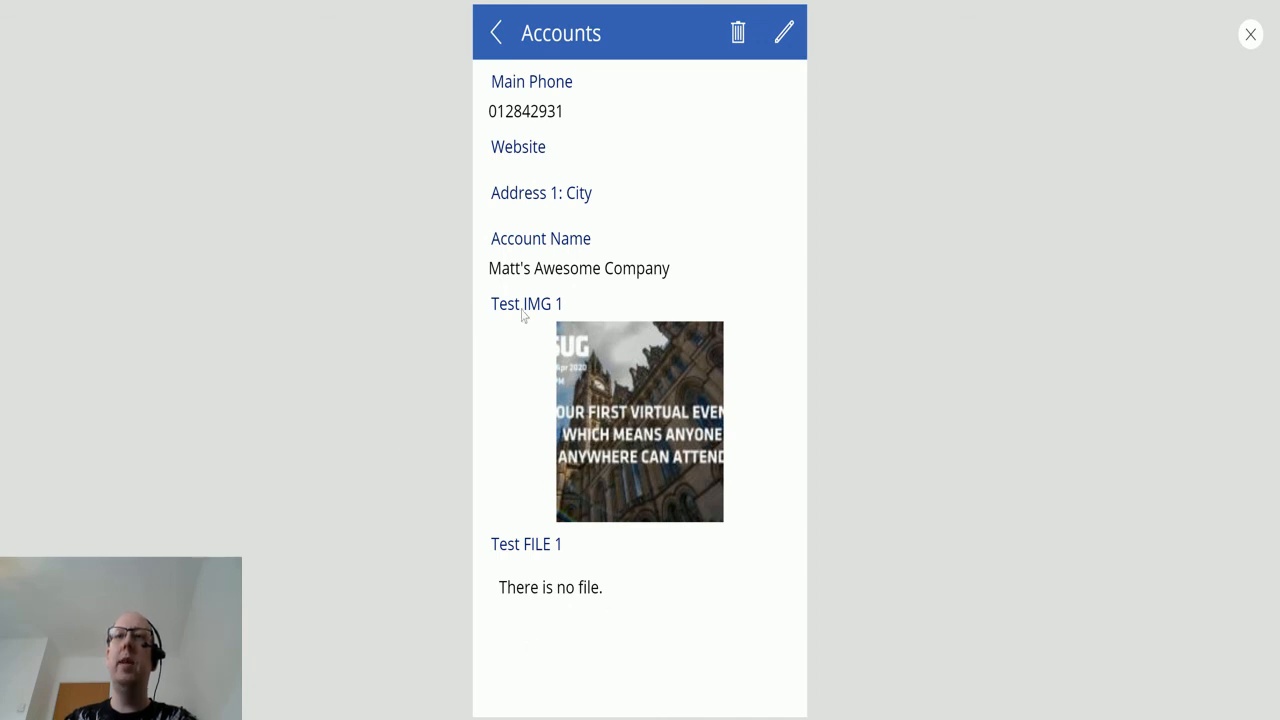
pyautogui.moveTo(611, 435)
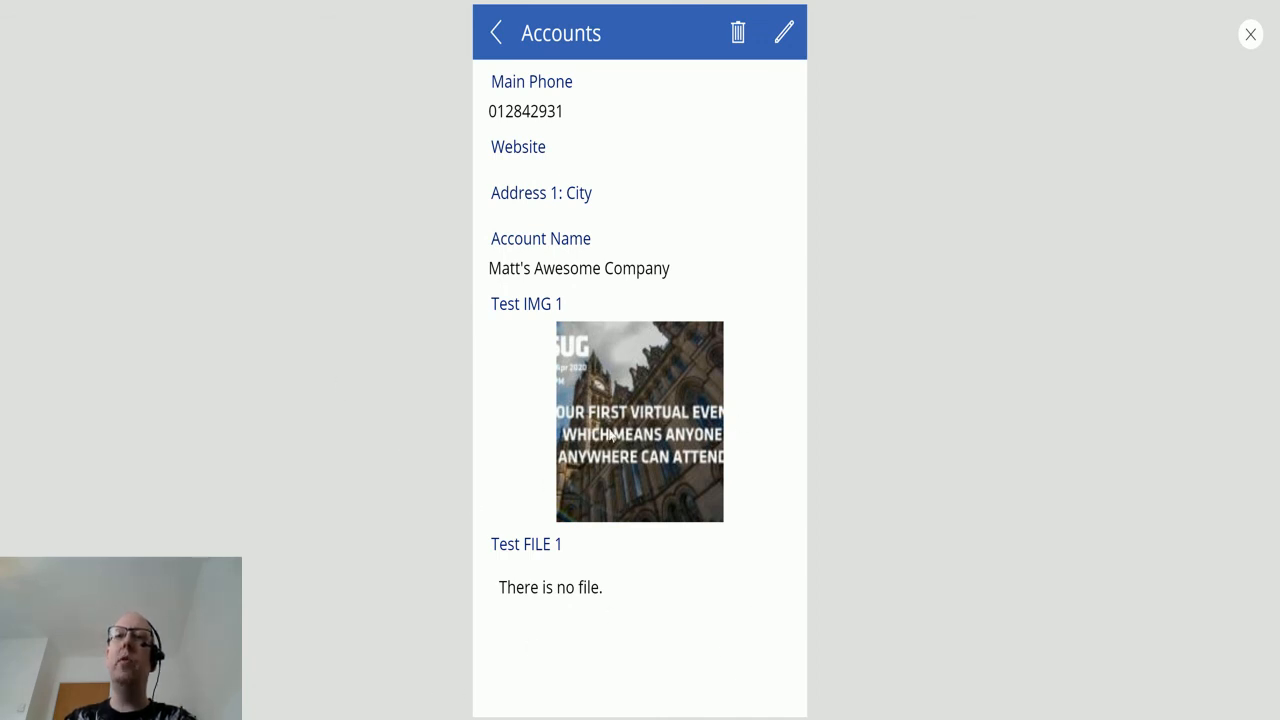
pyautogui.click(1249, 34)
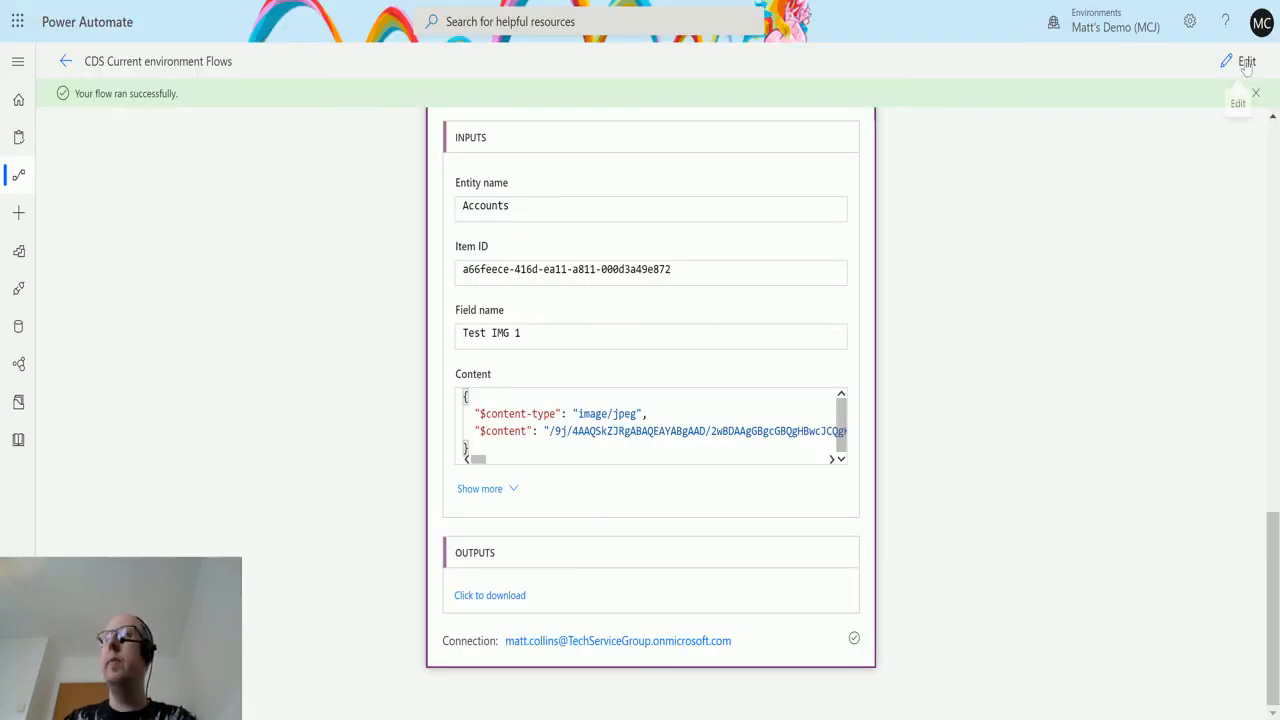
# - Switch the flow to fetch /PowerAutomate/TestFile1.txt and upload it into Test FILE 1
pyautogui.click(1247, 61)
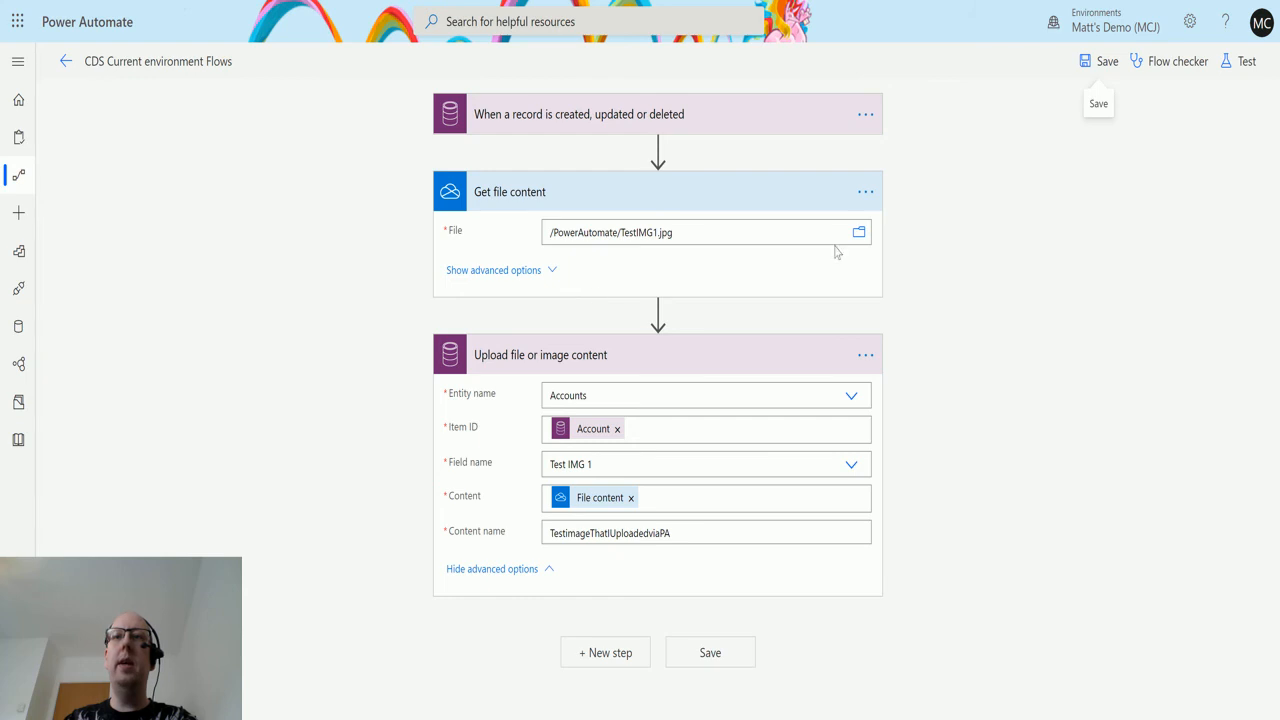
pyautogui.moveTo(858, 232)
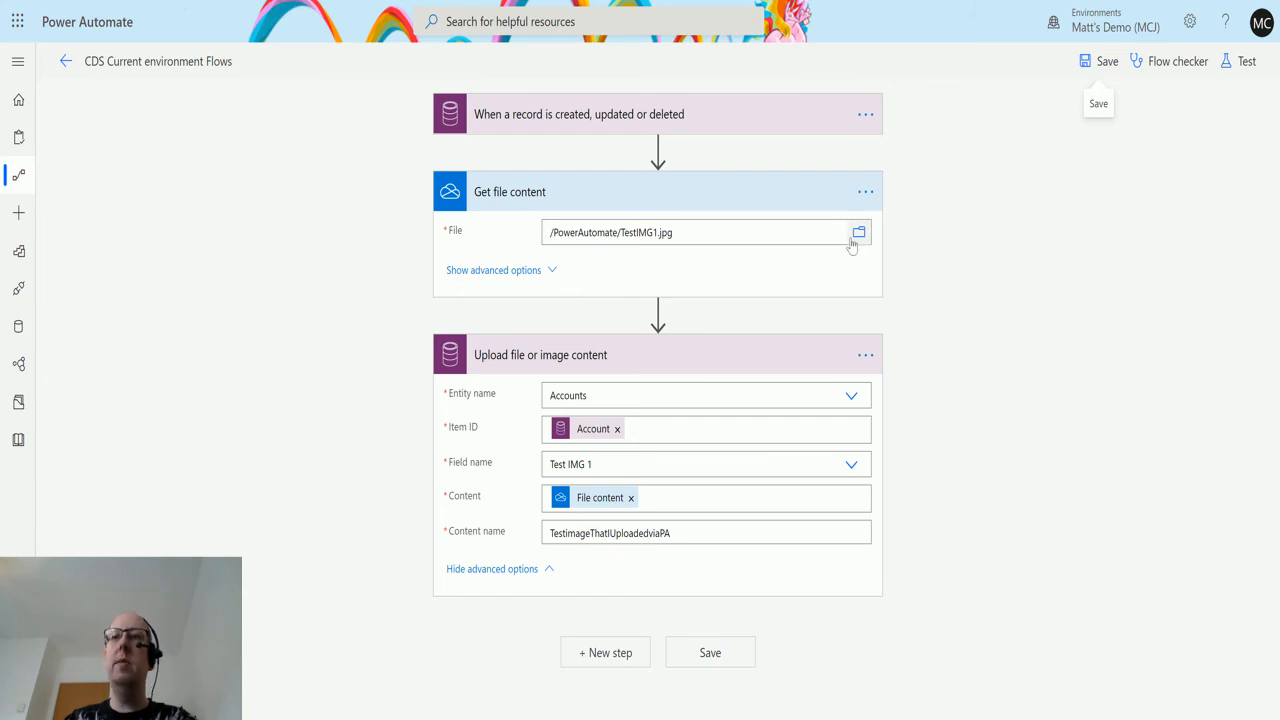
pyautogui.click(858, 232)
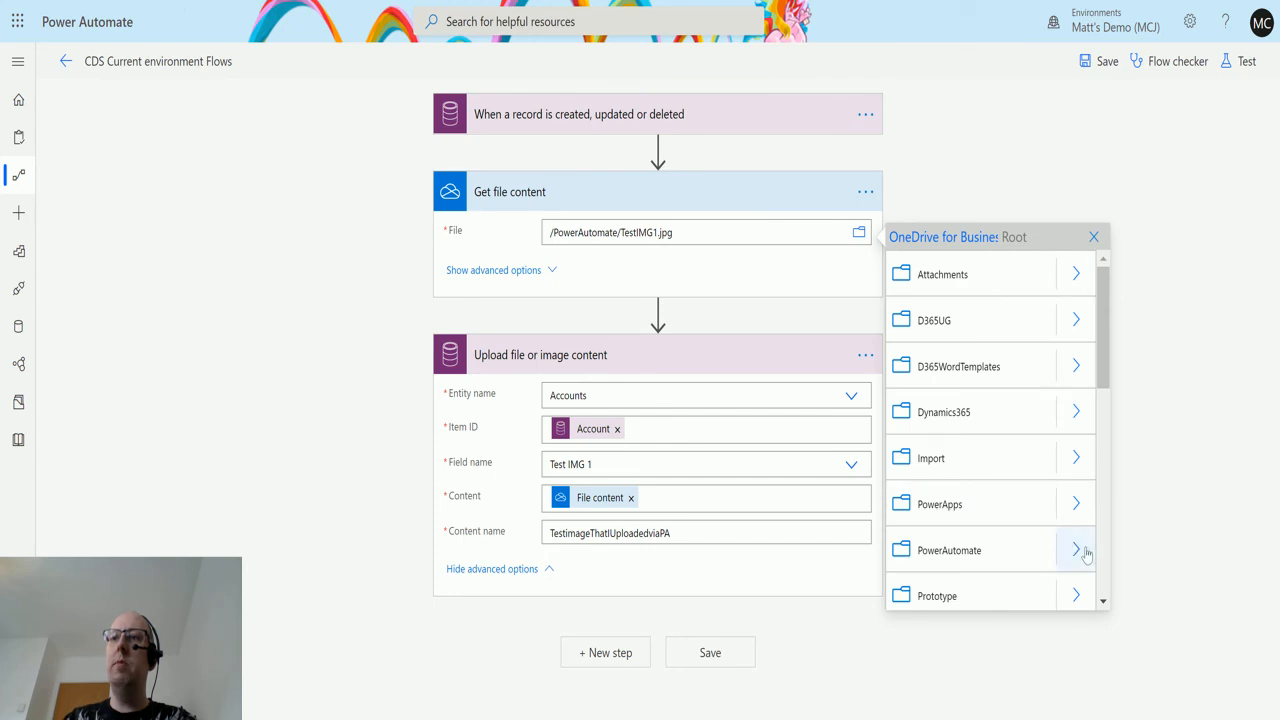
pyautogui.click(1076, 550)
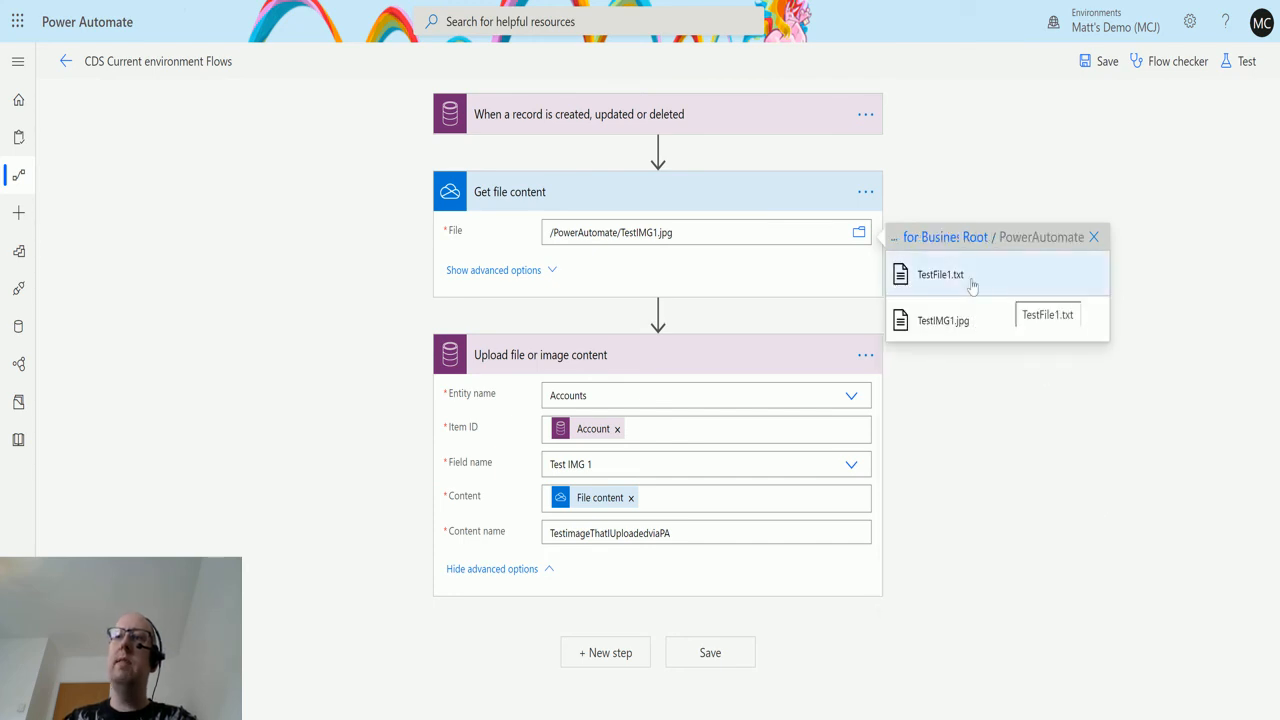
pyautogui.click(939, 274)
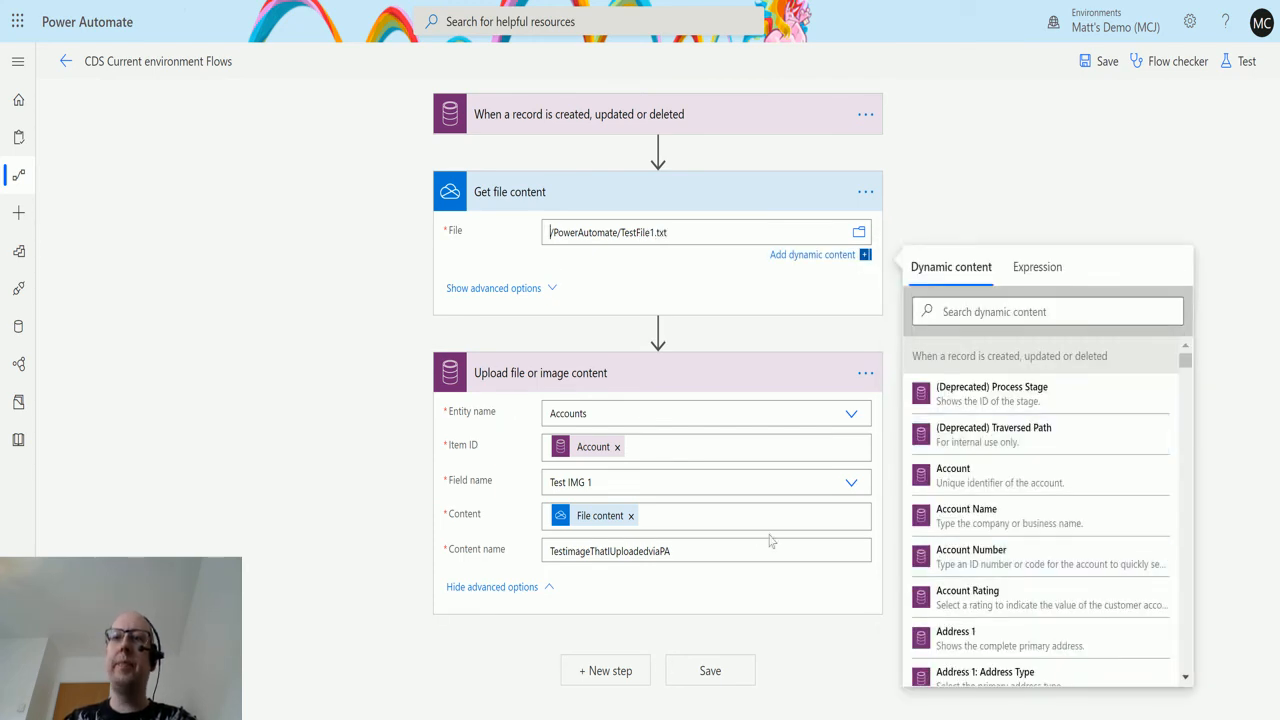
pyautogui.moveTo(631, 516)
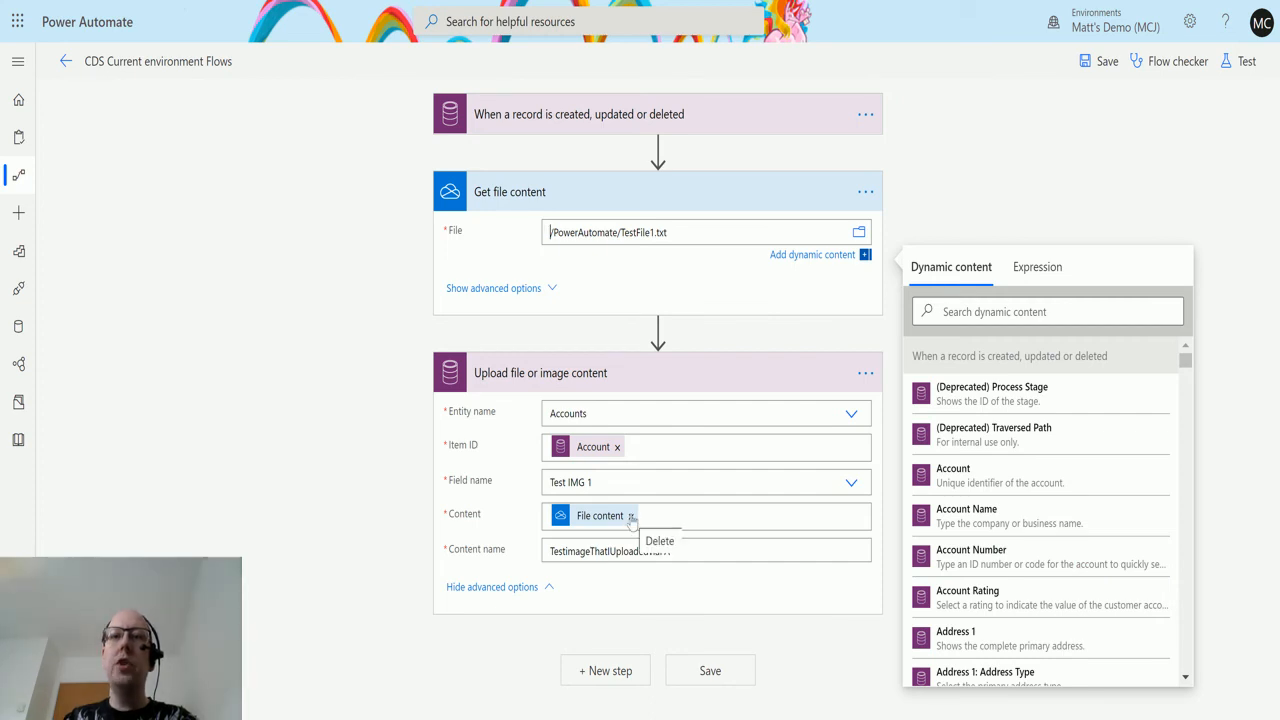
pyautogui.moveTo(625, 447)
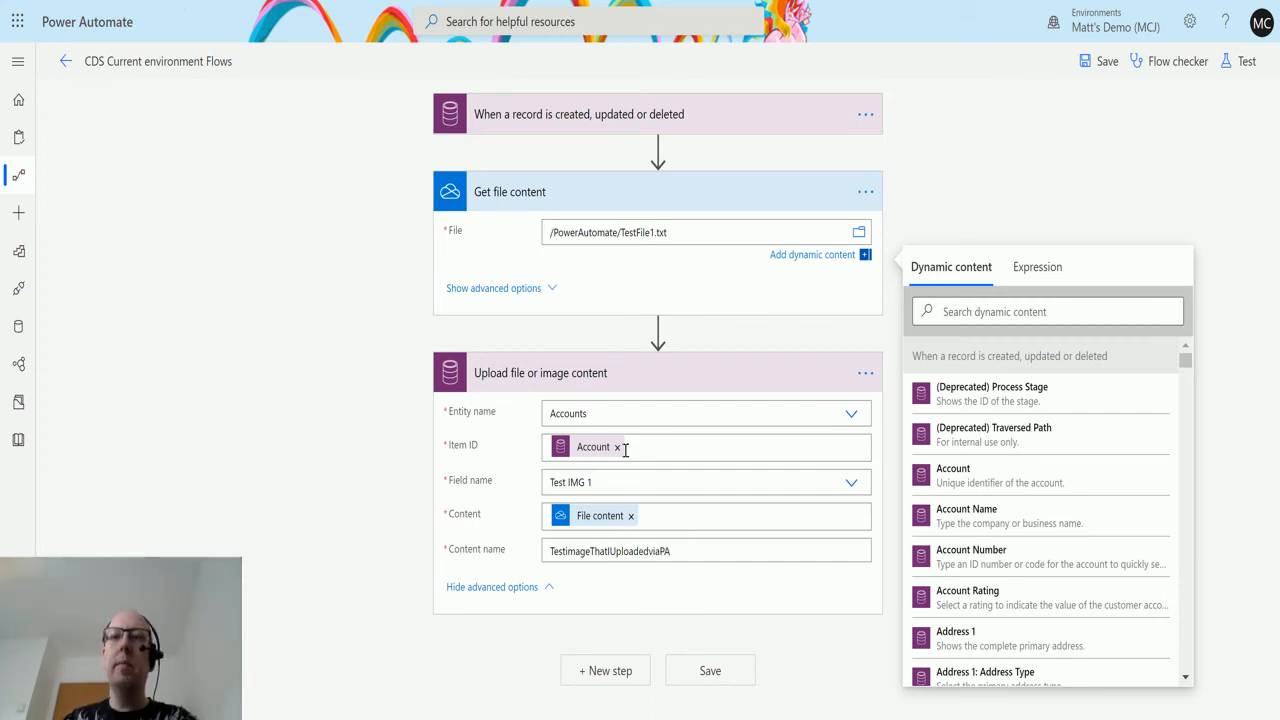
pyautogui.click(851, 464)
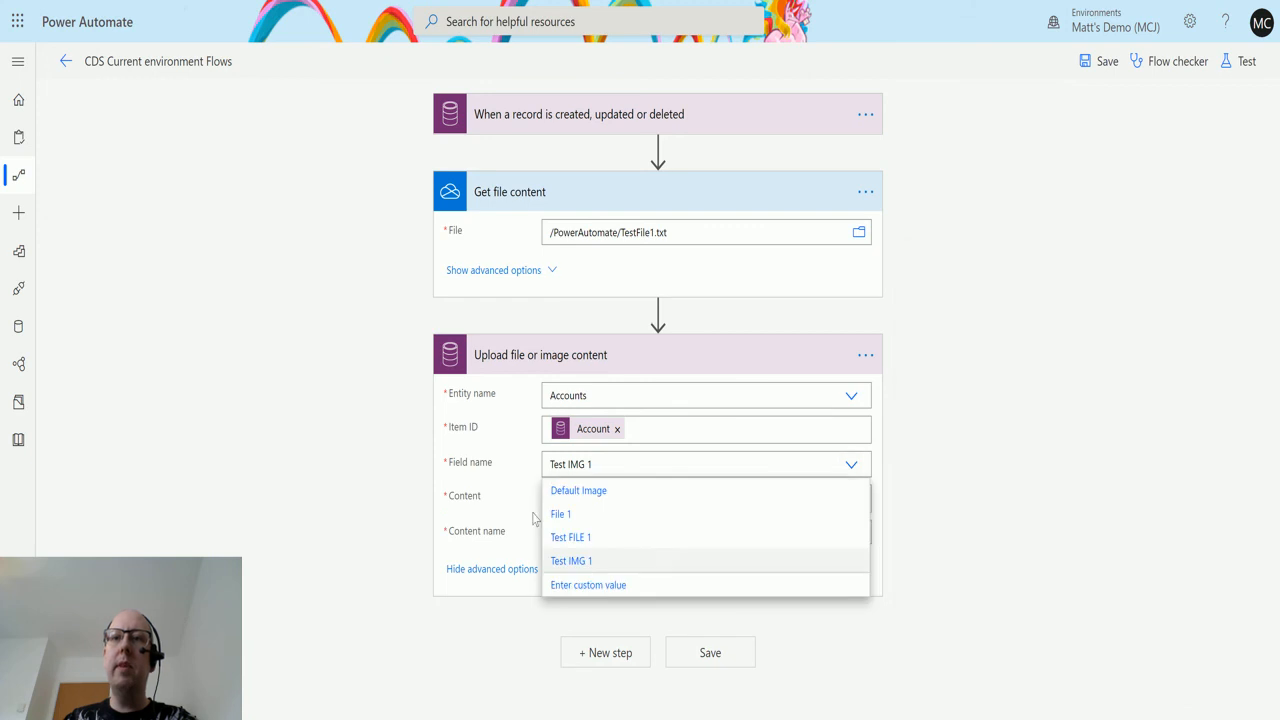
pyautogui.click(571, 537)
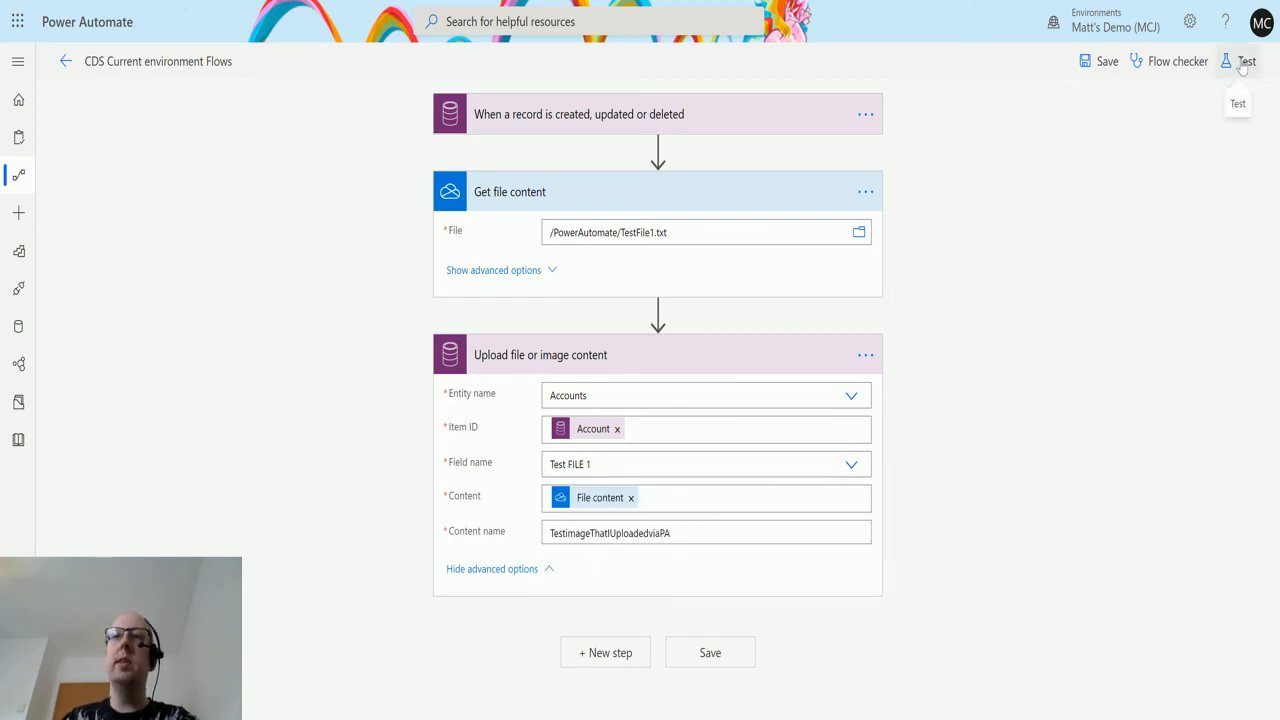
# - Save the revised flow and re-test it using the most recent Succeeded run's data
pyautogui.click(1246, 61)
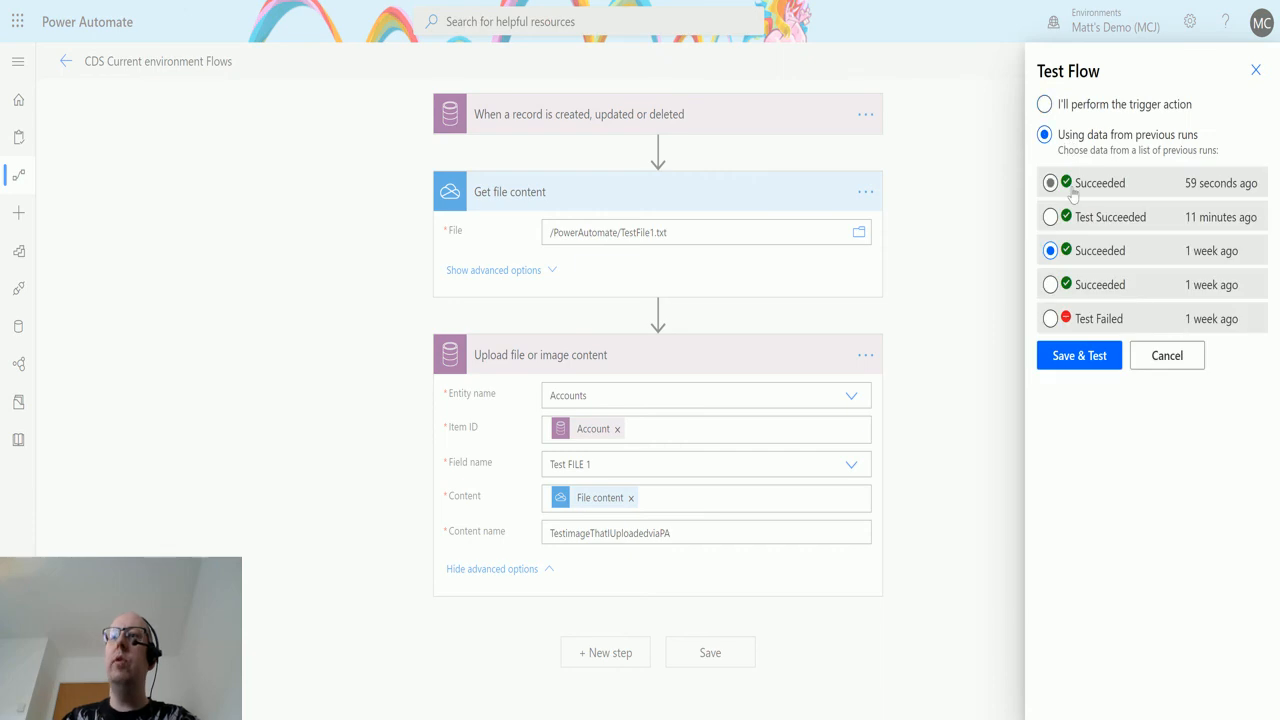
pyautogui.click(1079, 355)
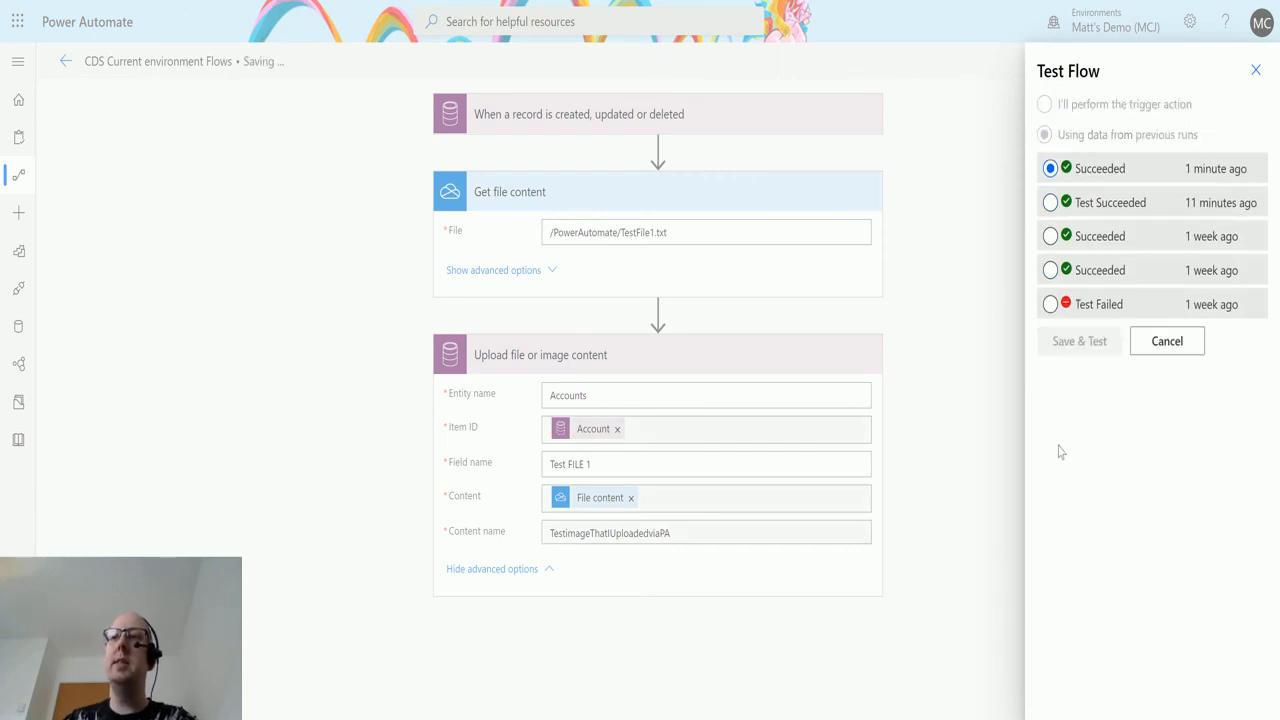
pyautogui.moveTo(967, 476)
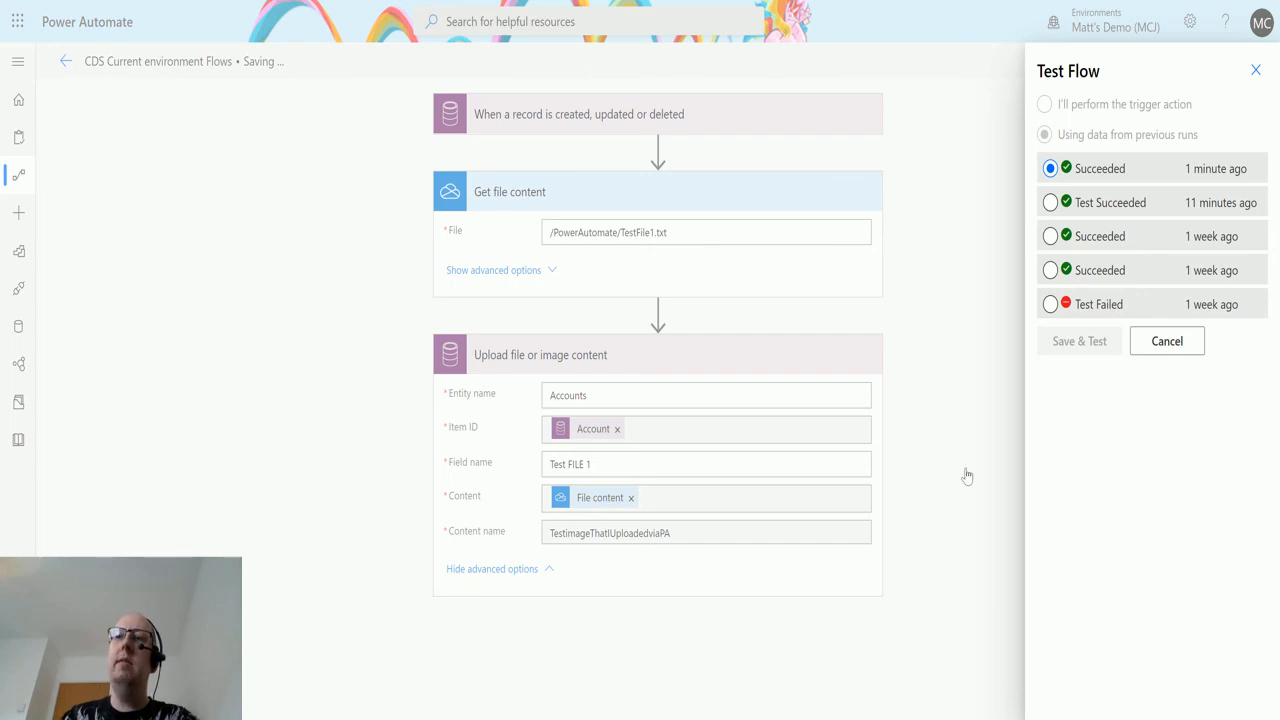
pyautogui.click(1044, 134)
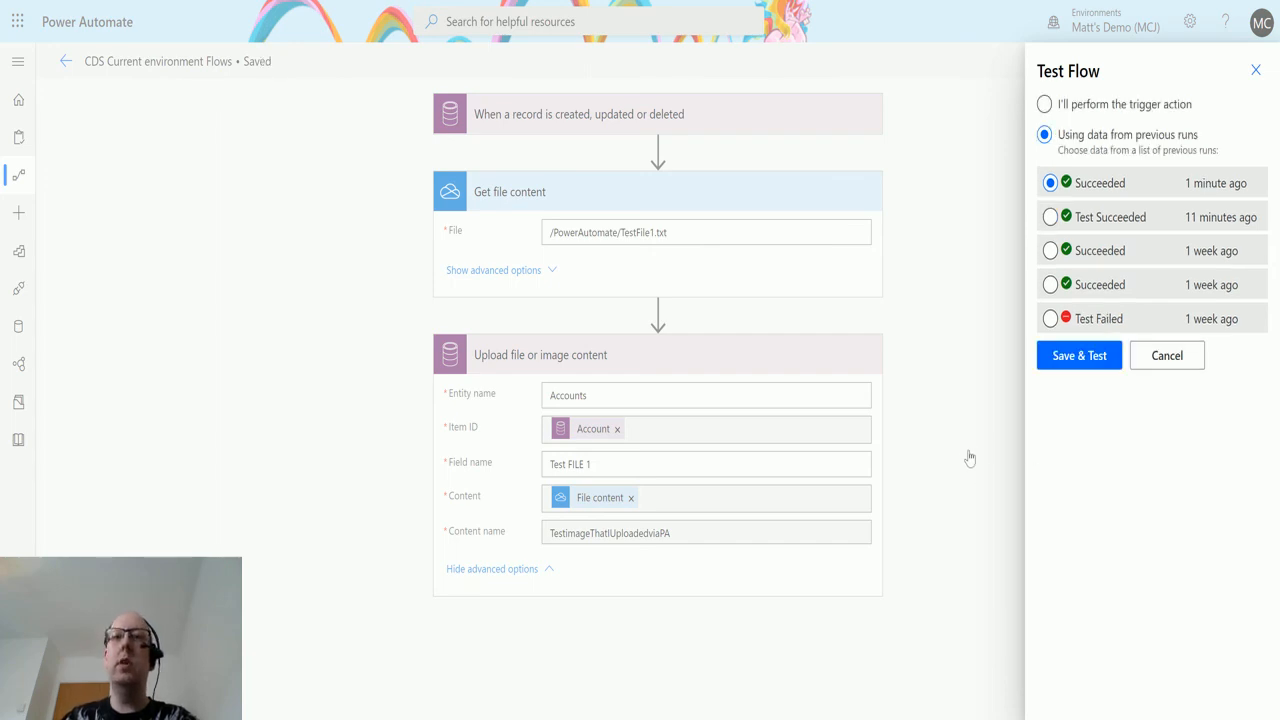
pyautogui.click(1078, 355)
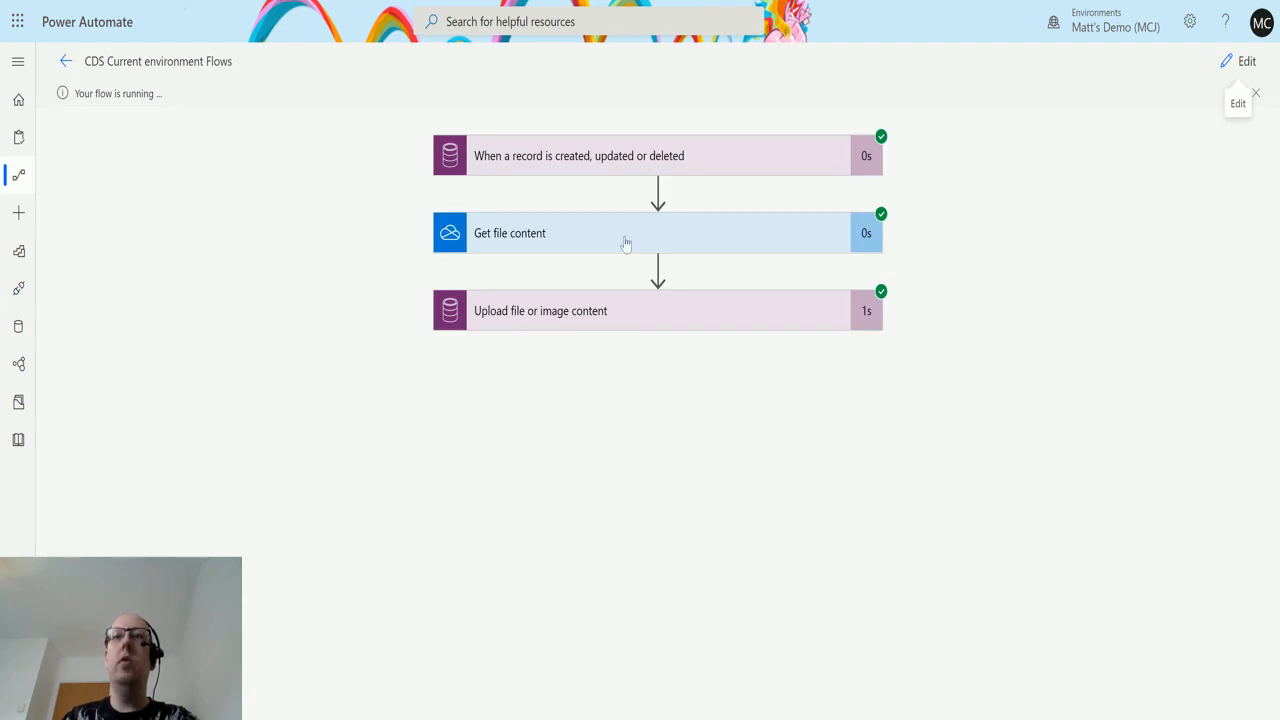
pyautogui.moveTo(690, 290)
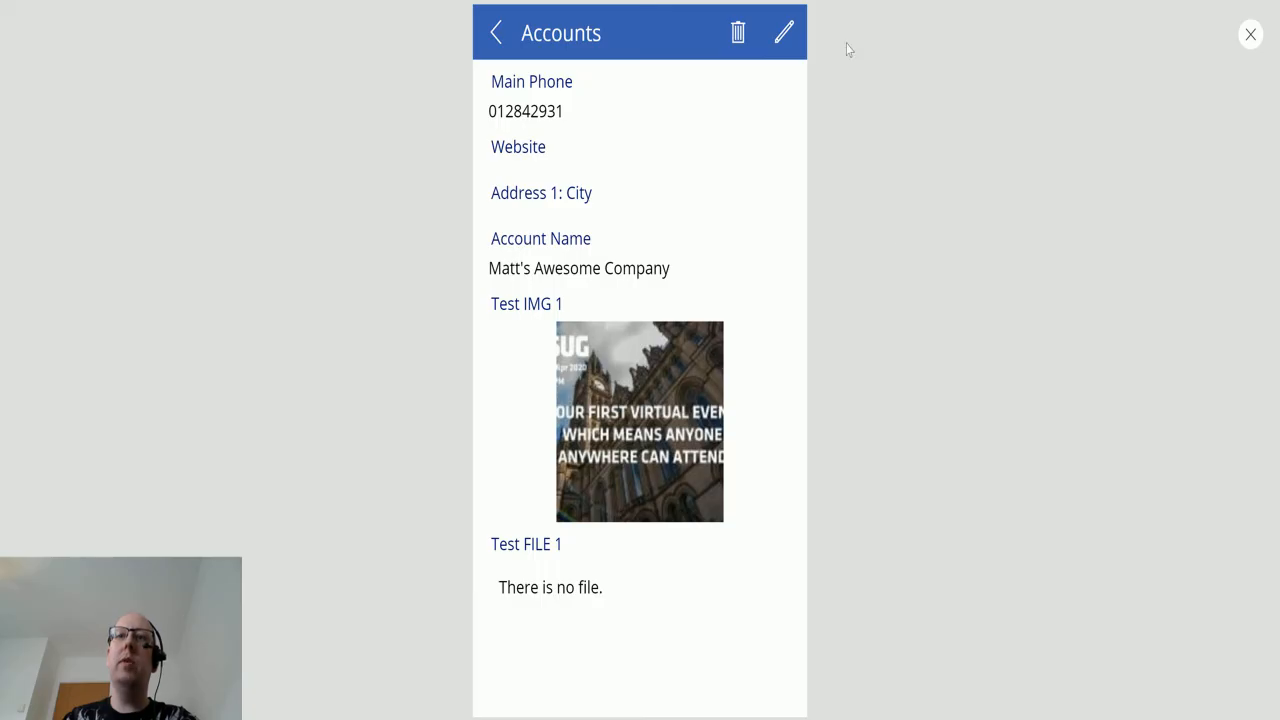
# - Reopen Matt's Awesome Company from the Accounts gallery to show TestimageThatIUploadedviaPA under Test FILE 1
pyautogui.click(496, 32)
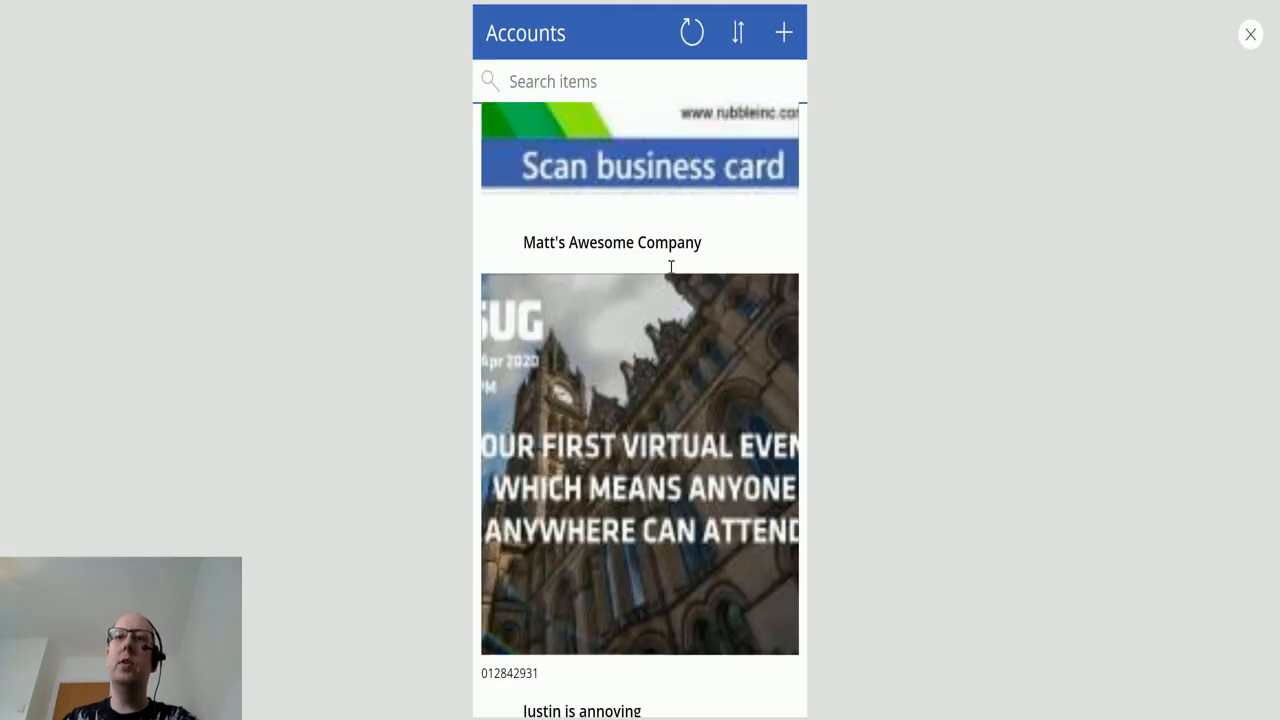
pyautogui.click(612, 242)
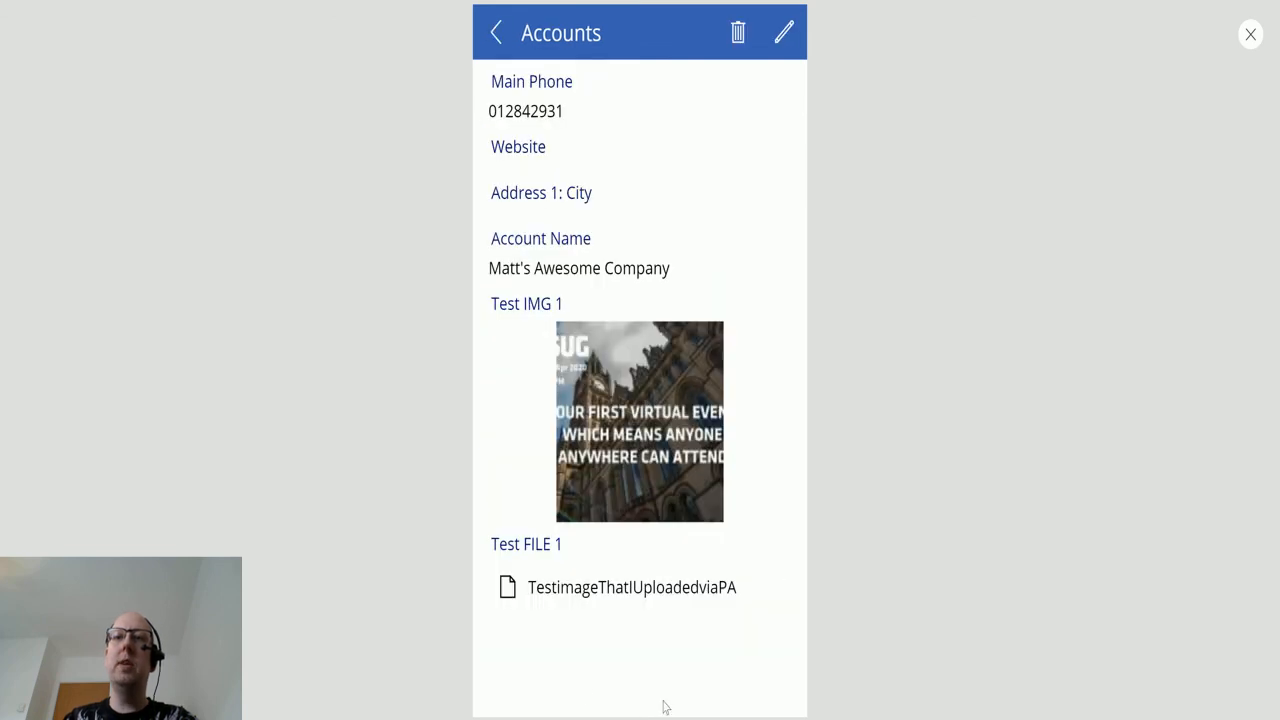
pyautogui.moveTo(523, 600)
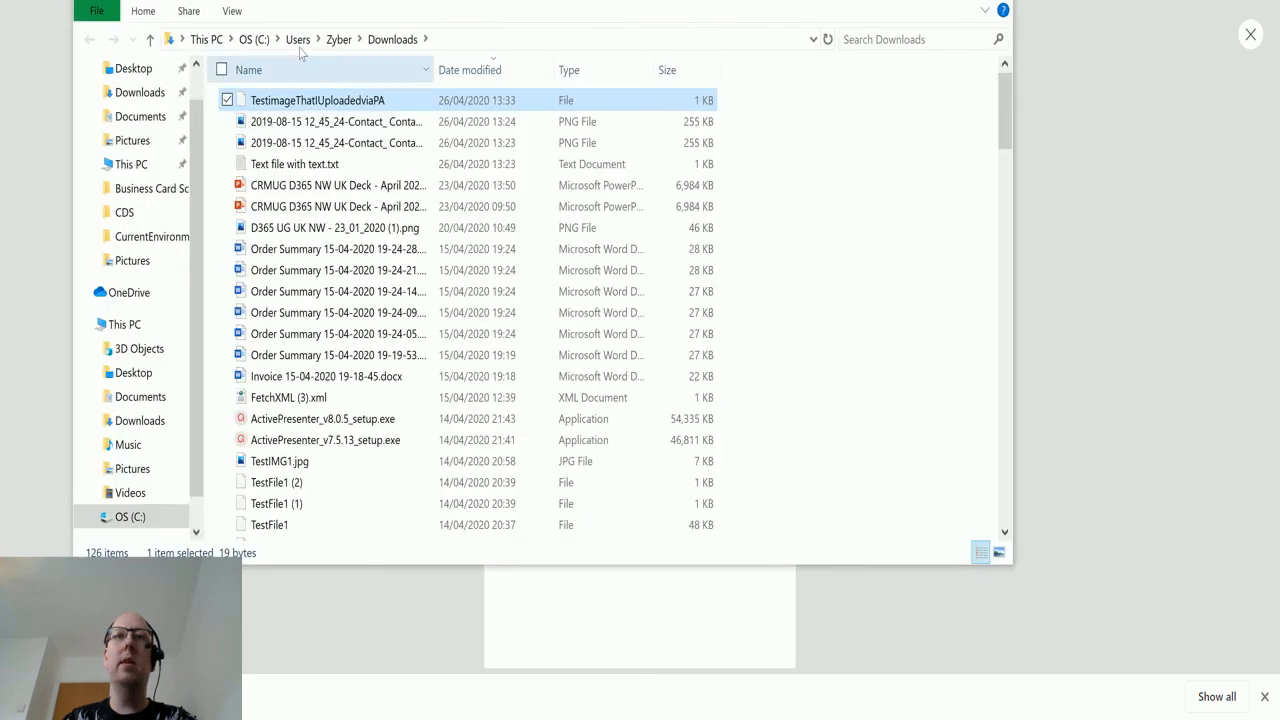
pyautogui.moveTo(388, 100)
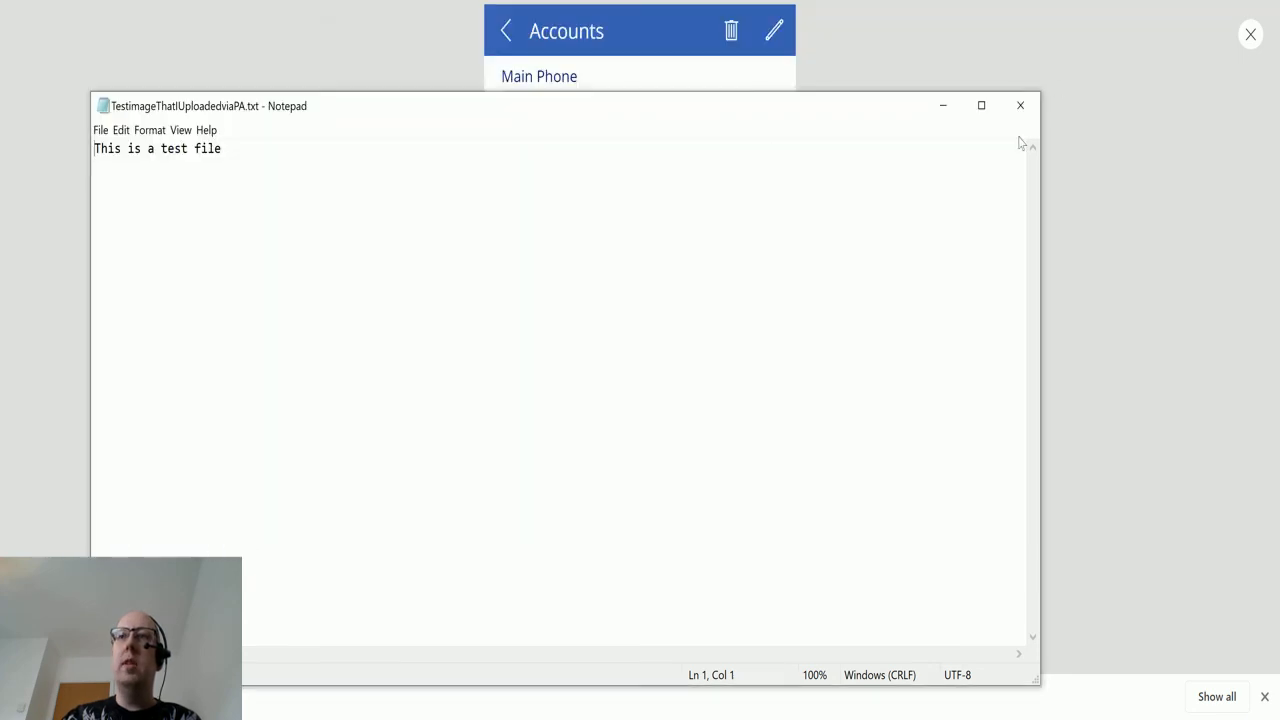
pyautogui.moveTo(259, 185)
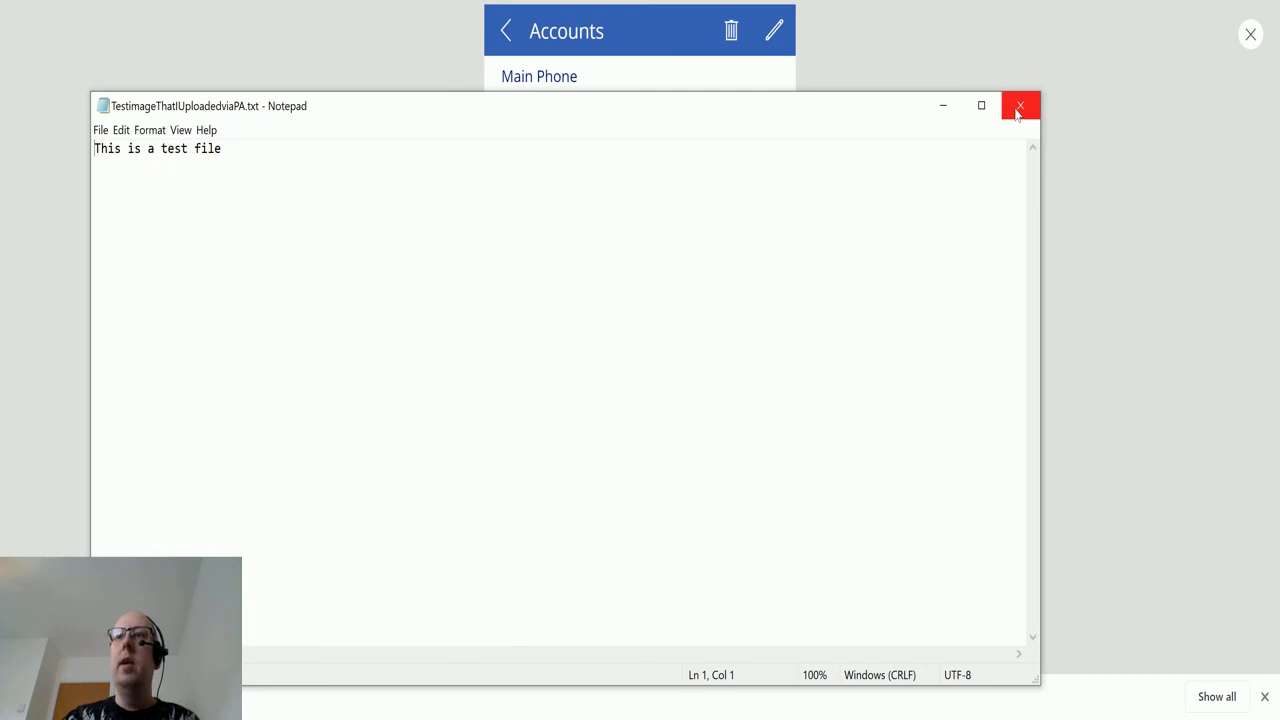
# - Close Notepad after confirming the file reads 'This is a test file'
pyautogui.click(1019, 105)
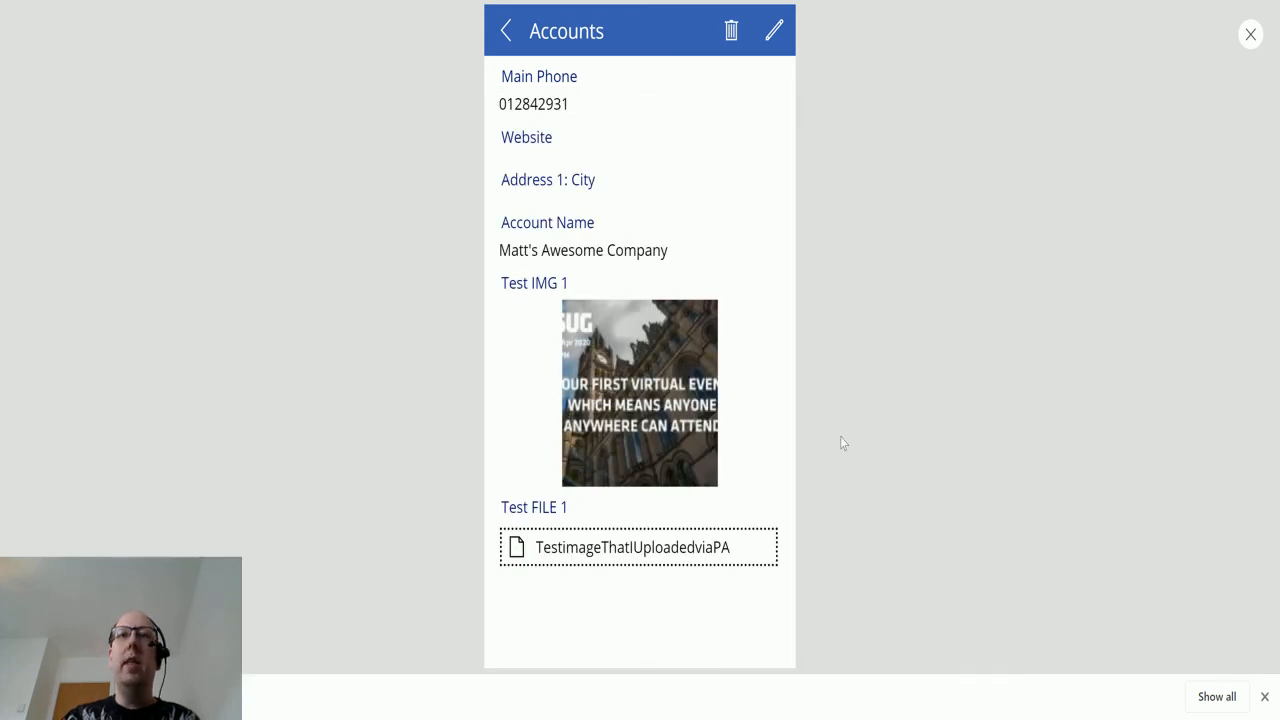
# - Return to the Power Automate run showing all three steps completed successfully
pyautogui.click(1250, 34)
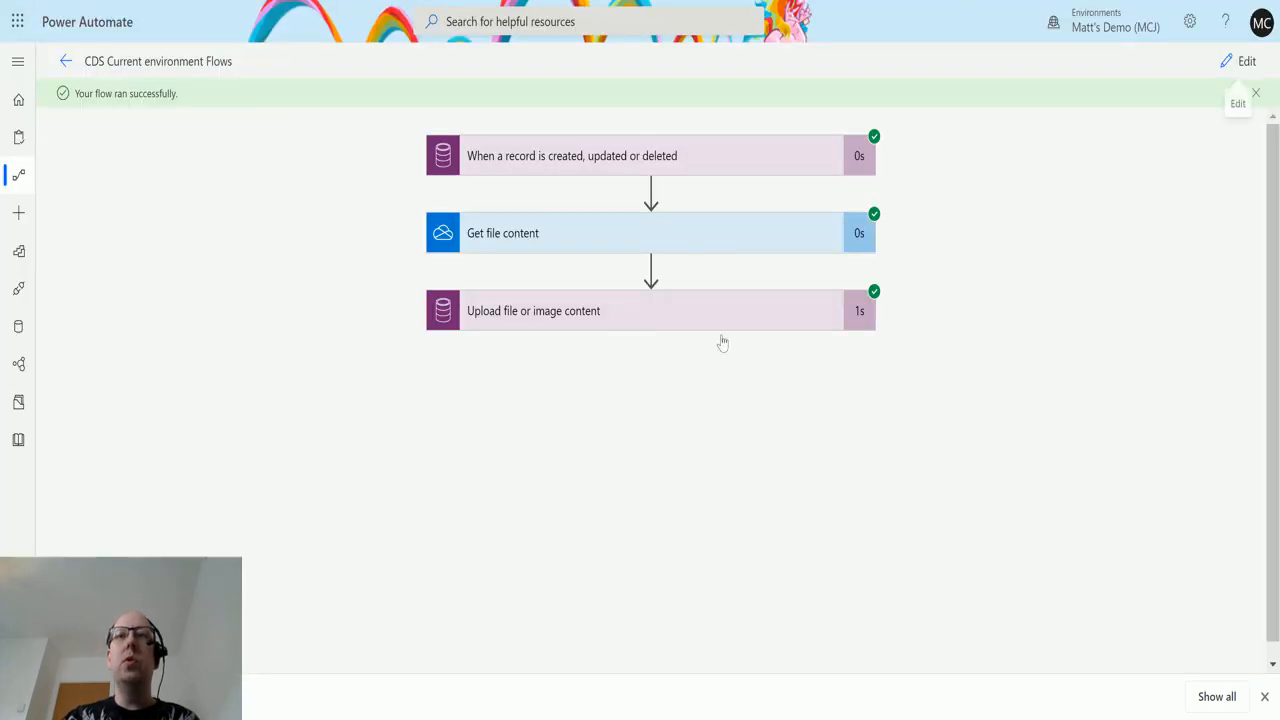
pyautogui.moveTo(709, 340)
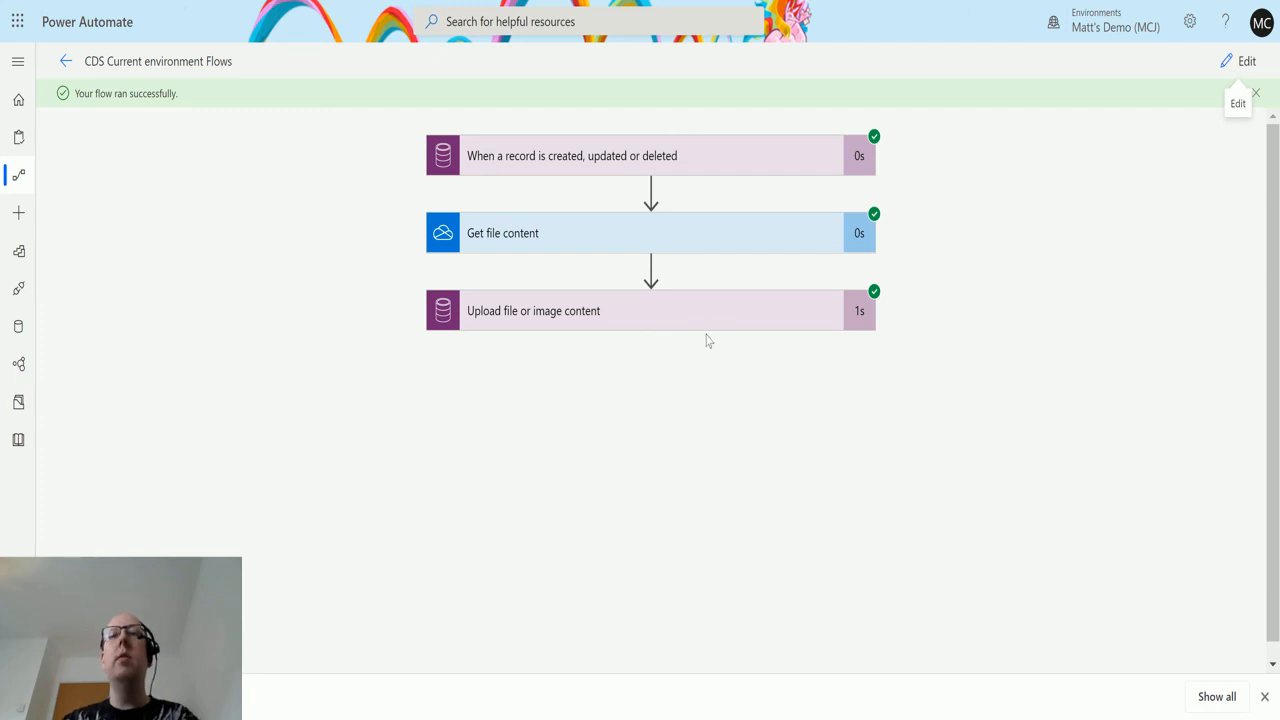
pyautogui.moveTo(531, 335)
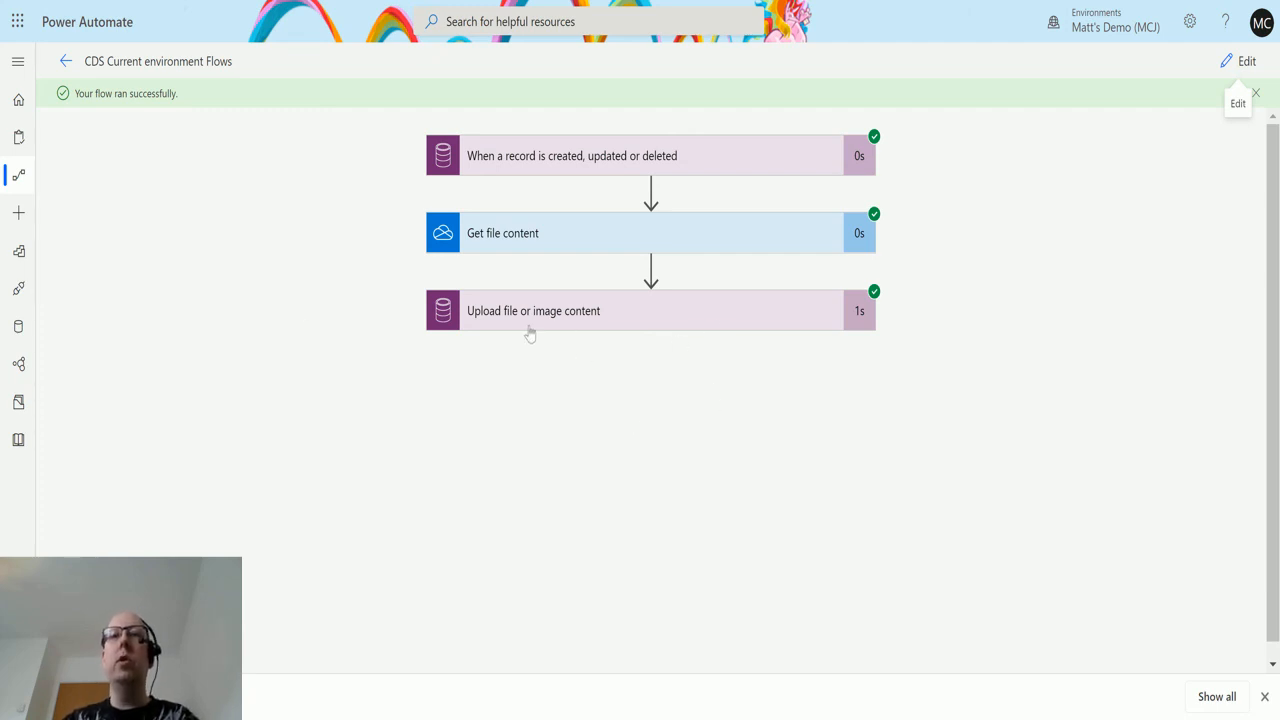
pyautogui.moveTo(720, 403)
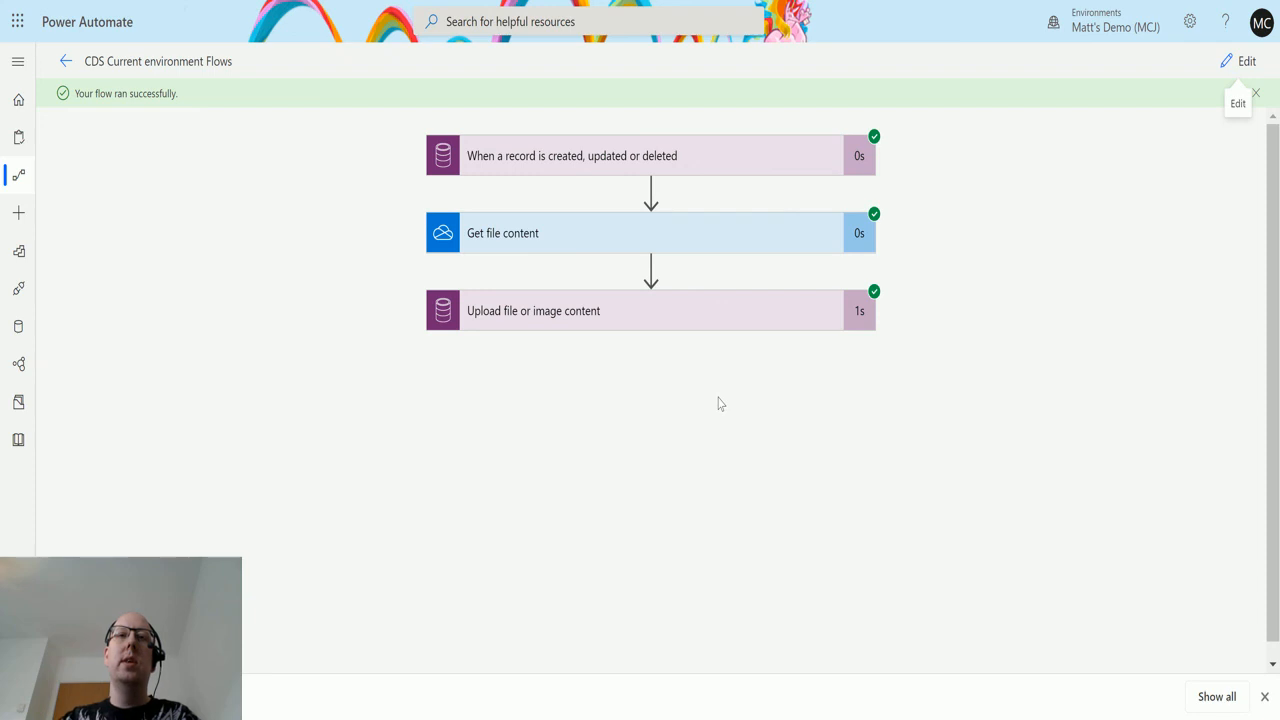